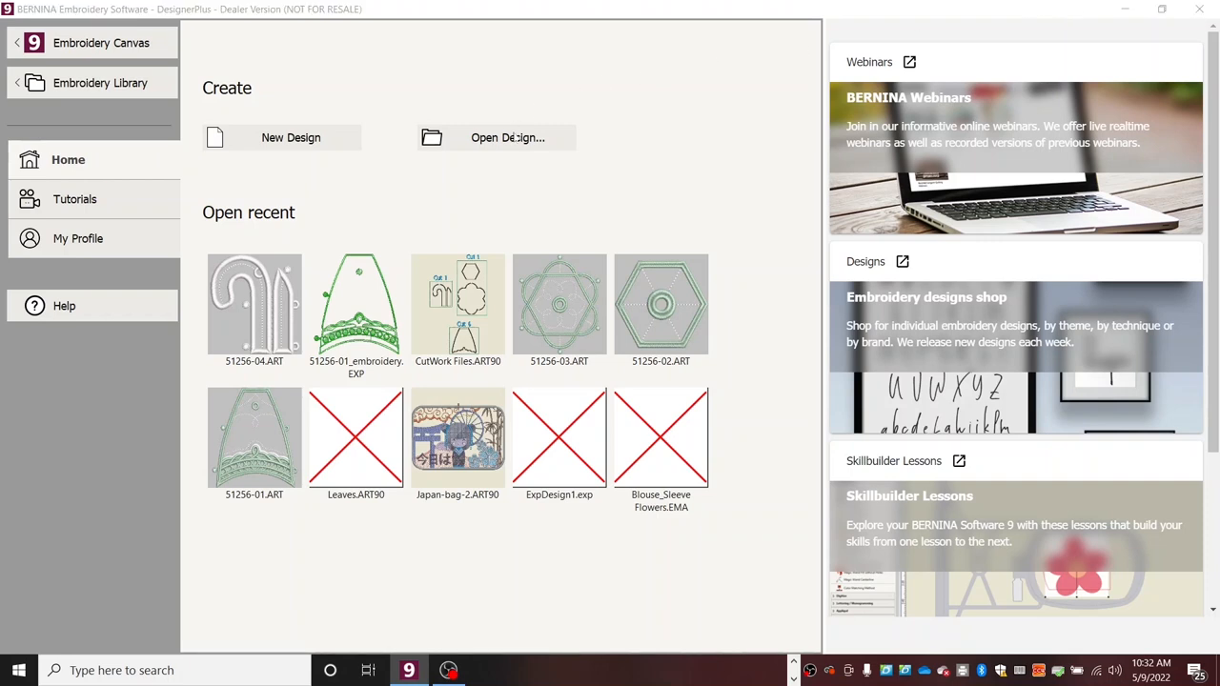
# Step: Open designs 51256-01 to 51256-04 from the Free Standing Lace Umbrellas folder
pyautogui.click(506, 137)
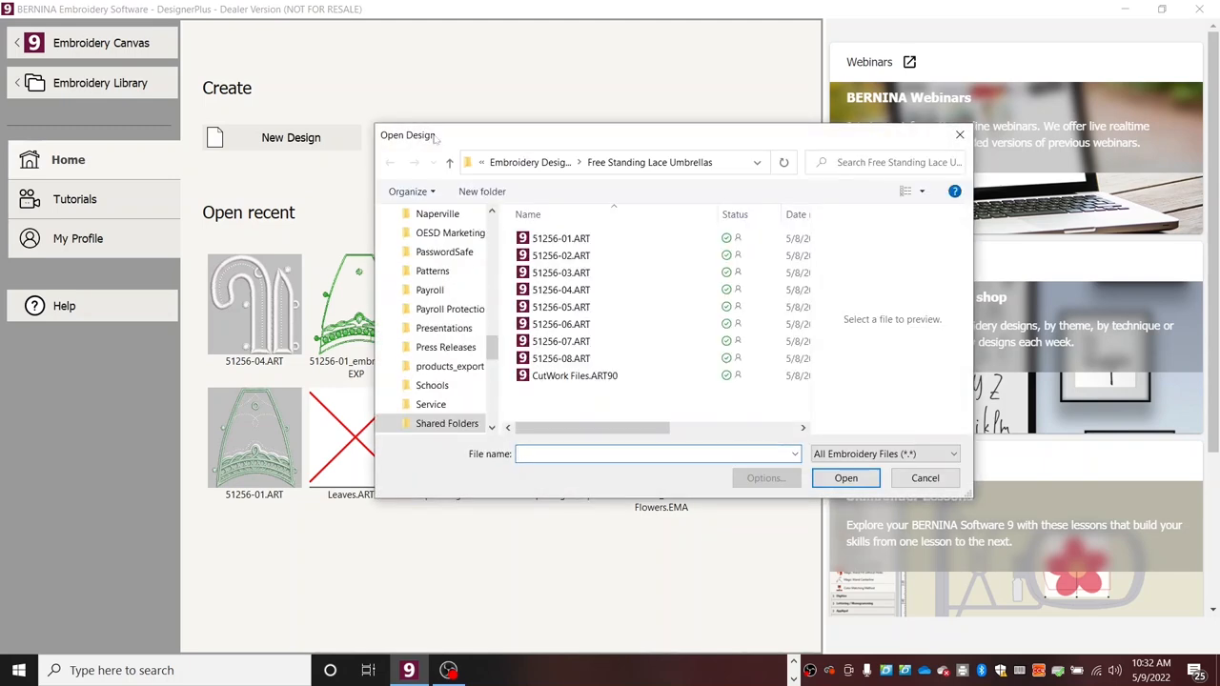
pyautogui.click(652, 454)
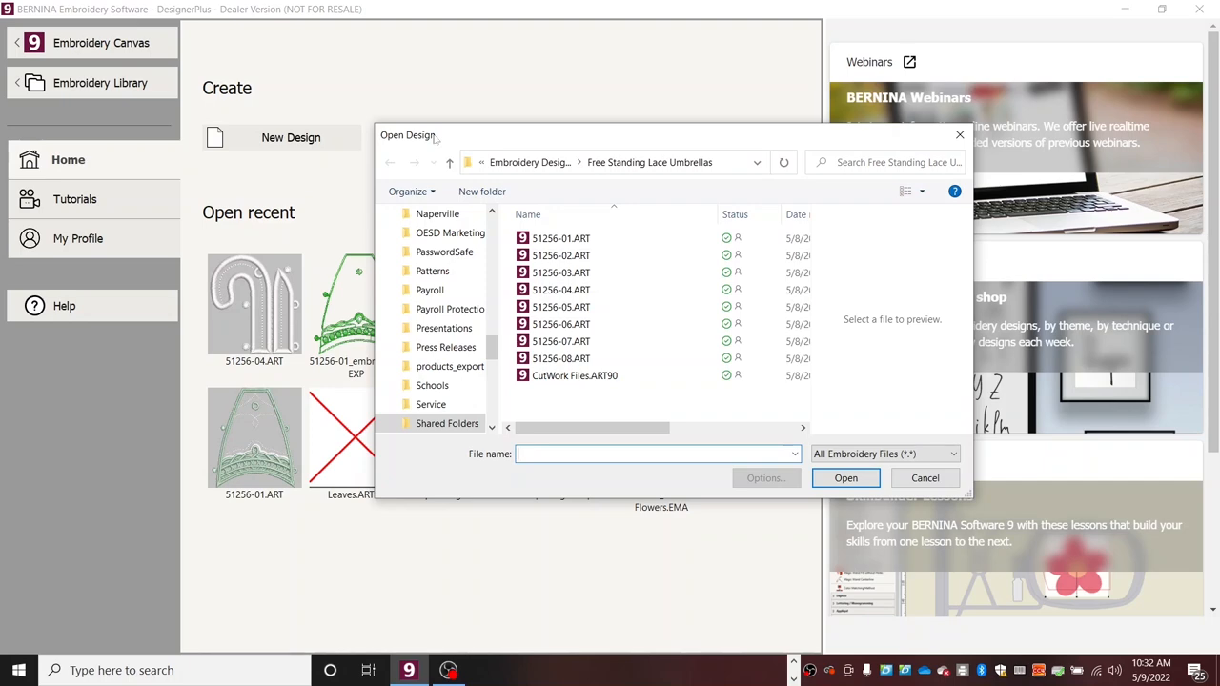
pyautogui.moveTo(560, 238)
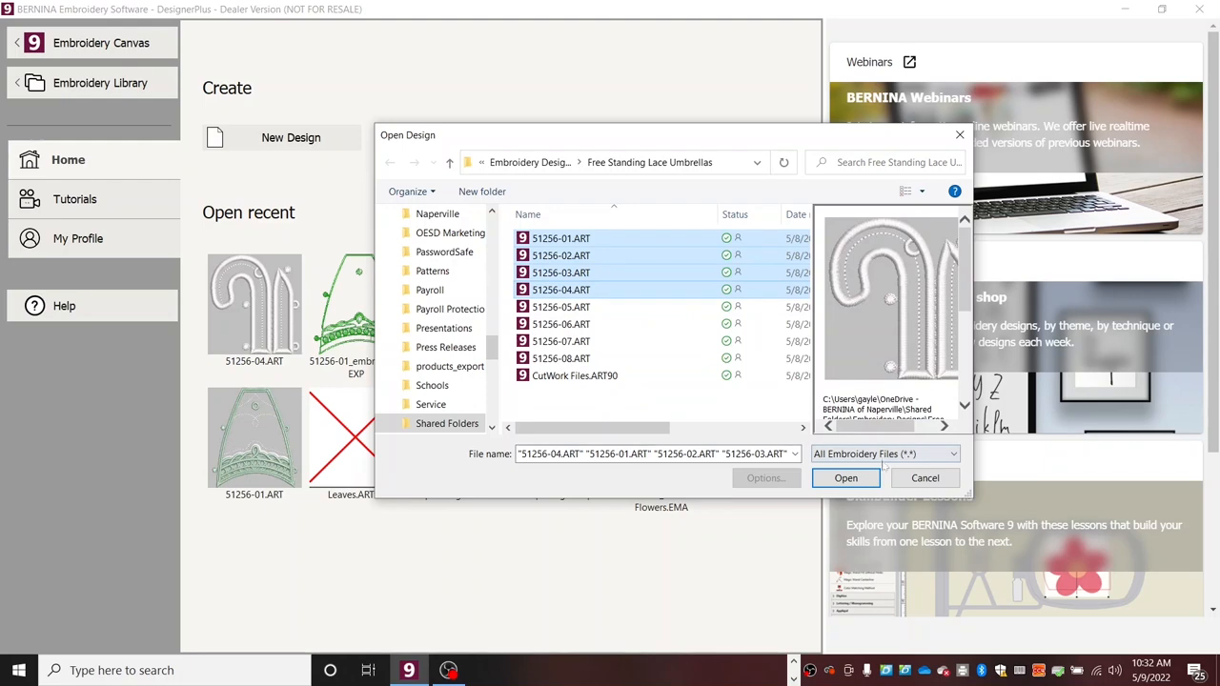
pyautogui.click(846, 477)
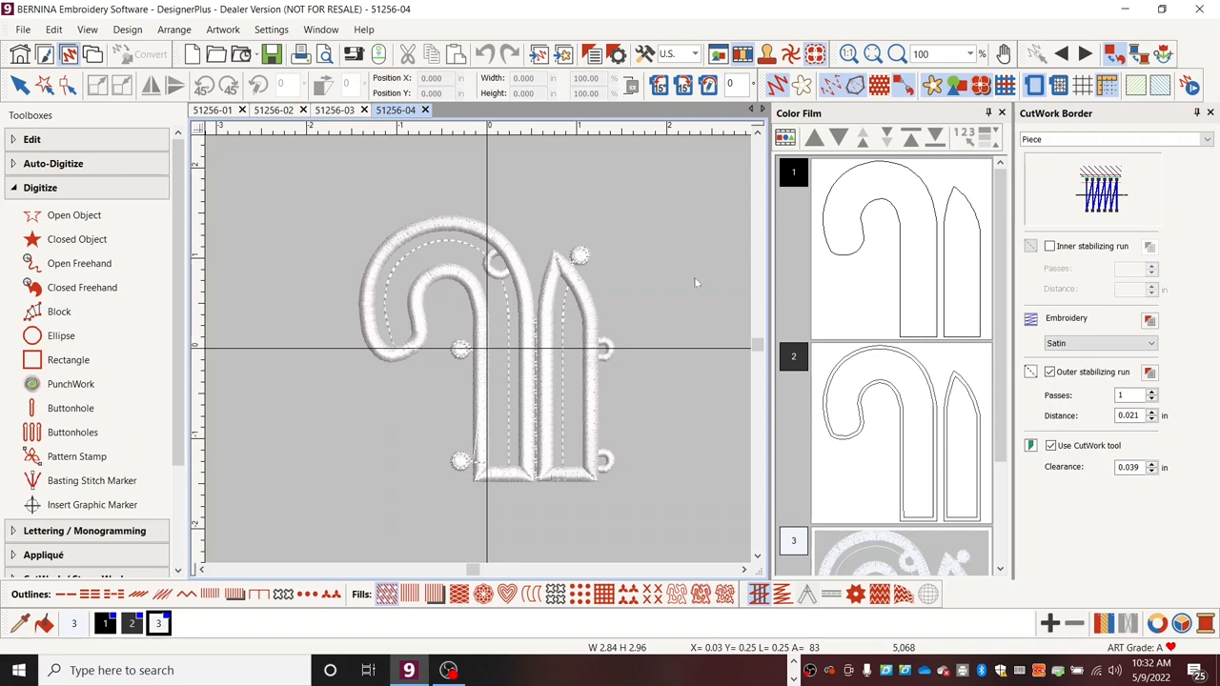
pyautogui.moveTo(301, 240)
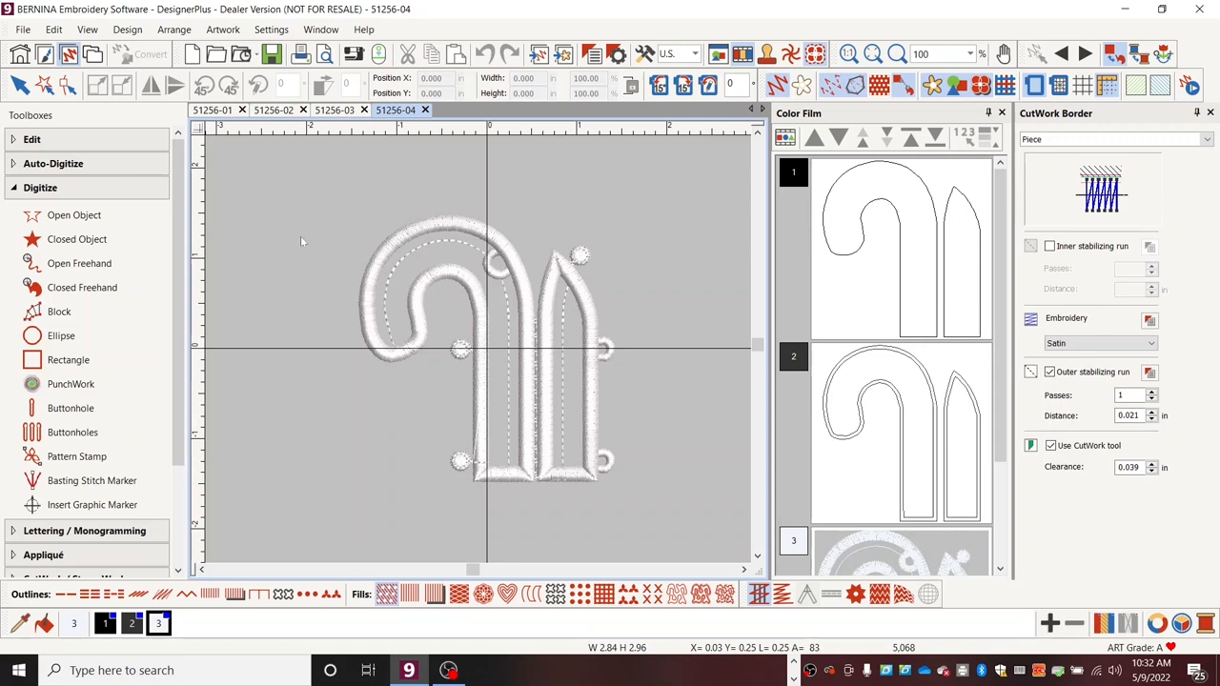
pyautogui.moveTo(309, 240)
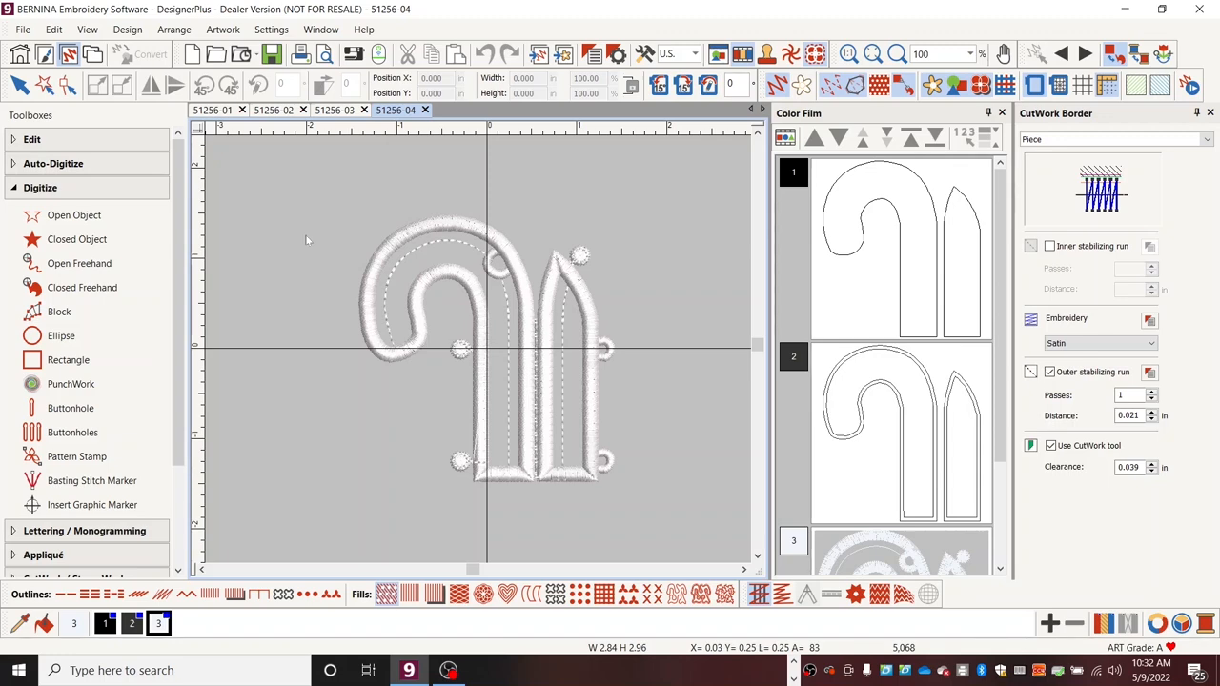
pyautogui.moveTo(414, 267)
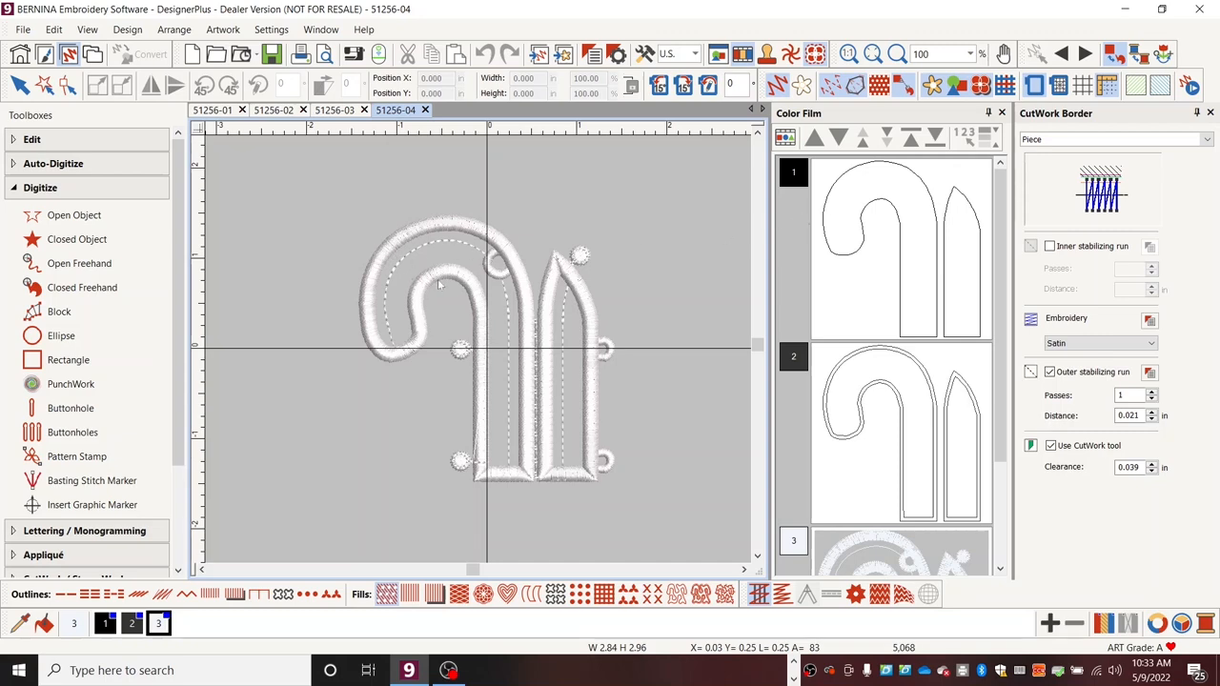
pyautogui.moveTo(606, 313)
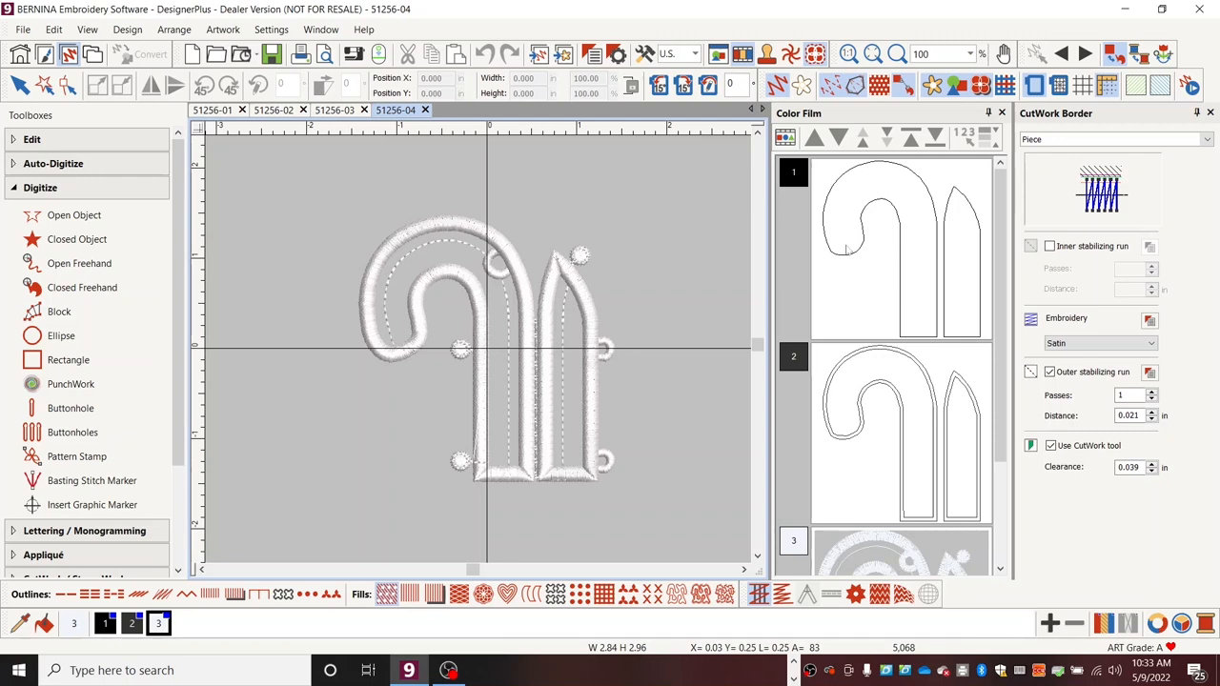
pyautogui.moveTo(448, 160)
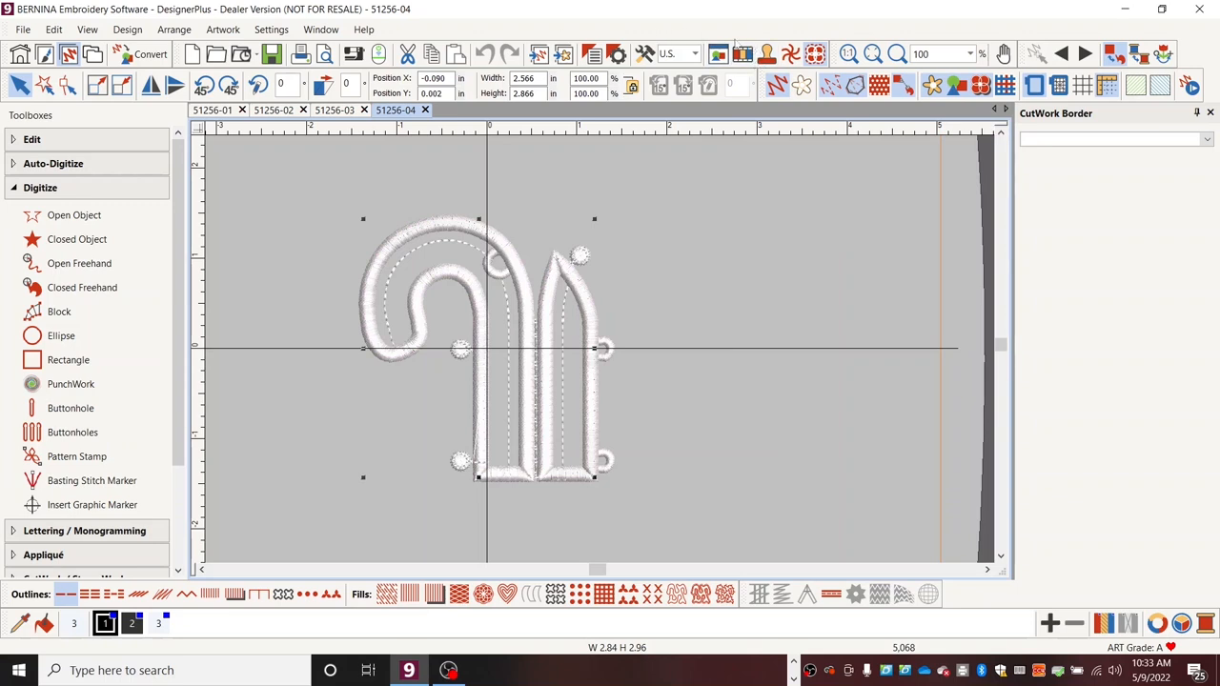
pyautogui.moveTo(739, 51)
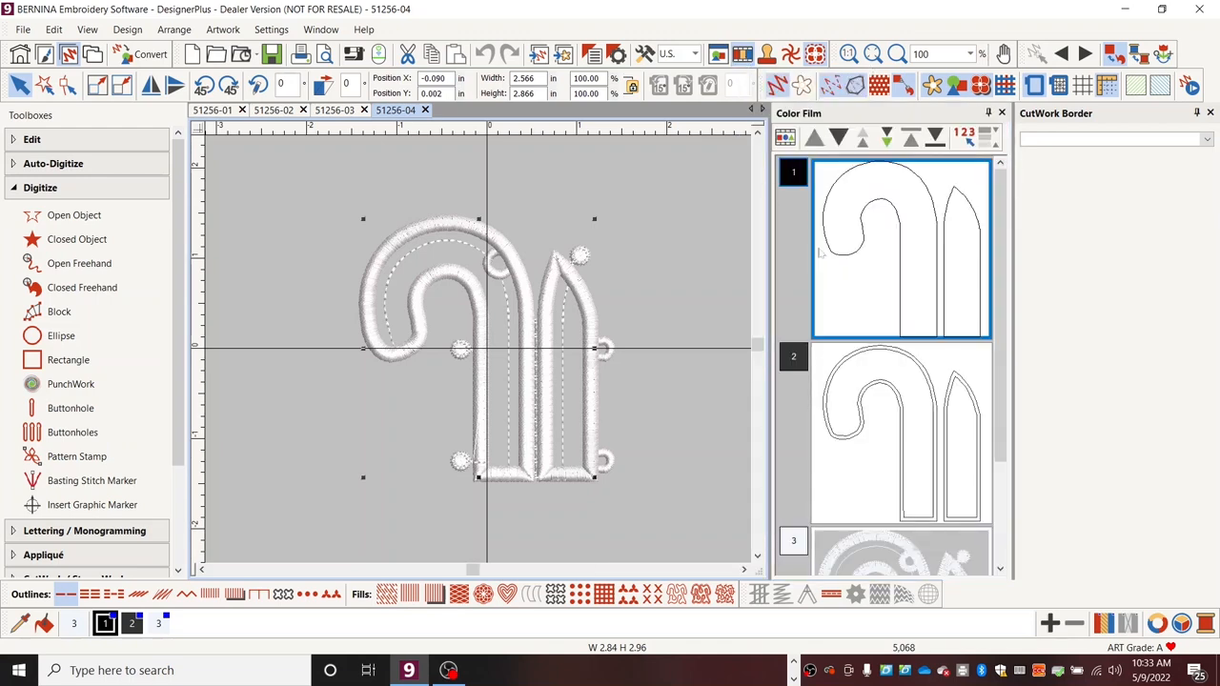
pyautogui.moveTo(906, 232)
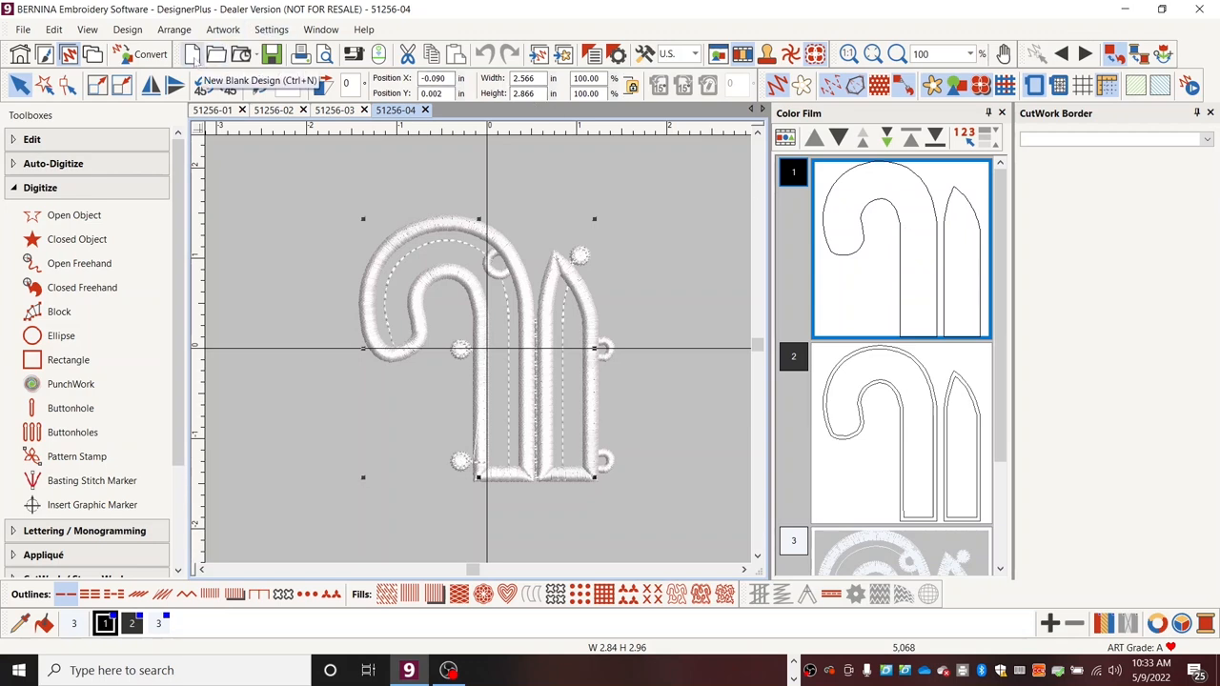
pyautogui.moveTo(194, 53)
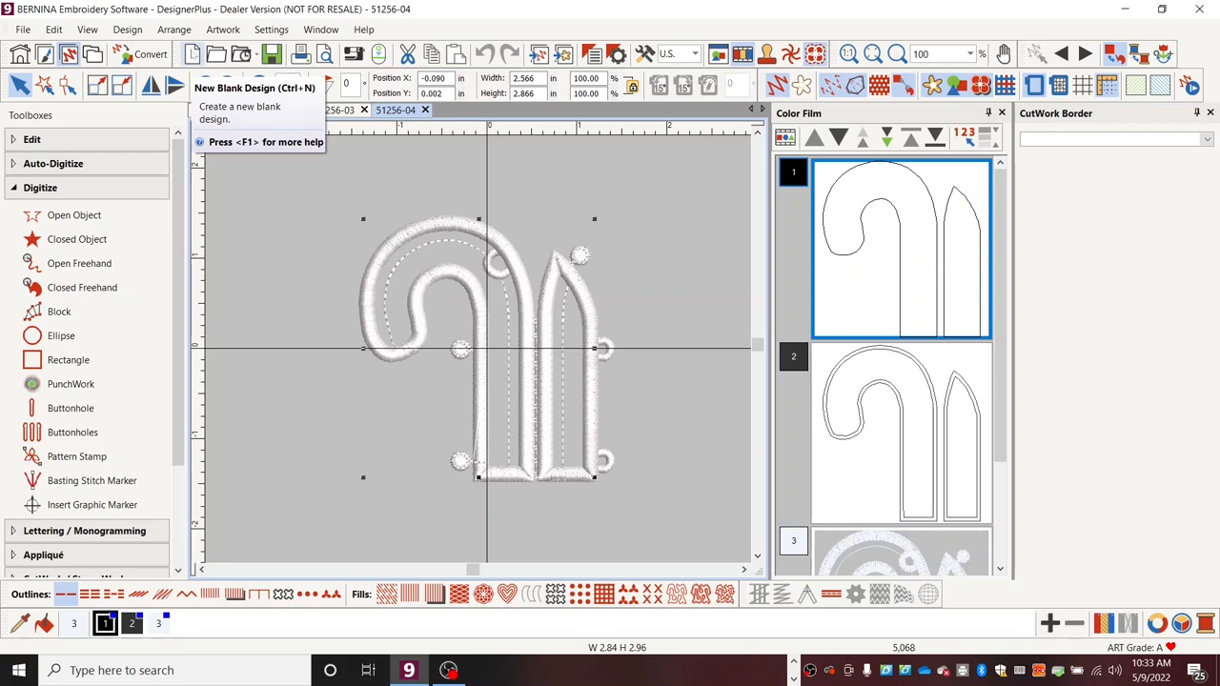
# Step: Create Design1 with the outline, foot #44C, manual positioning and the Jumbo 256 x 400 hoop shown
pyautogui.click(191, 53)
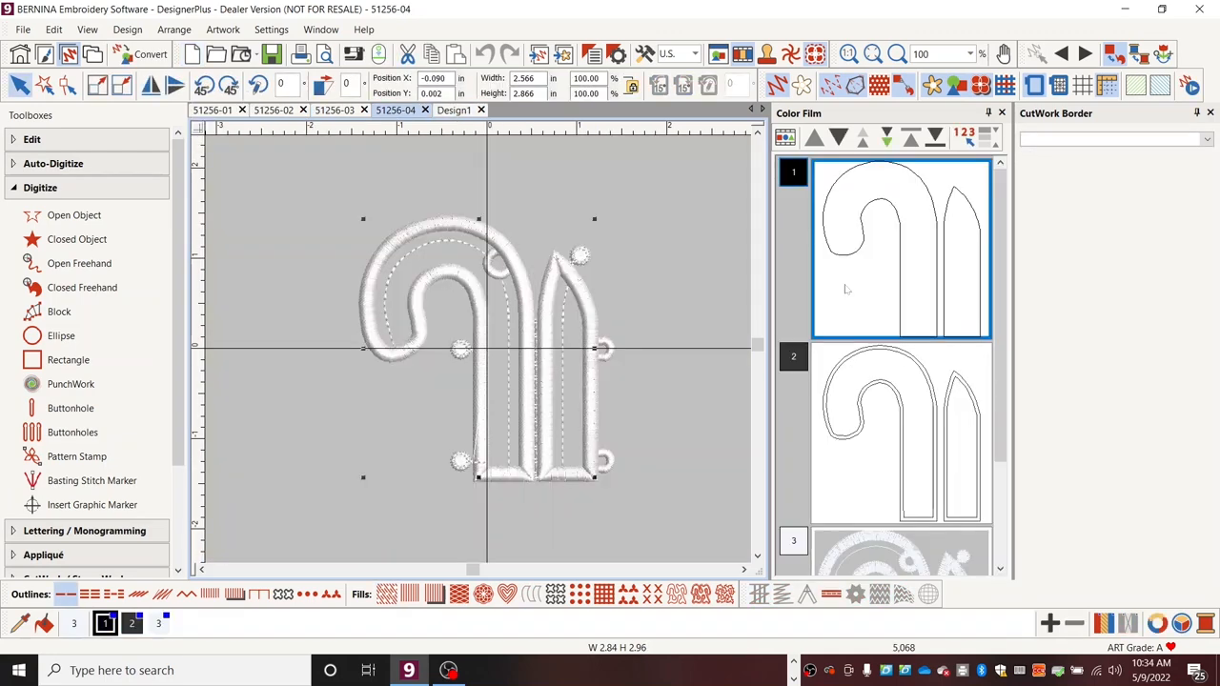
pyautogui.moveTo(881, 245)
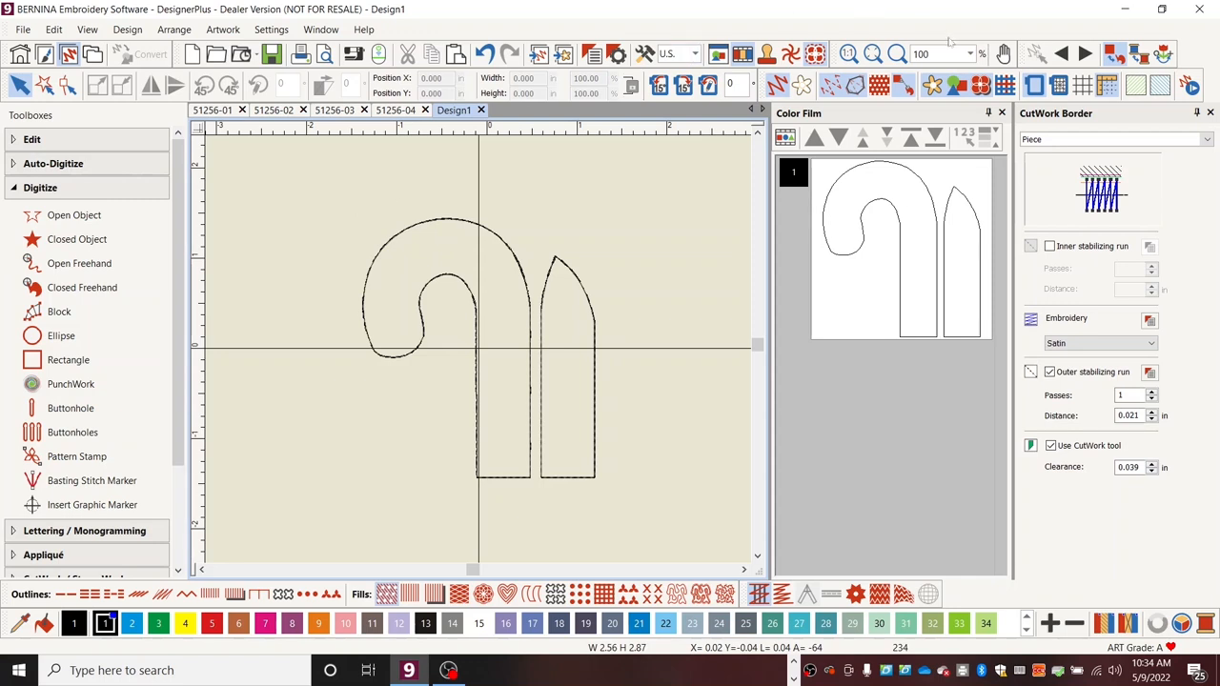
pyautogui.moveTo(1033, 80)
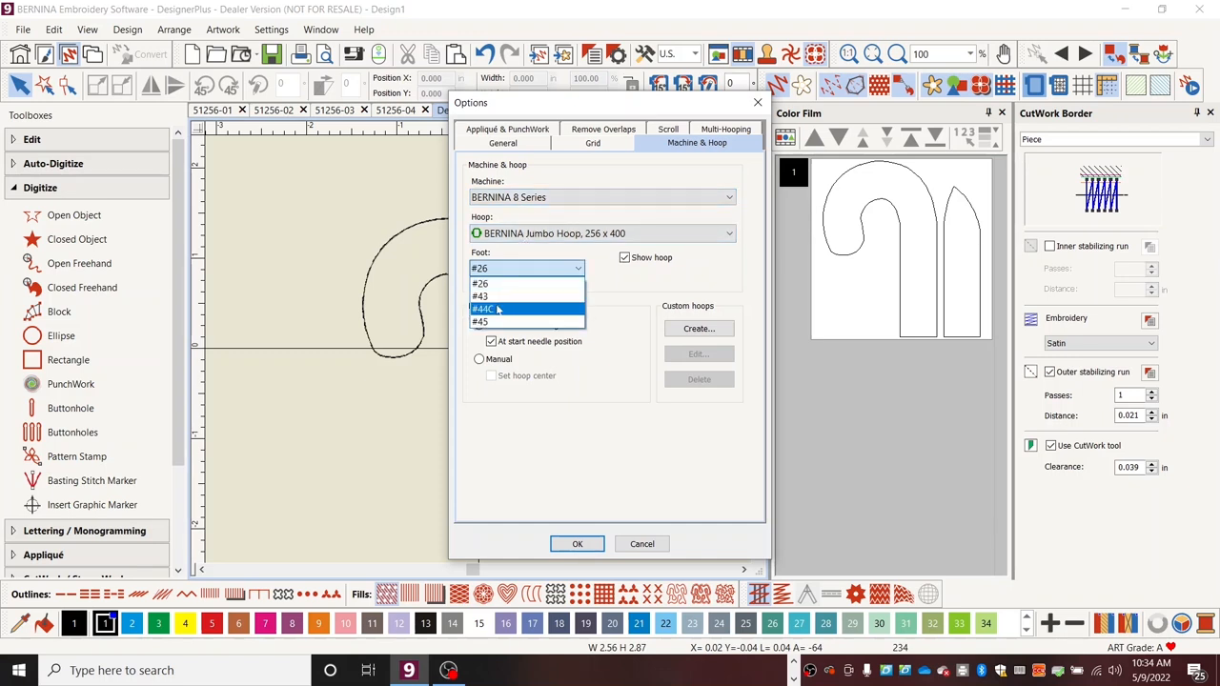
pyautogui.click(496, 308)
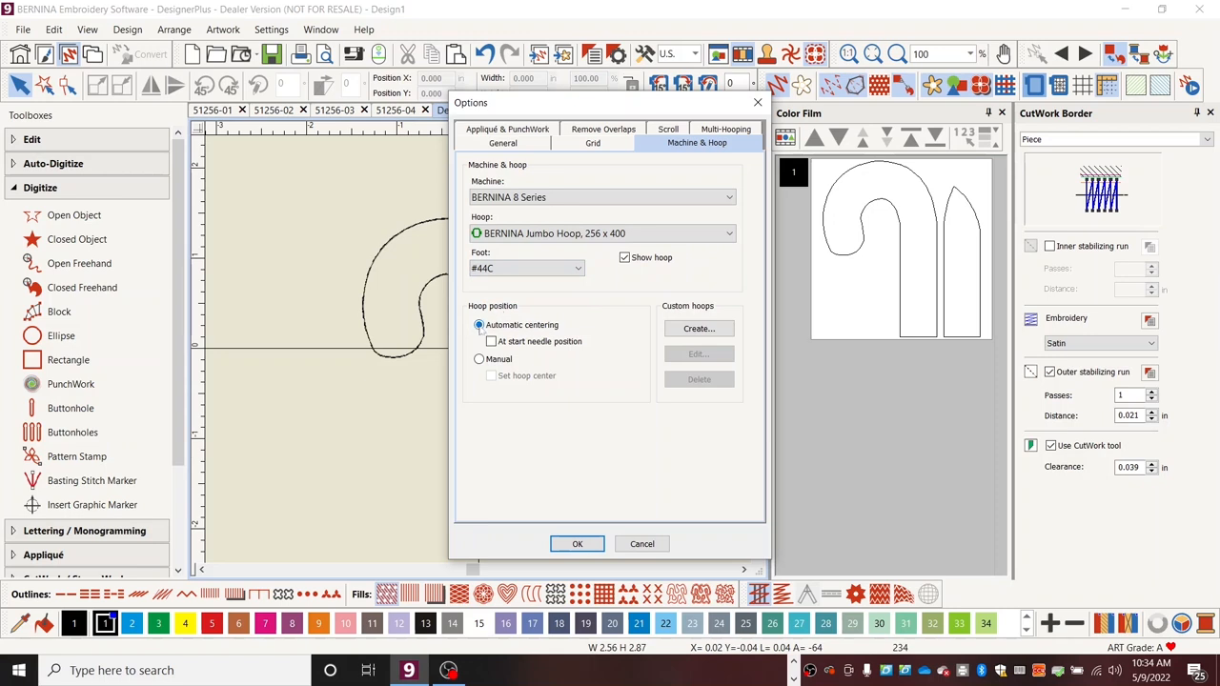
pyautogui.click(478, 358)
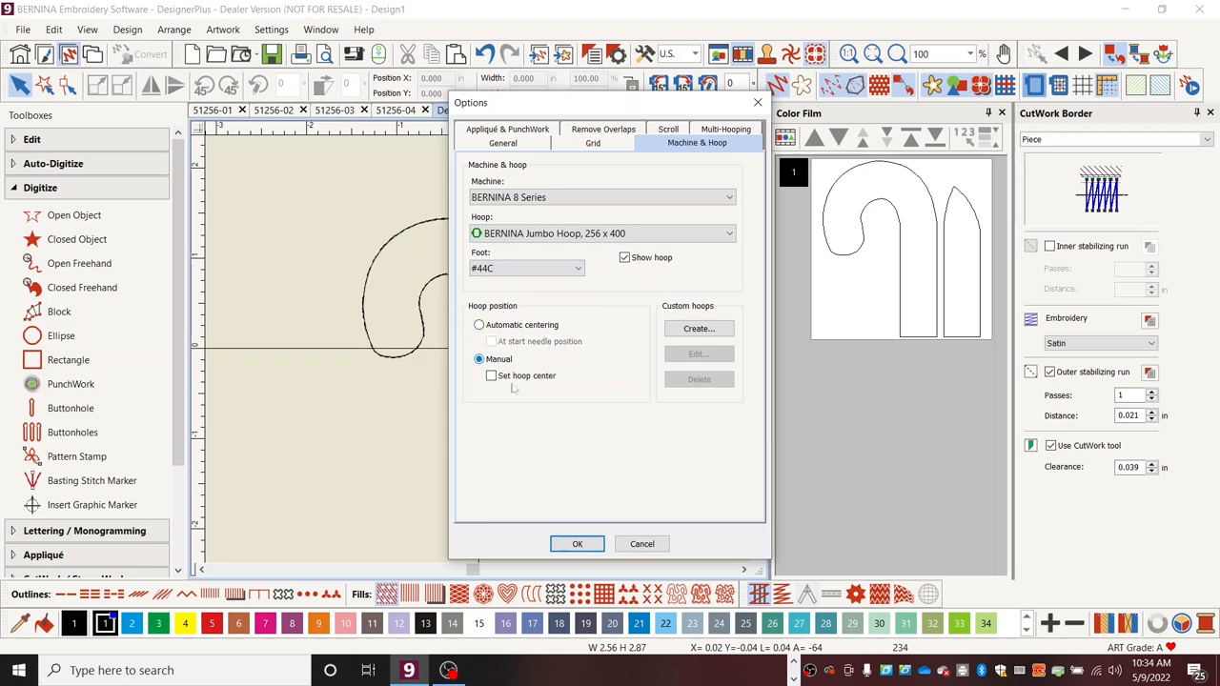
pyautogui.click(576, 543)
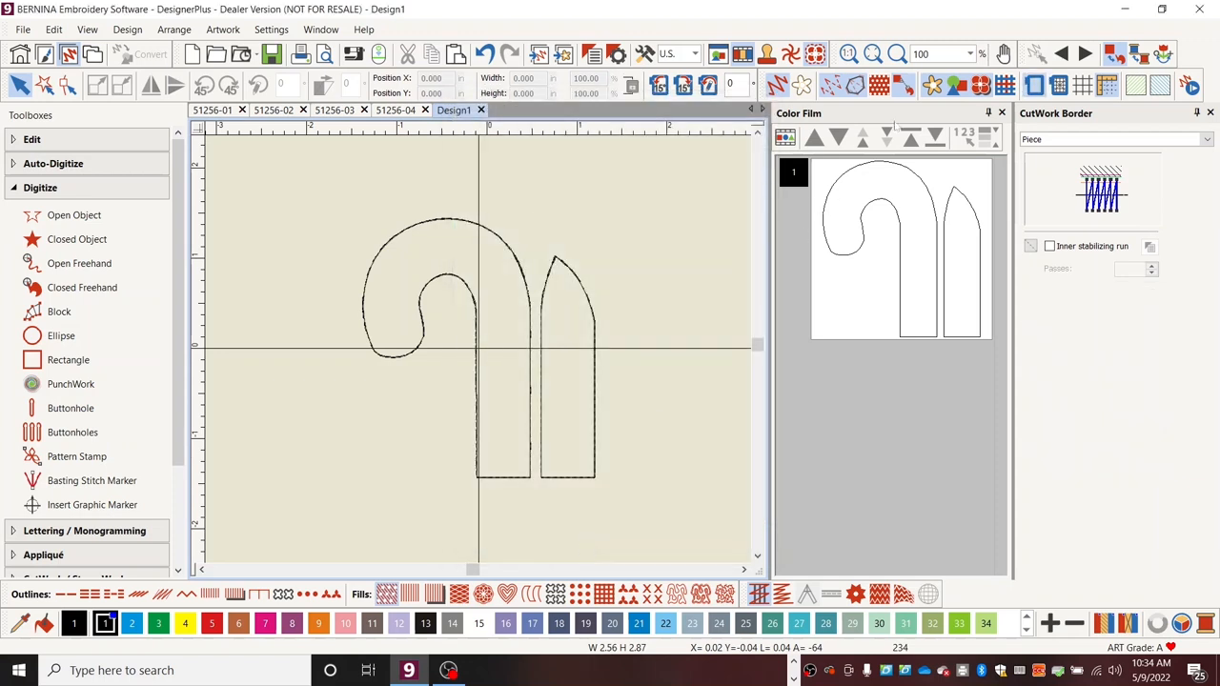
pyautogui.click(968, 54)
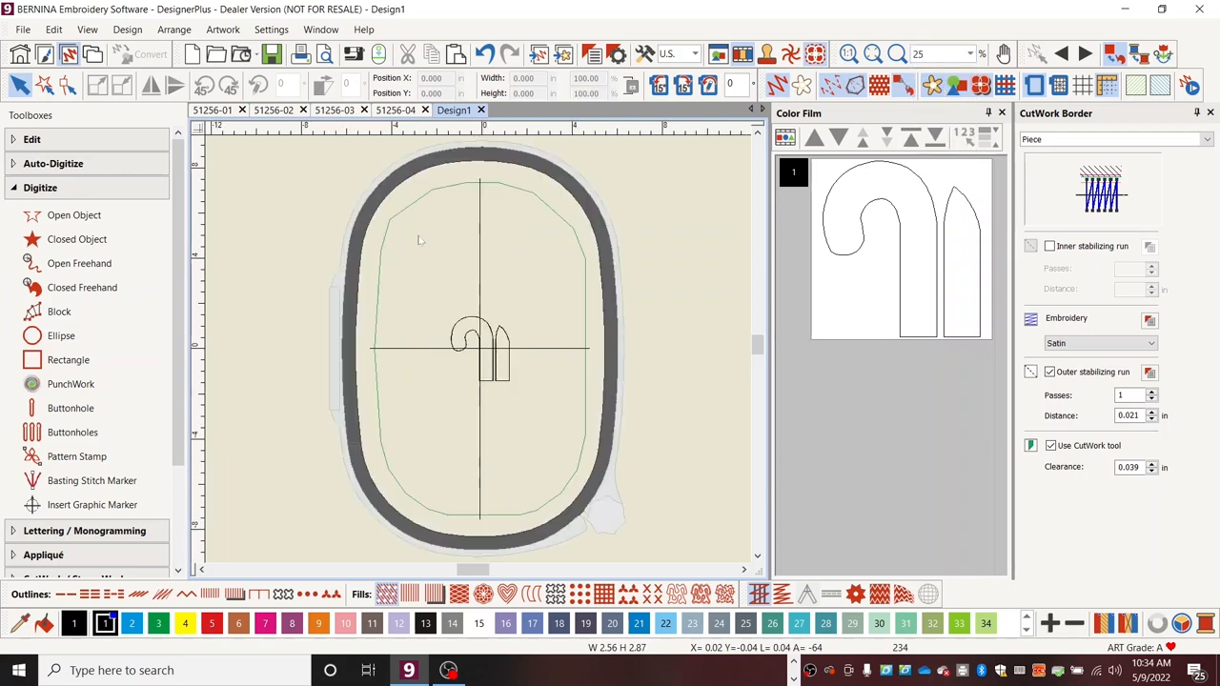
pyautogui.moveTo(507, 431)
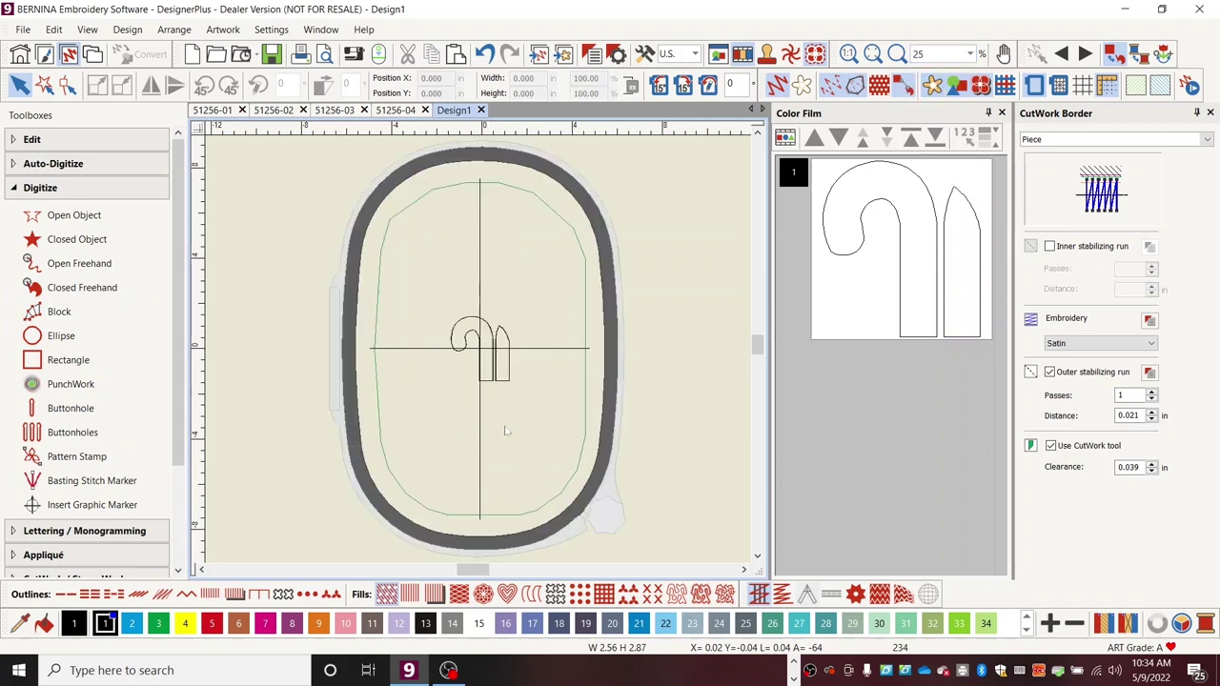
pyautogui.moveTo(454, 364)
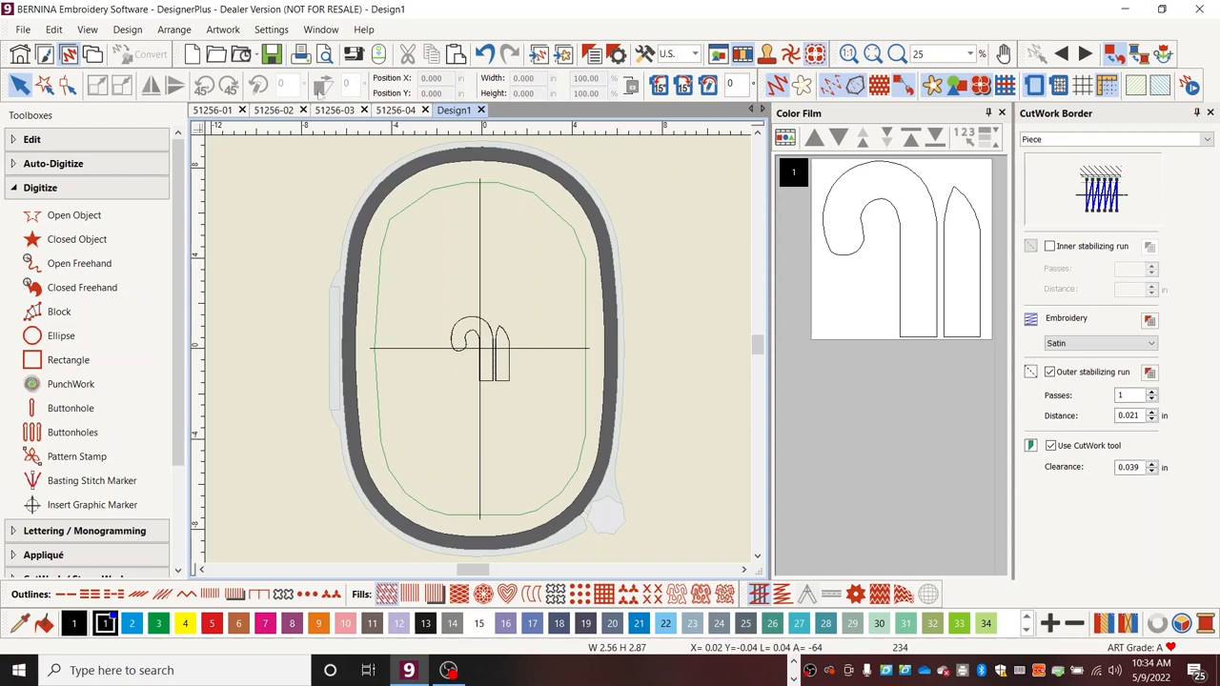
pyautogui.click(331, 108)
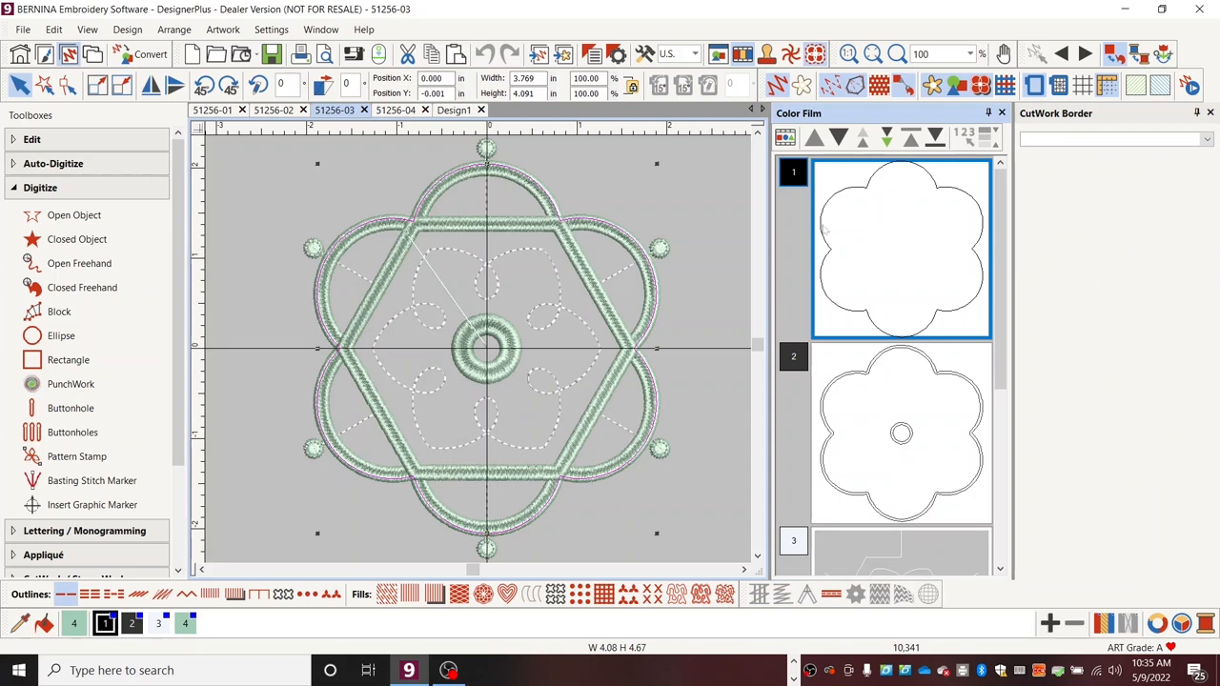
pyautogui.moveTo(854, 423)
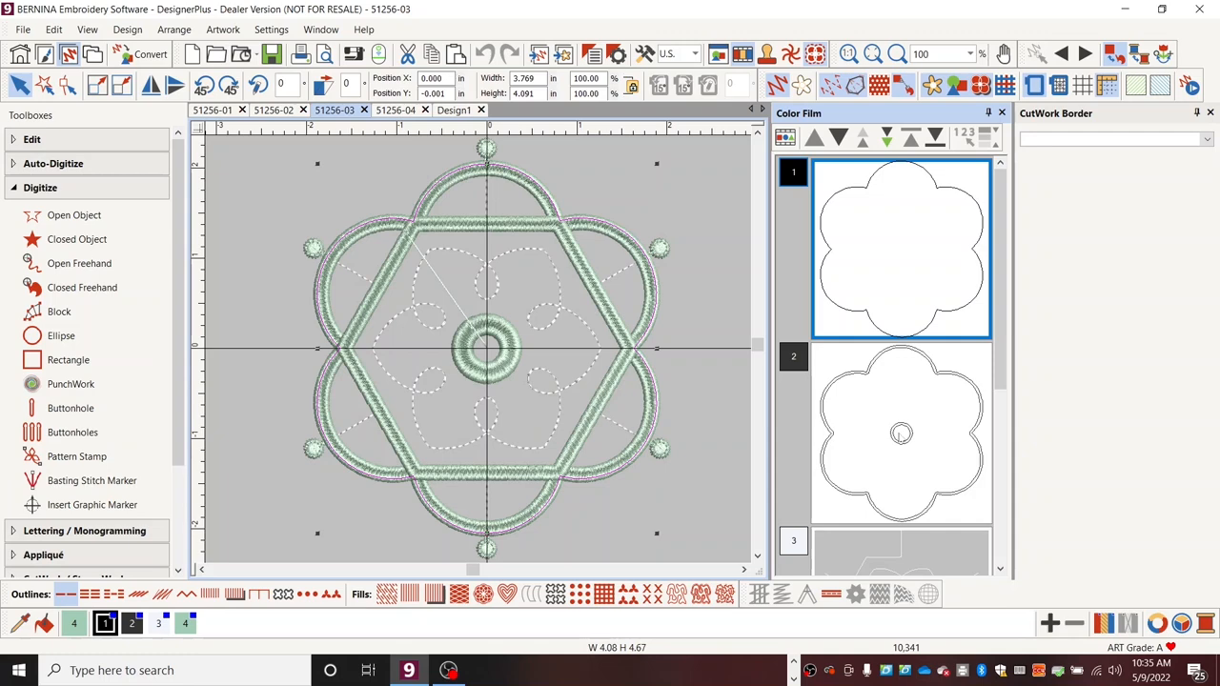
pyautogui.moveTo(907, 436)
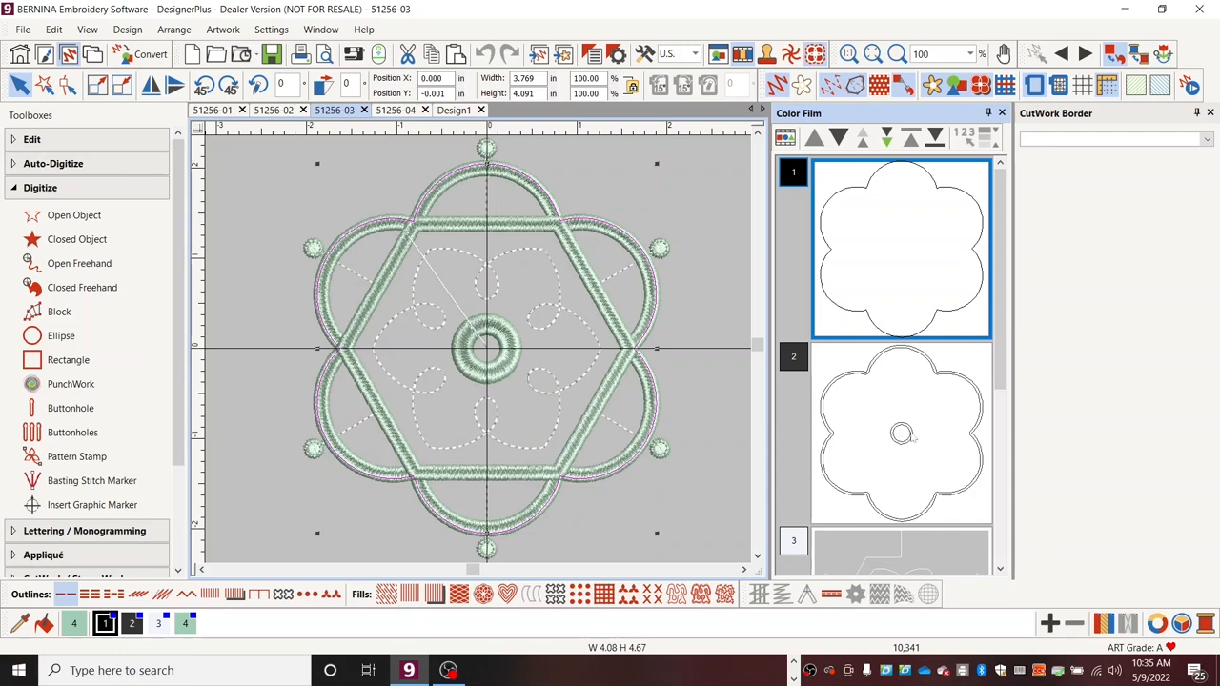
pyautogui.moveTo(890, 434)
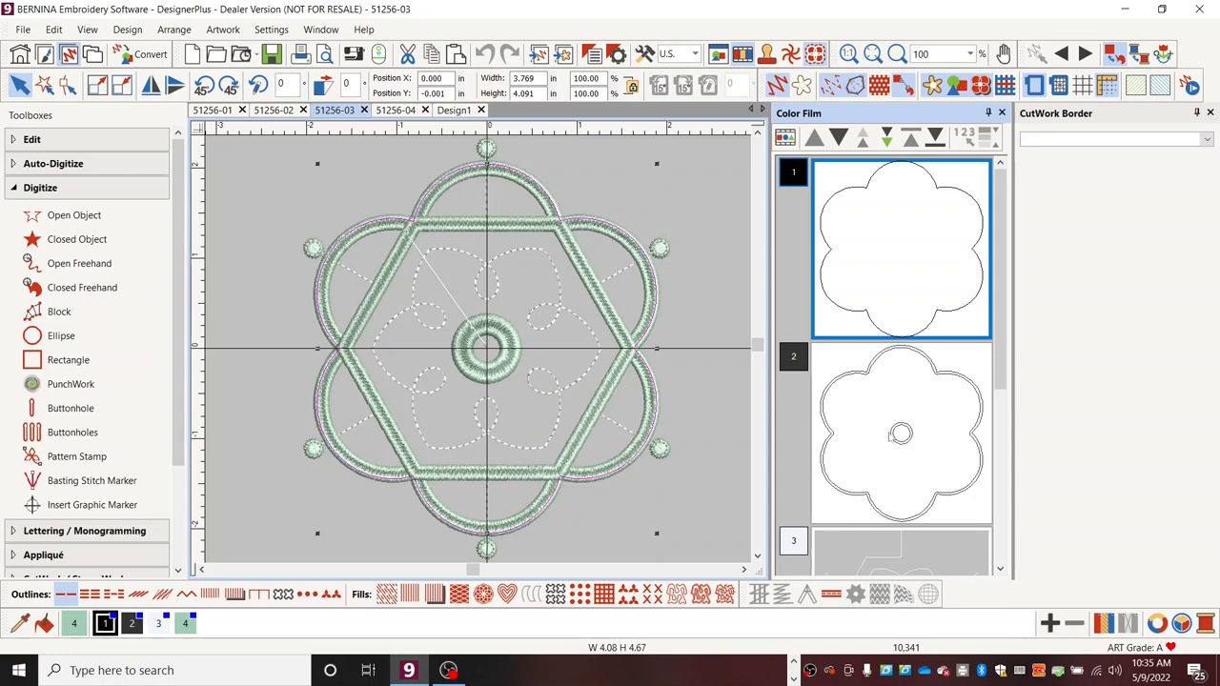
pyautogui.moveTo(892, 448)
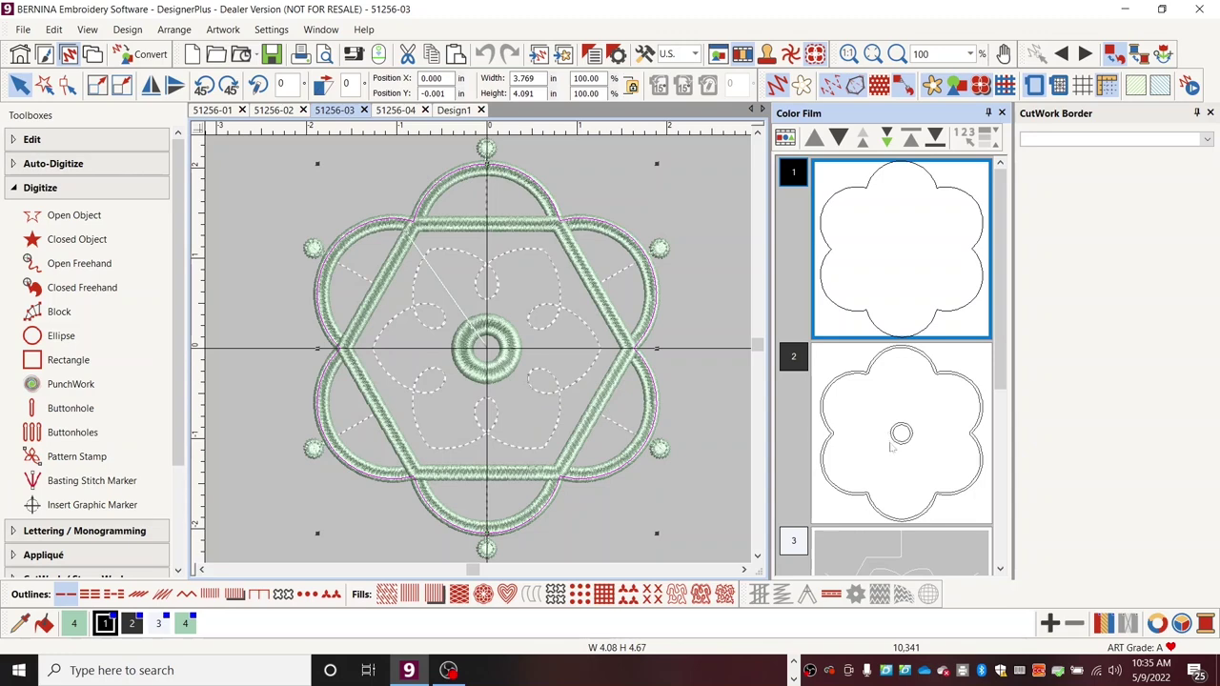
pyautogui.moveTo(880, 440)
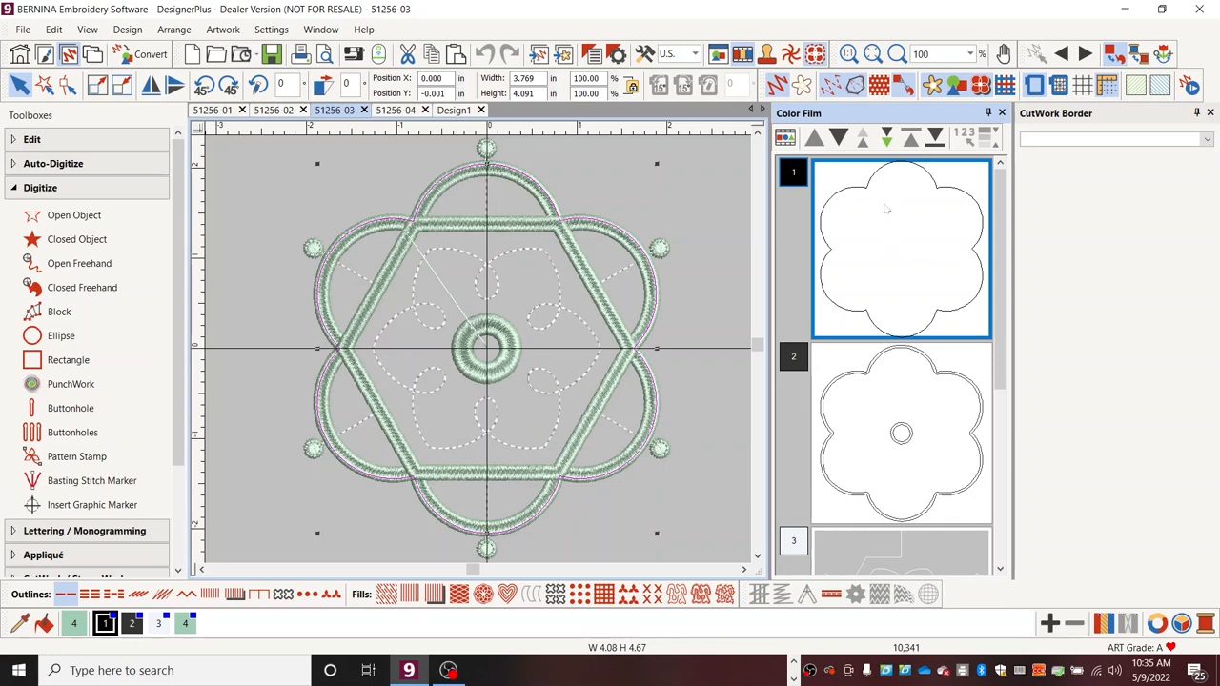
pyautogui.moveTo(858, 196)
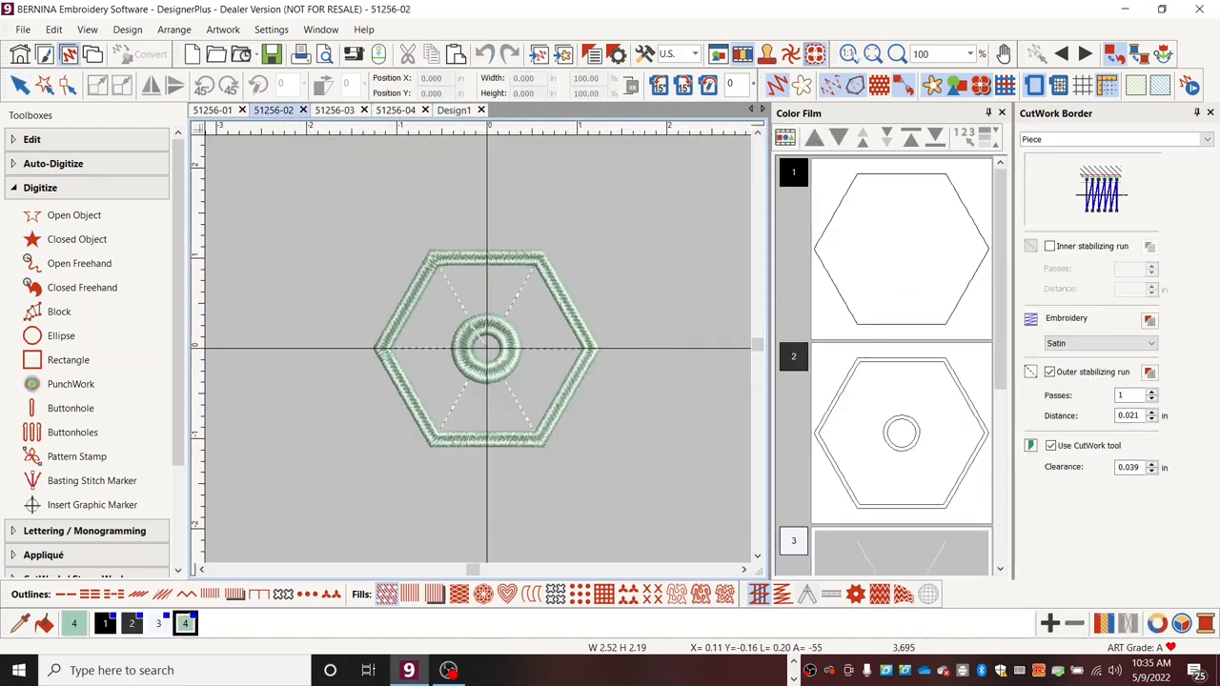
pyautogui.moveTo(872, 430)
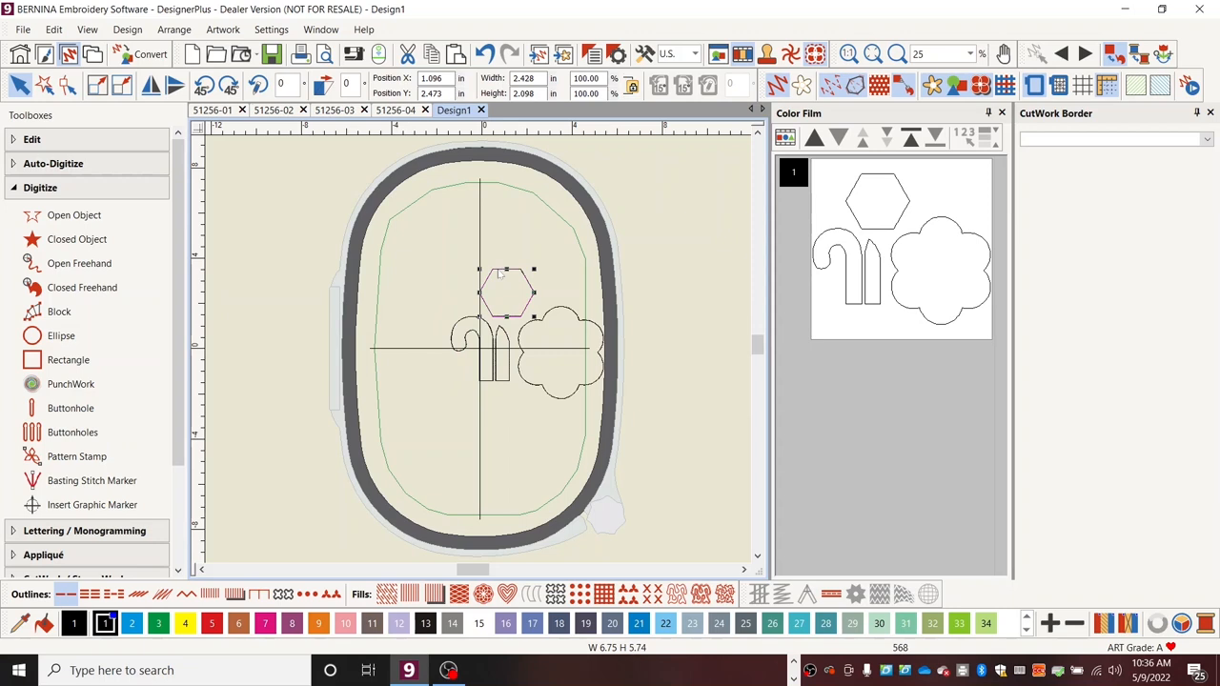
# Step: Nudge the hexagon right and bring the umbrella-top outline from 51256-01 into Design1
pyautogui.moveTo(505, 289); pyautogui.dragTo(519, 289)
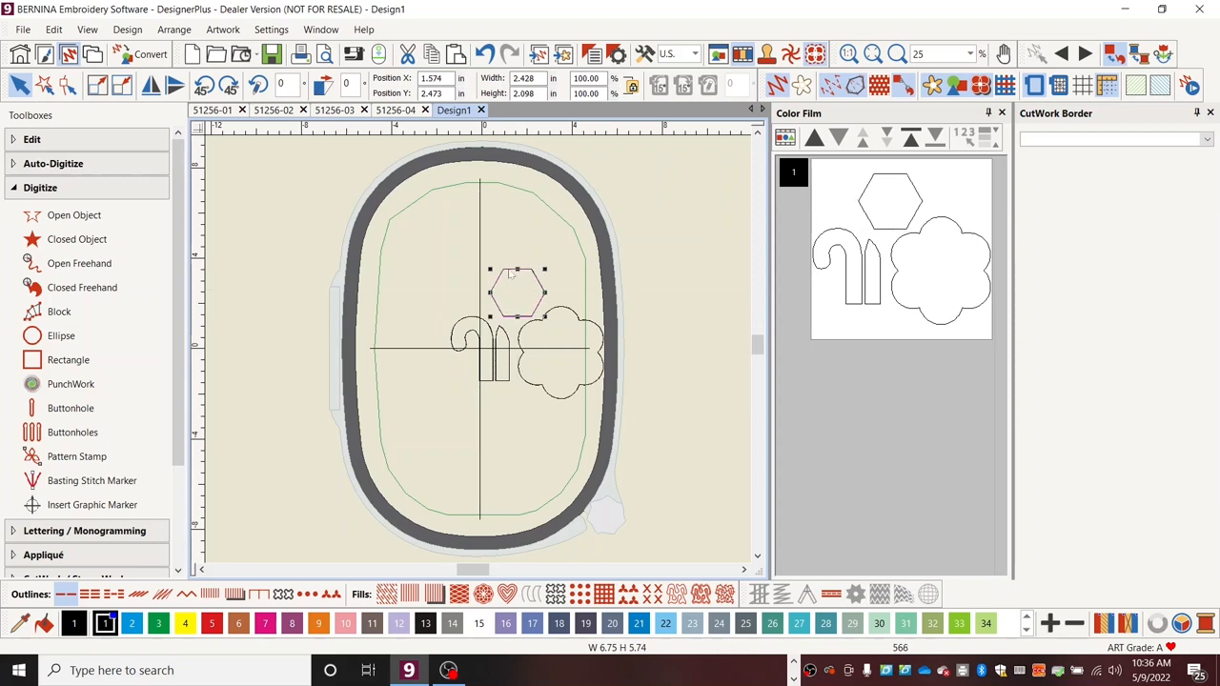
pyautogui.moveTo(317, 168)
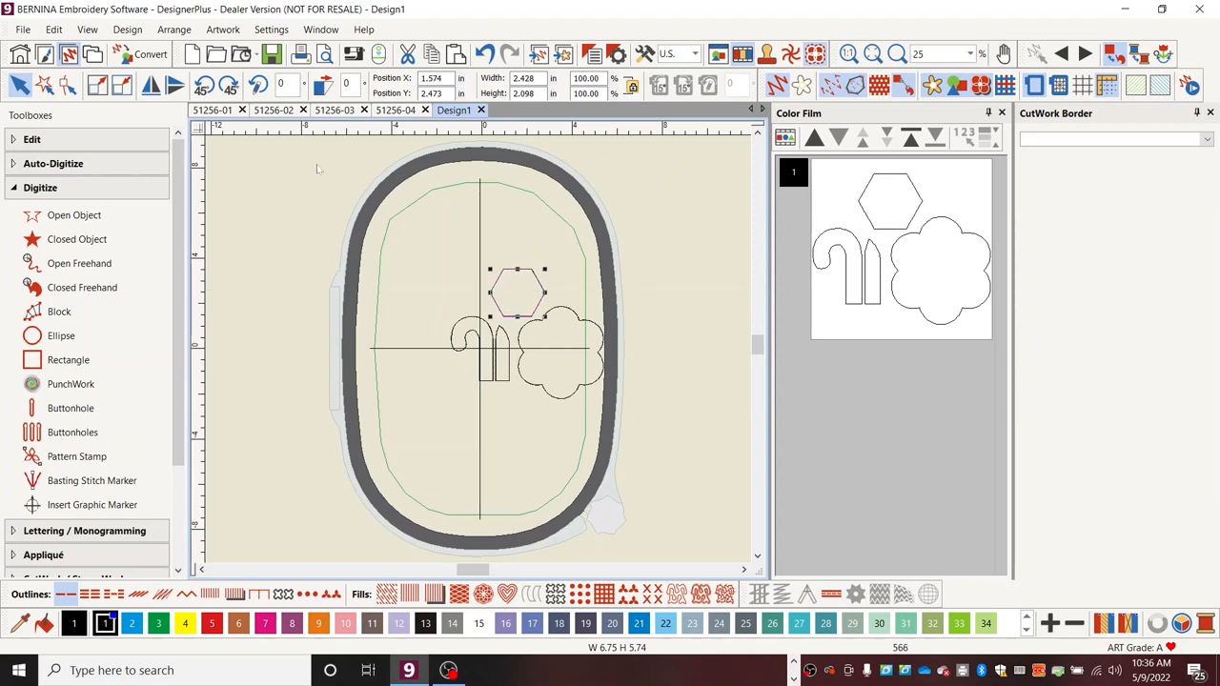
pyautogui.click(217, 108)
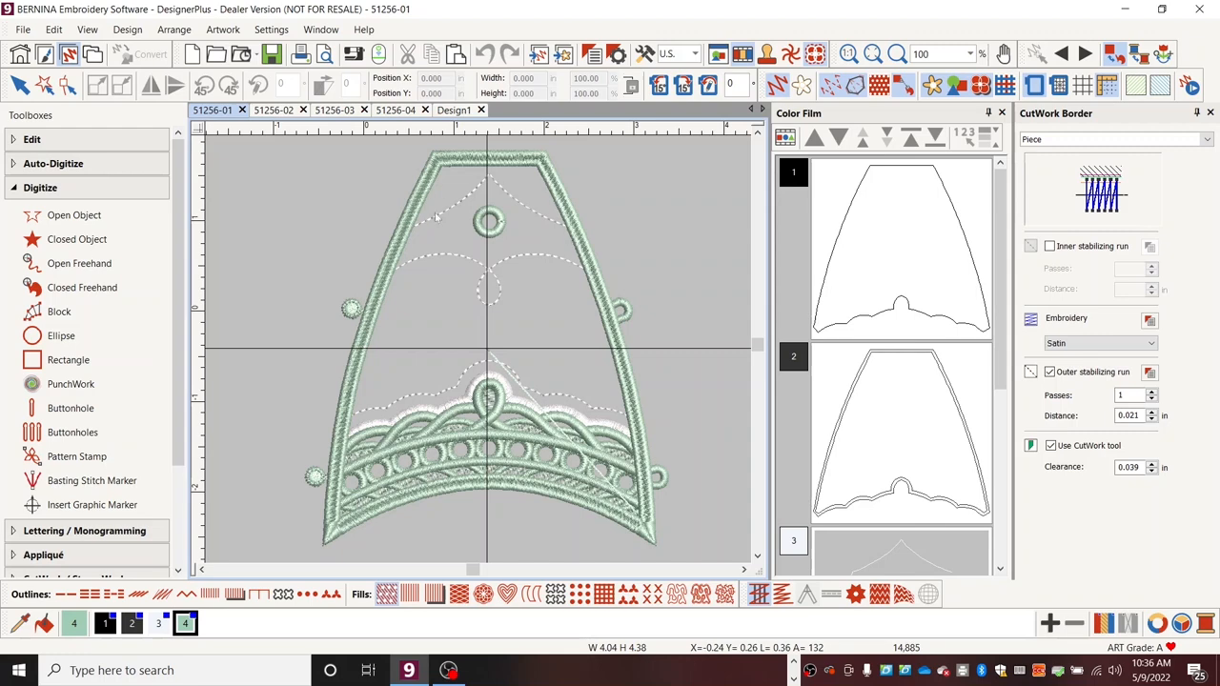
pyautogui.moveTo(545, 250)
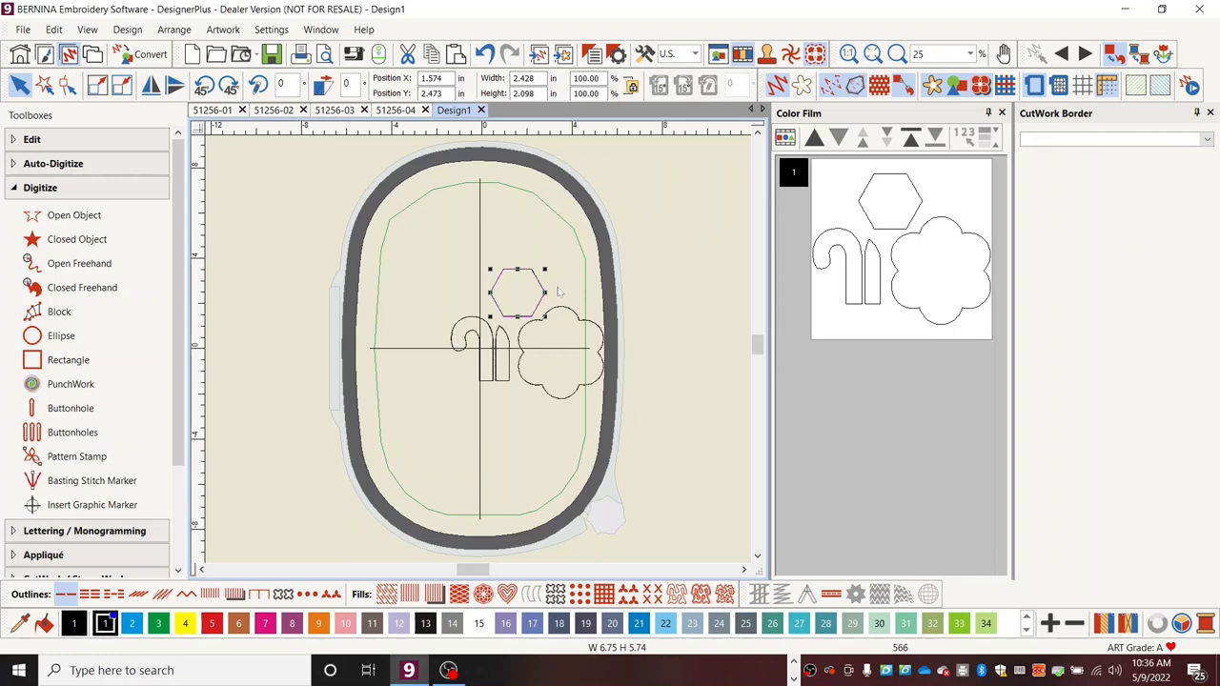
pyautogui.click(218, 109)
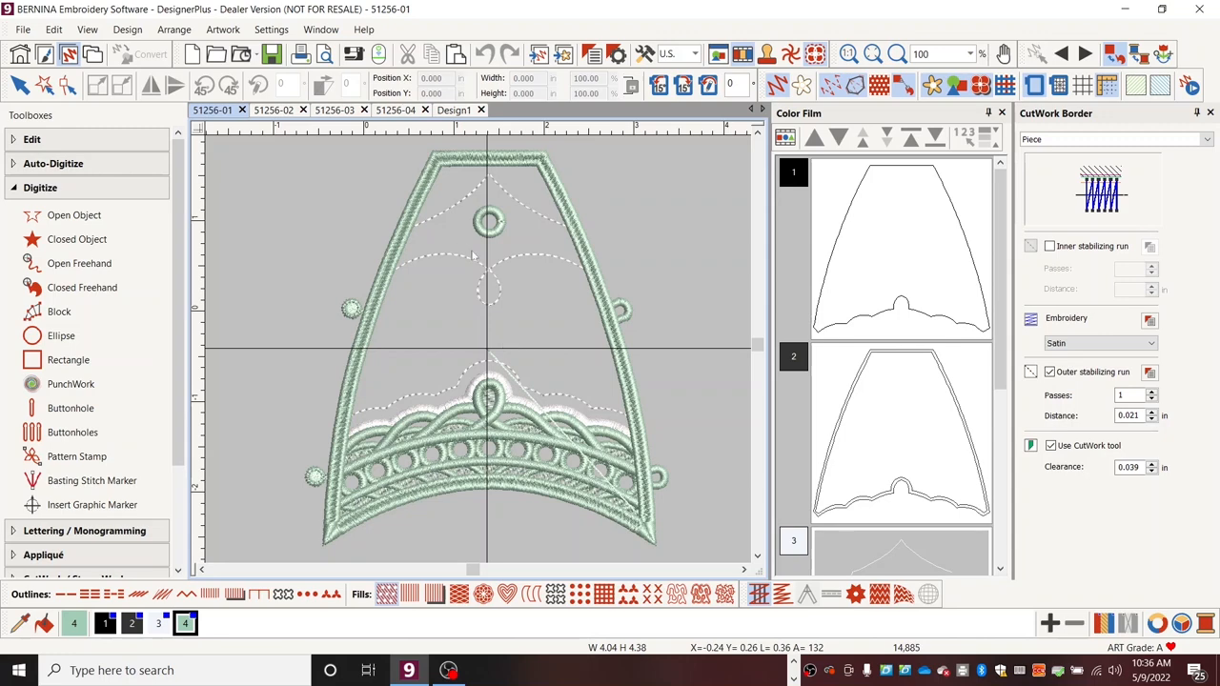
pyautogui.moveTo(932, 221)
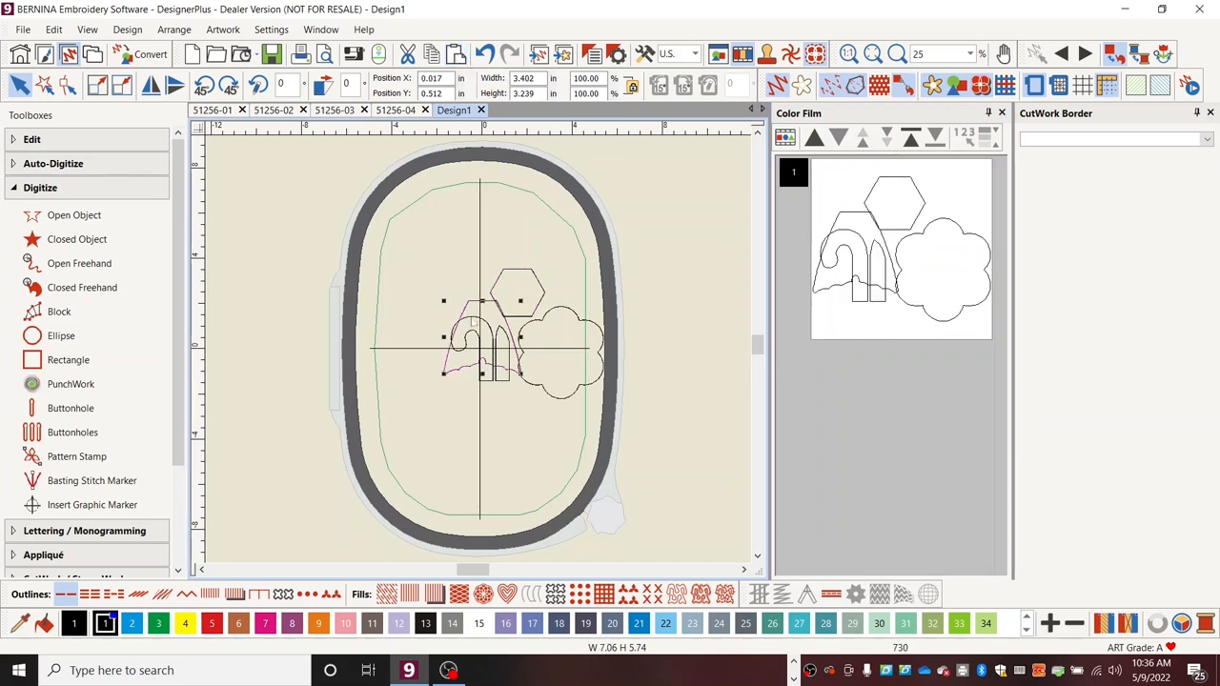
# Step: Move the umbrella-top outline to the lower hoop beneath the hexagon, cane and flower
pyautogui.moveTo(480, 343); pyautogui.dragTo(511, 454)
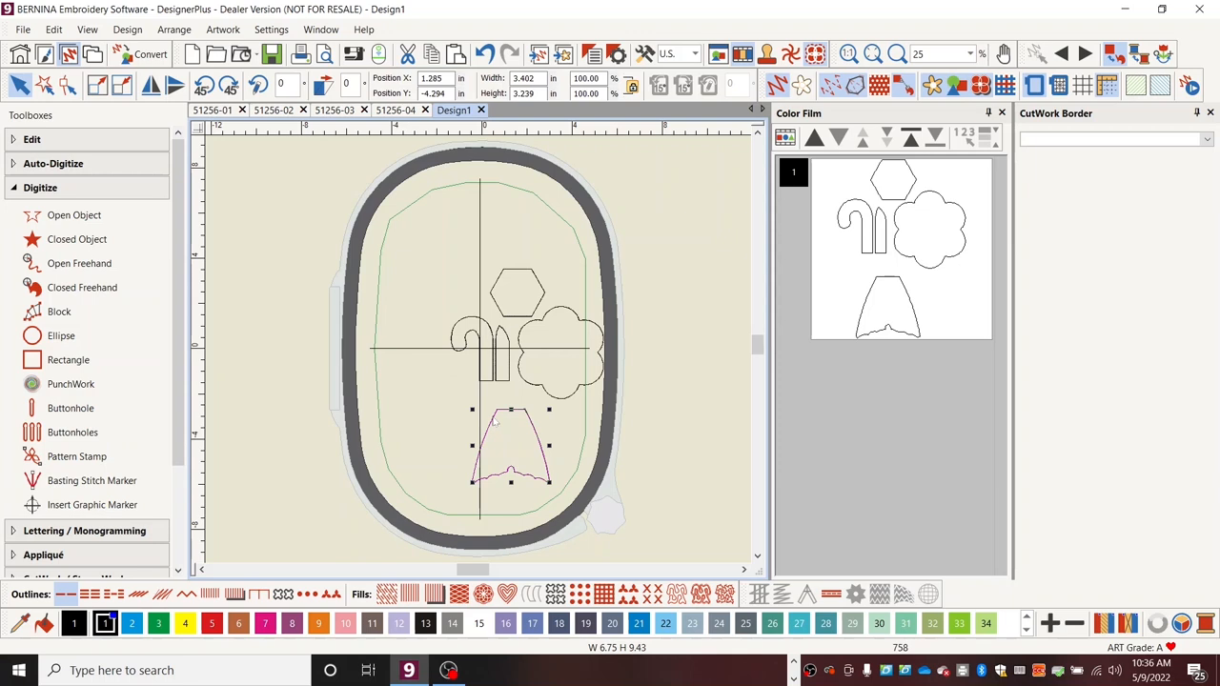
pyautogui.moveTo(447, 269)
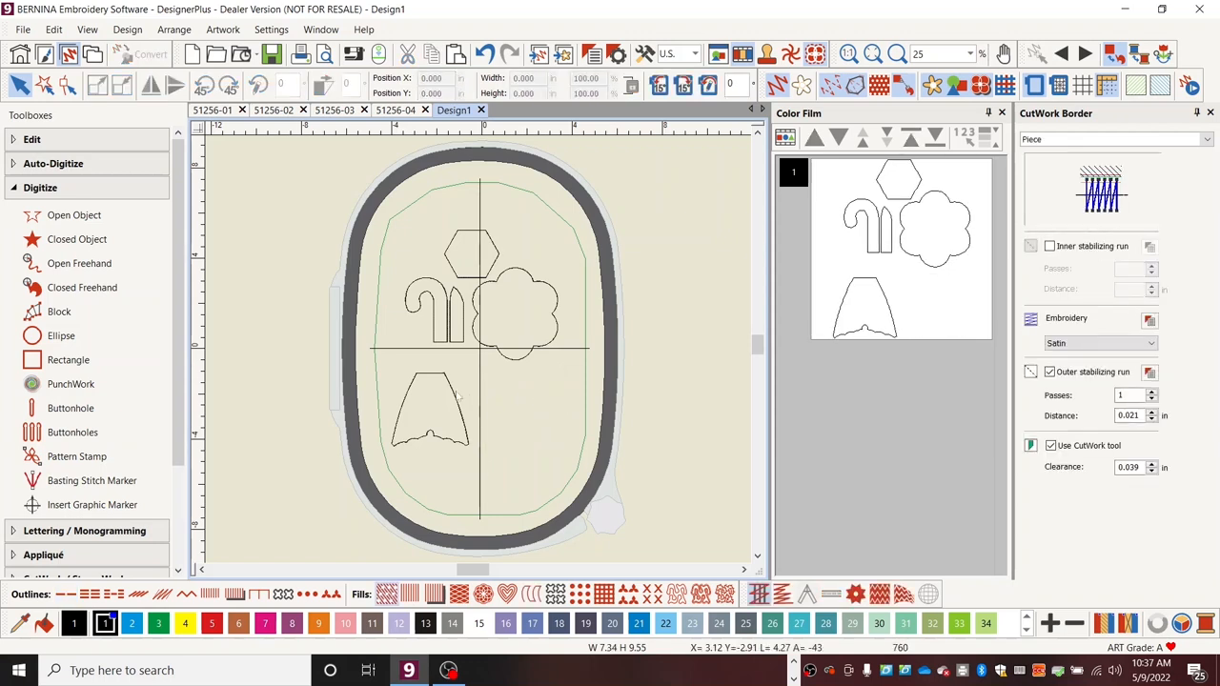
pyautogui.click(429, 404)
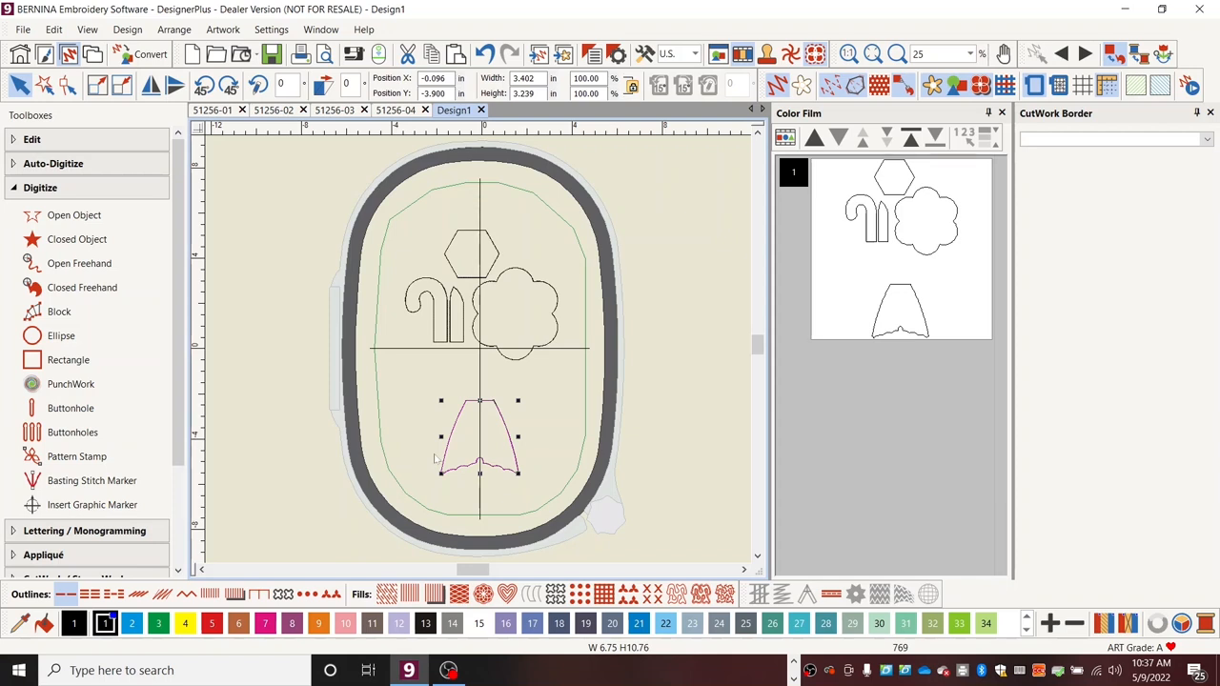
pyautogui.moveTo(398, 278)
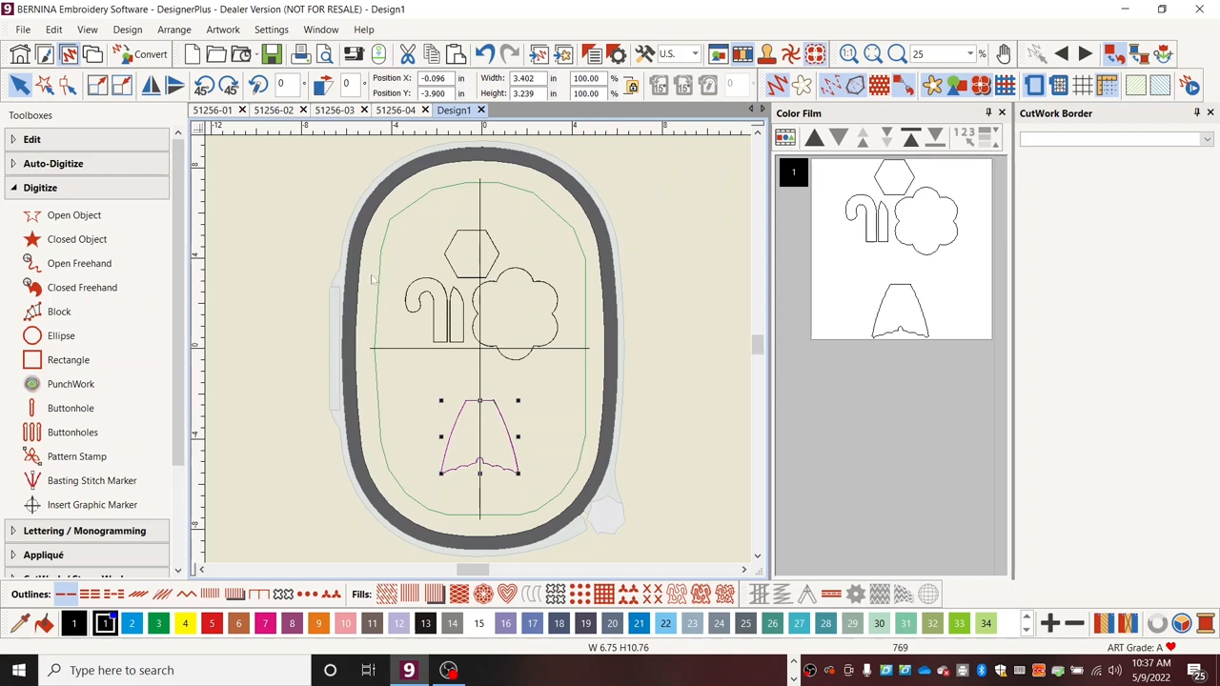
pyautogui.moveTo(499, 245)
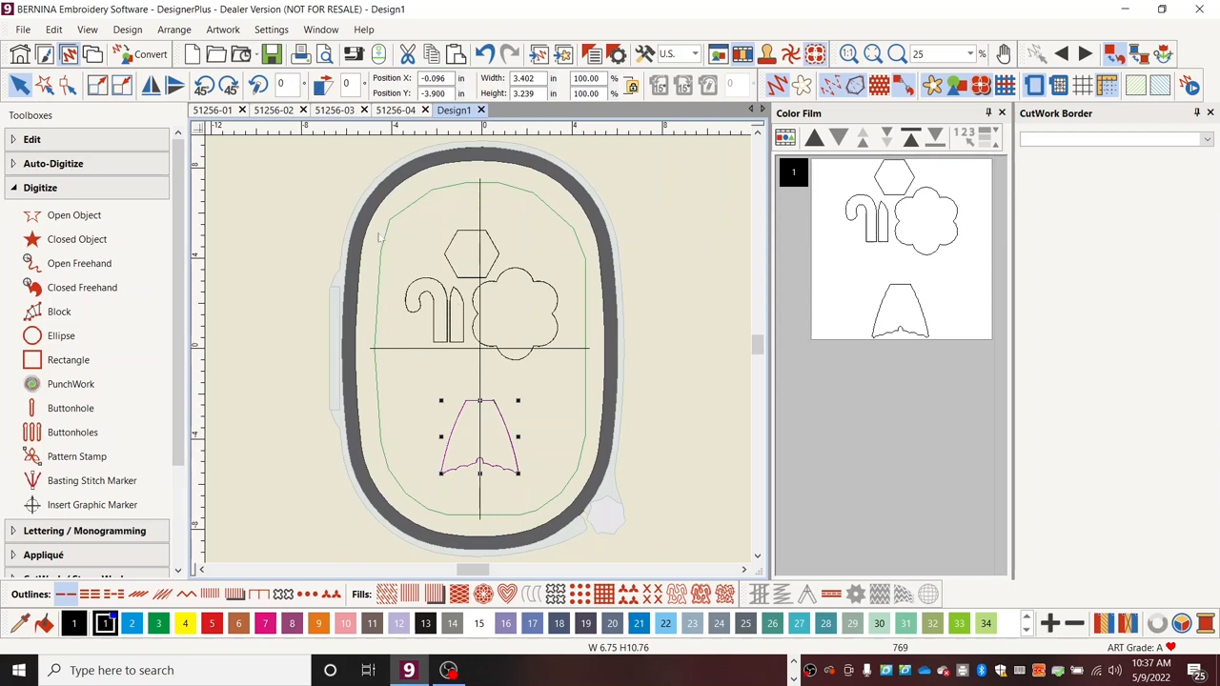
pyautogui.moveTo(465, 389)
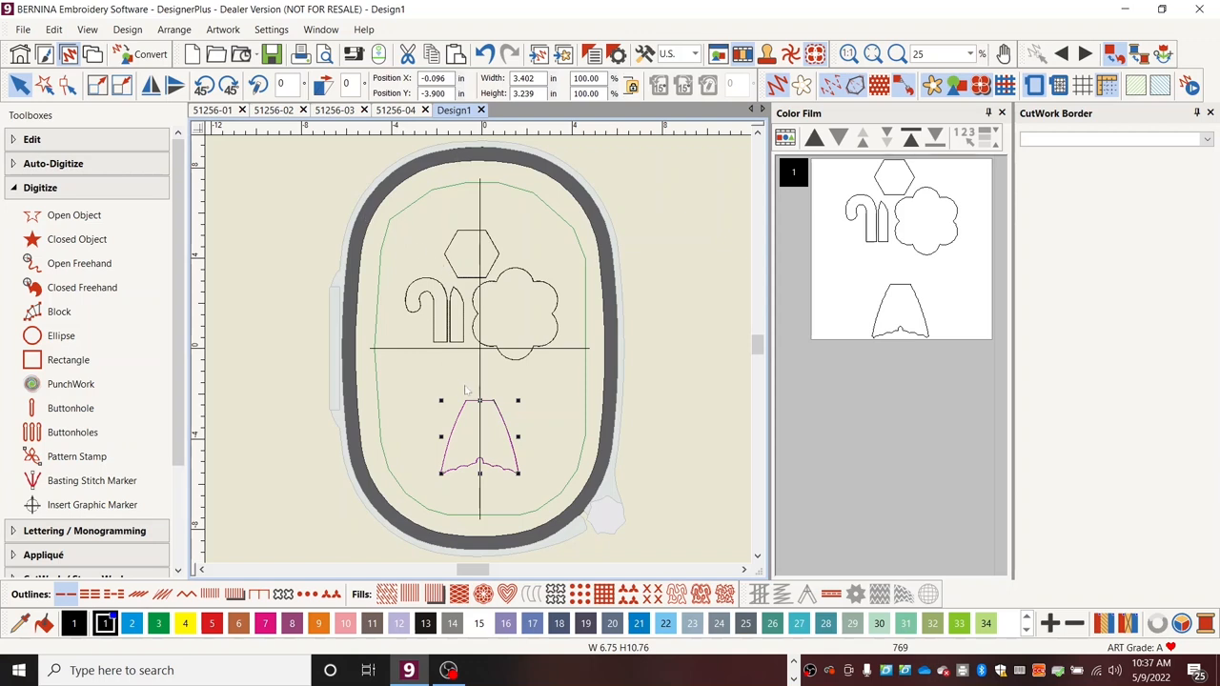
pyautogui.moveTo(380, 216)
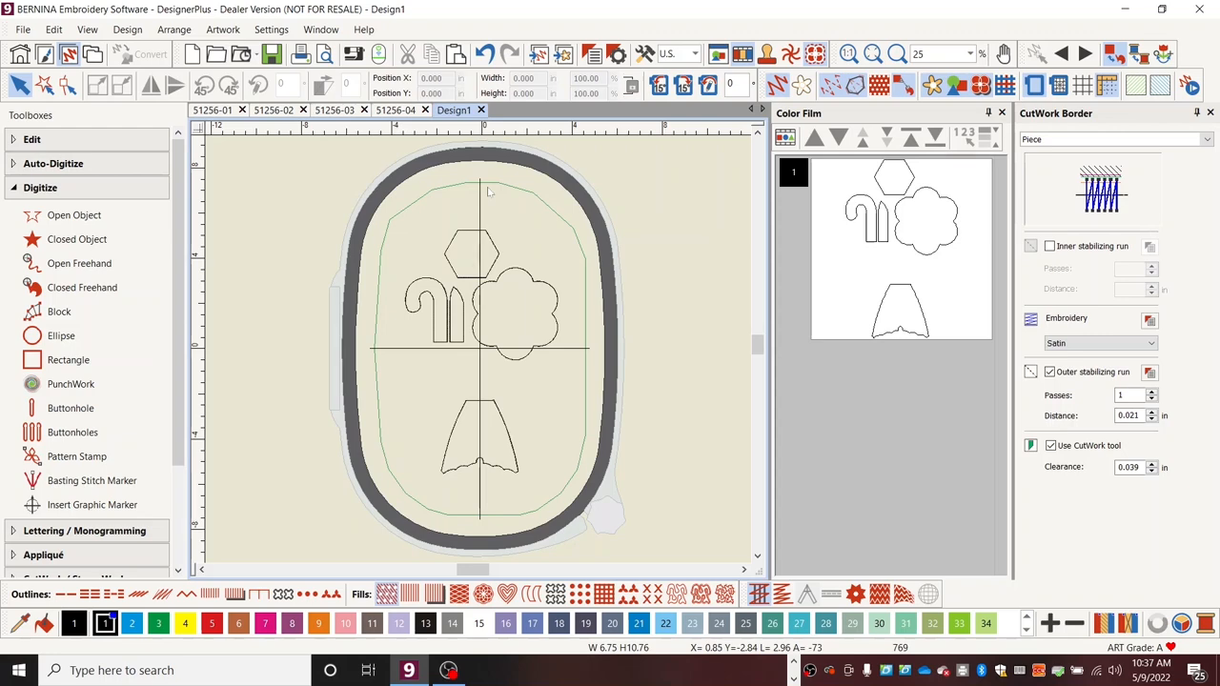
pyautogui.moveTo(369, 232)
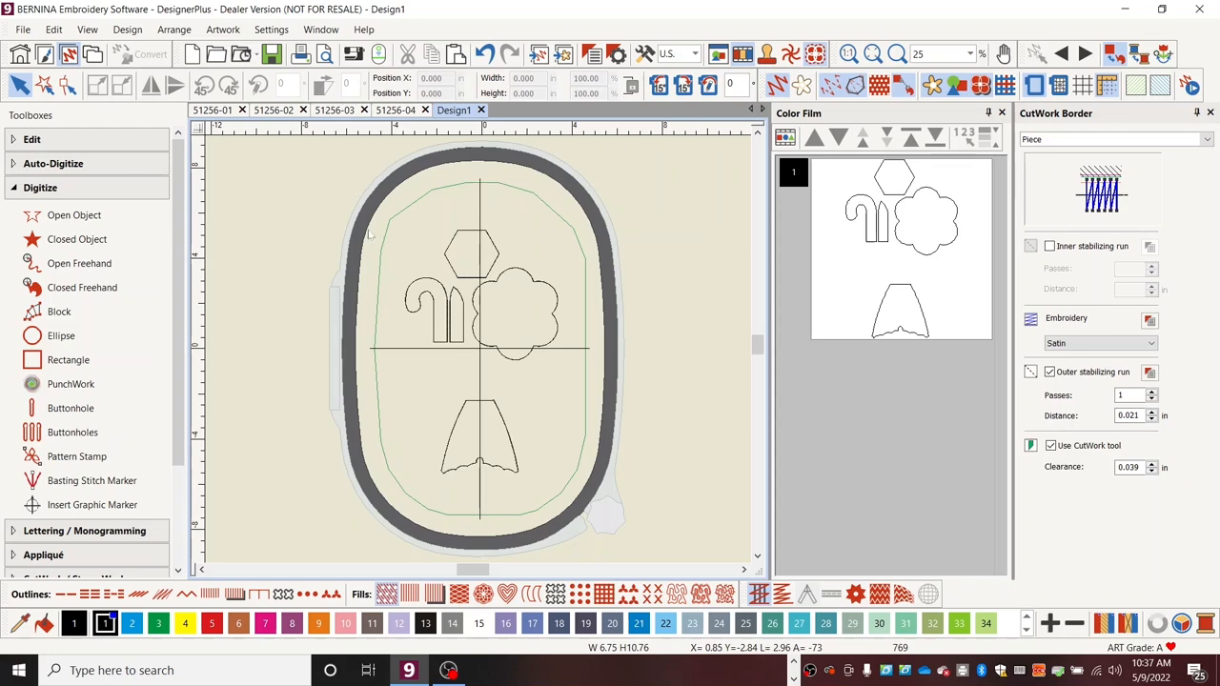
# Step: Draw a rectangle around the upper shape group and another around the umbrella top
pyautogui.click(129, 623)
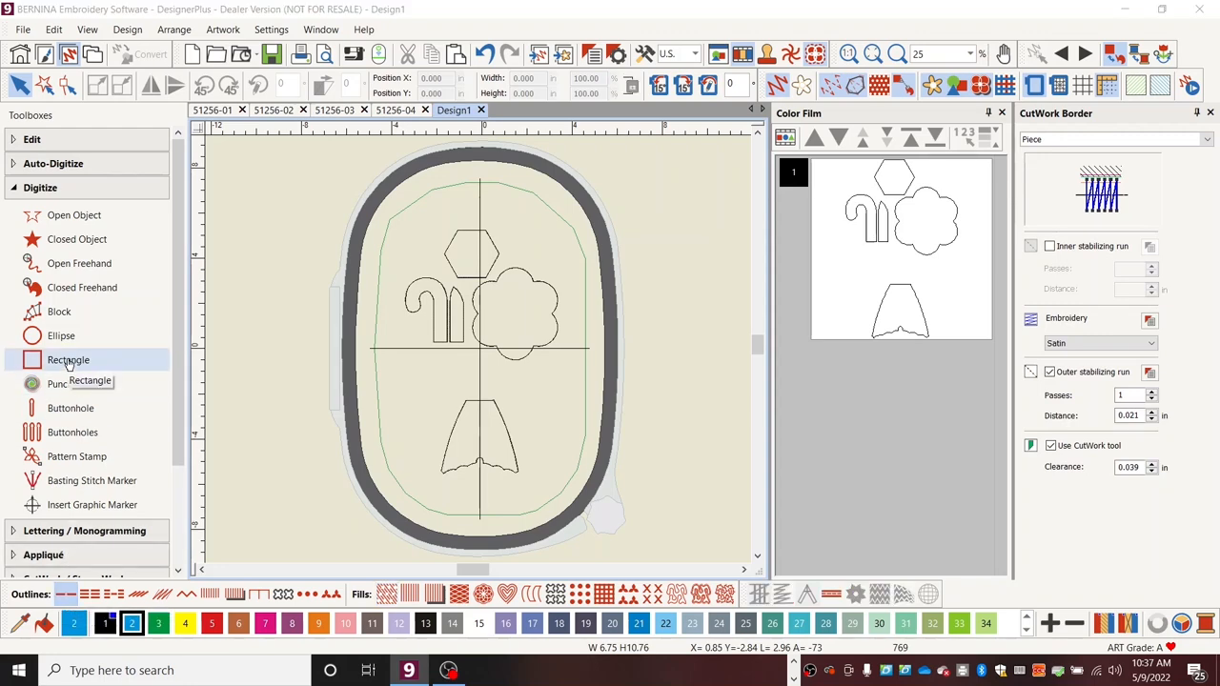
pyautogui.click(69, 358)
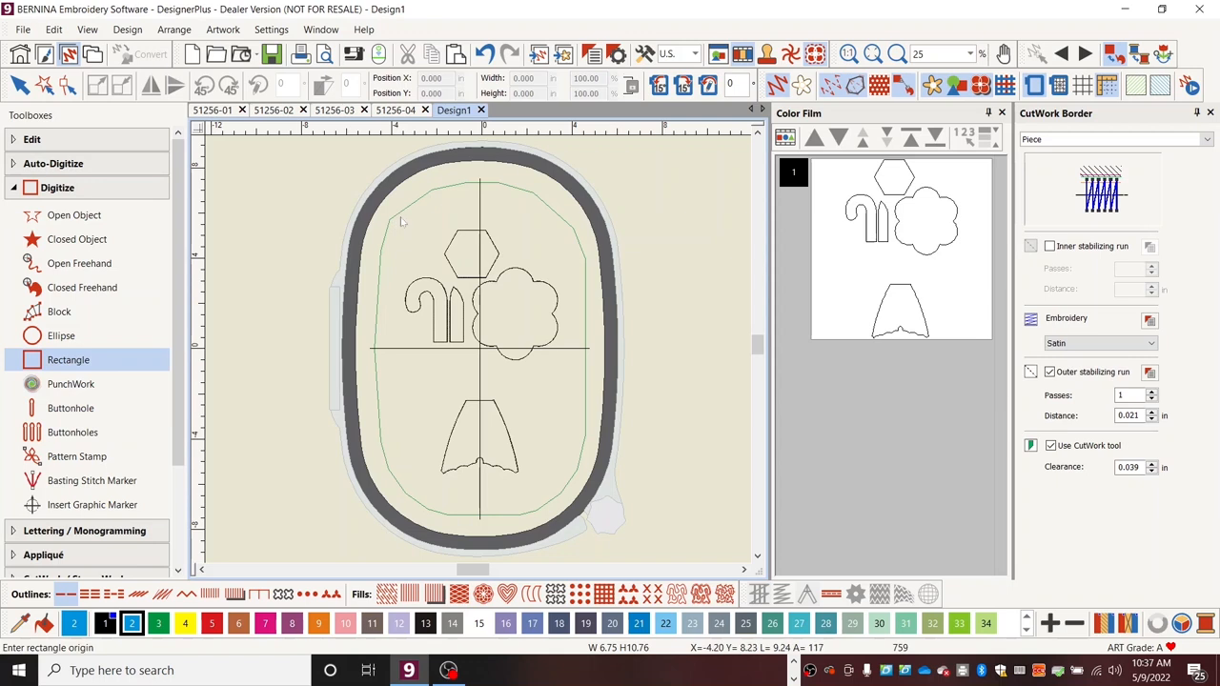
pyautogui.moveTo(400, 221); pyautogui.dragTo(533, 360)
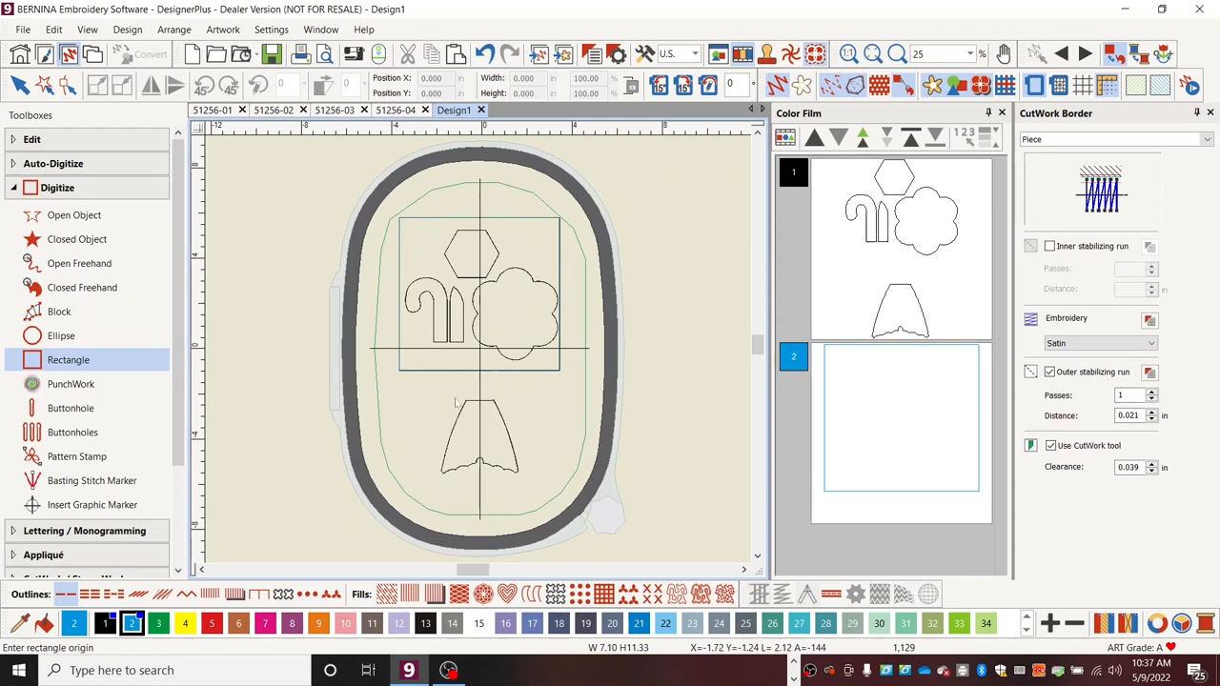
pyautogui.moveTo(427, 392); pyautogui.dragTo(533, 495)
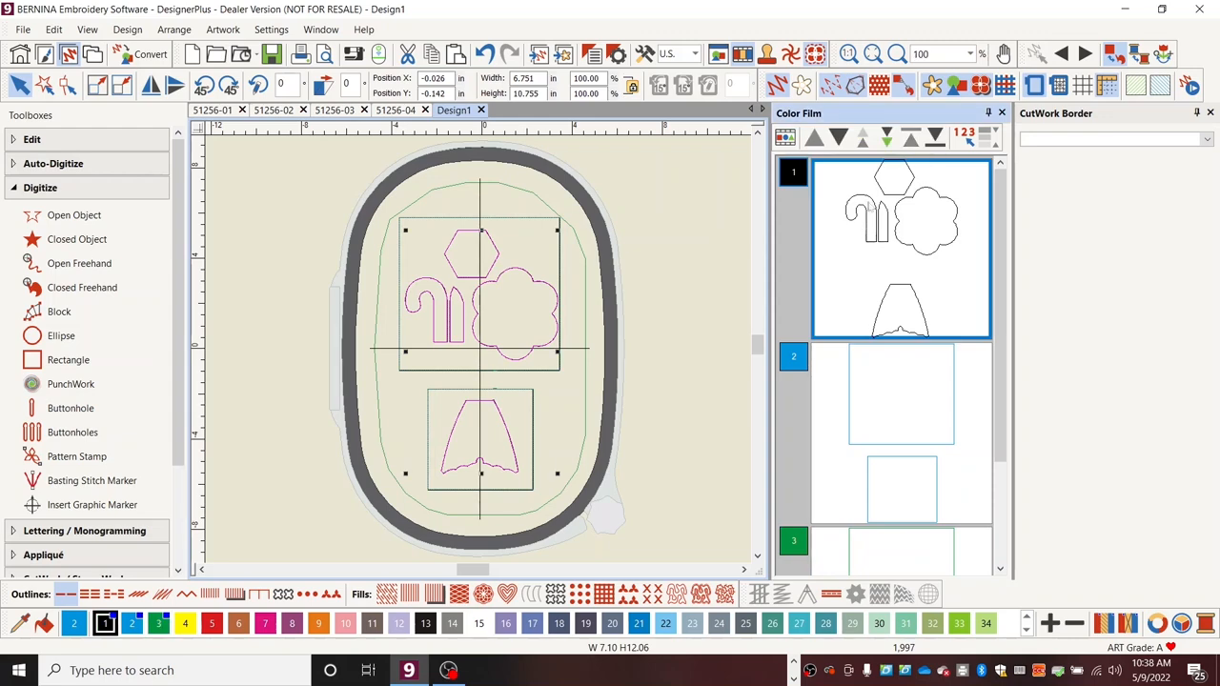
pyautogui.moveTo(937, 137)
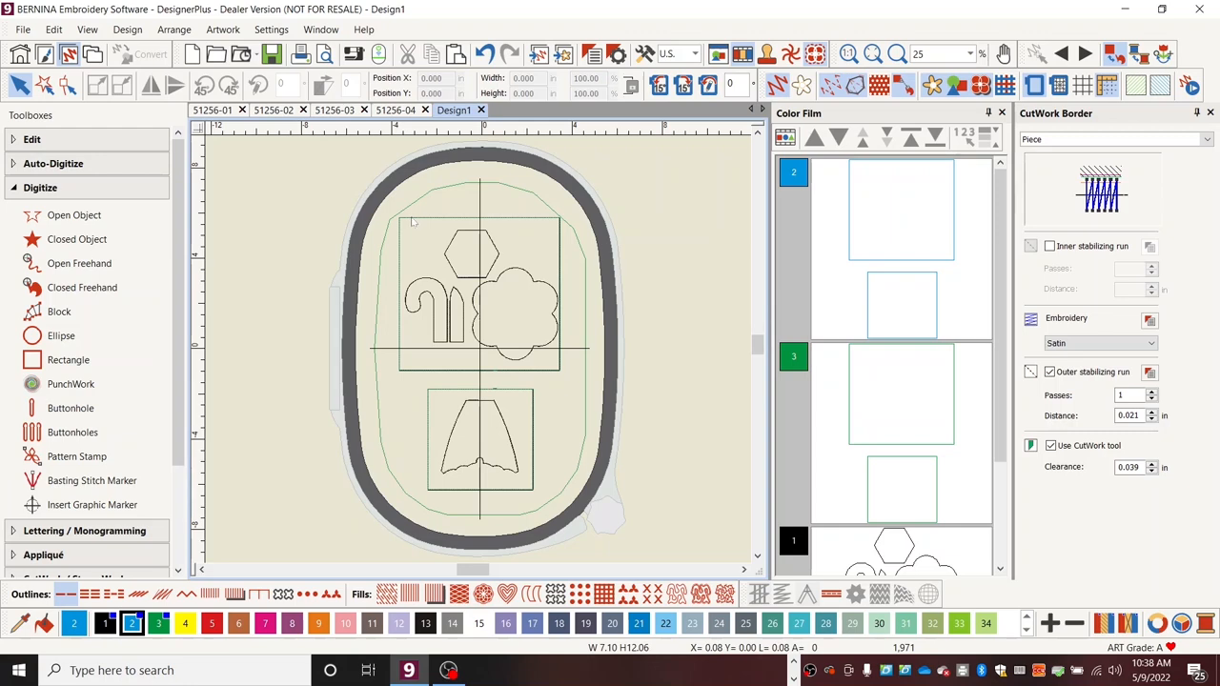
pyautogui.moveTo(858, 231)
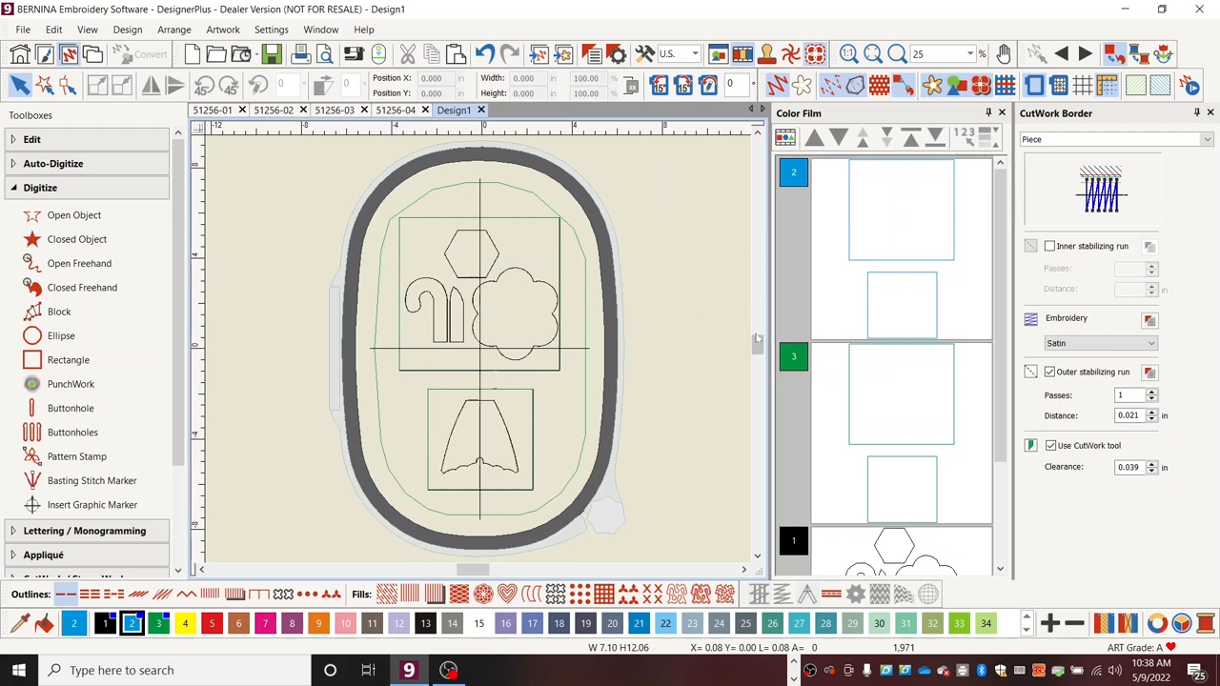
pyautogui.moveTo(782, 290)
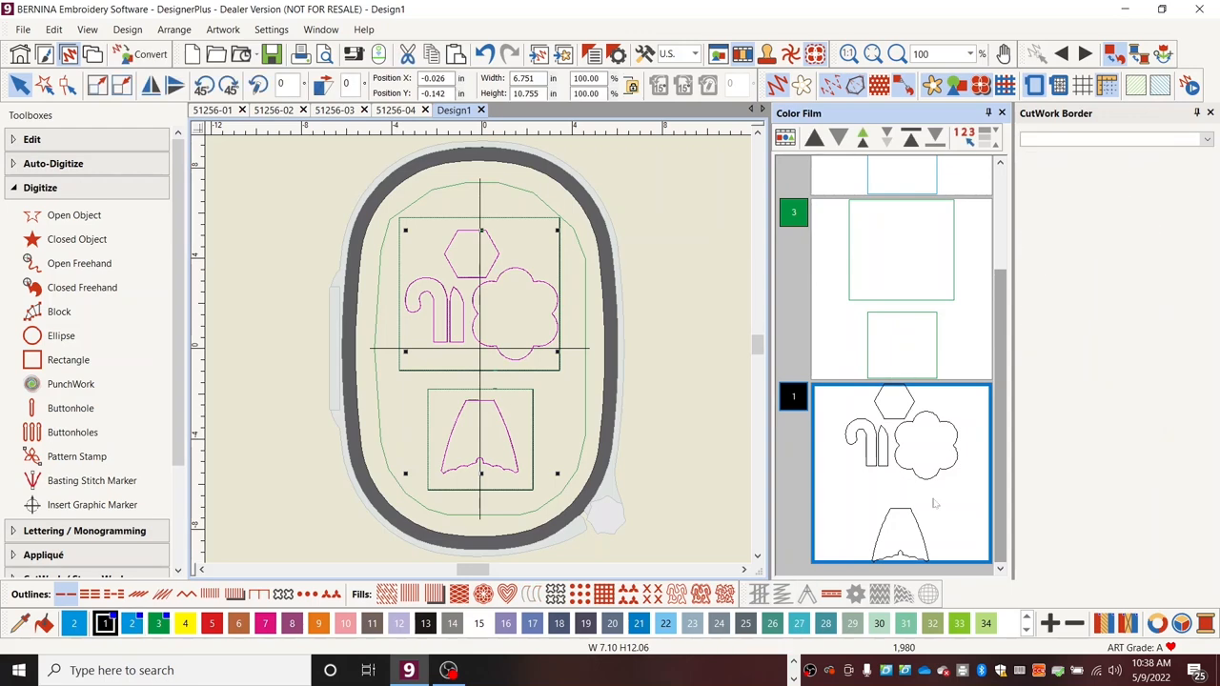
pyautogui.moveTo(806, 480)
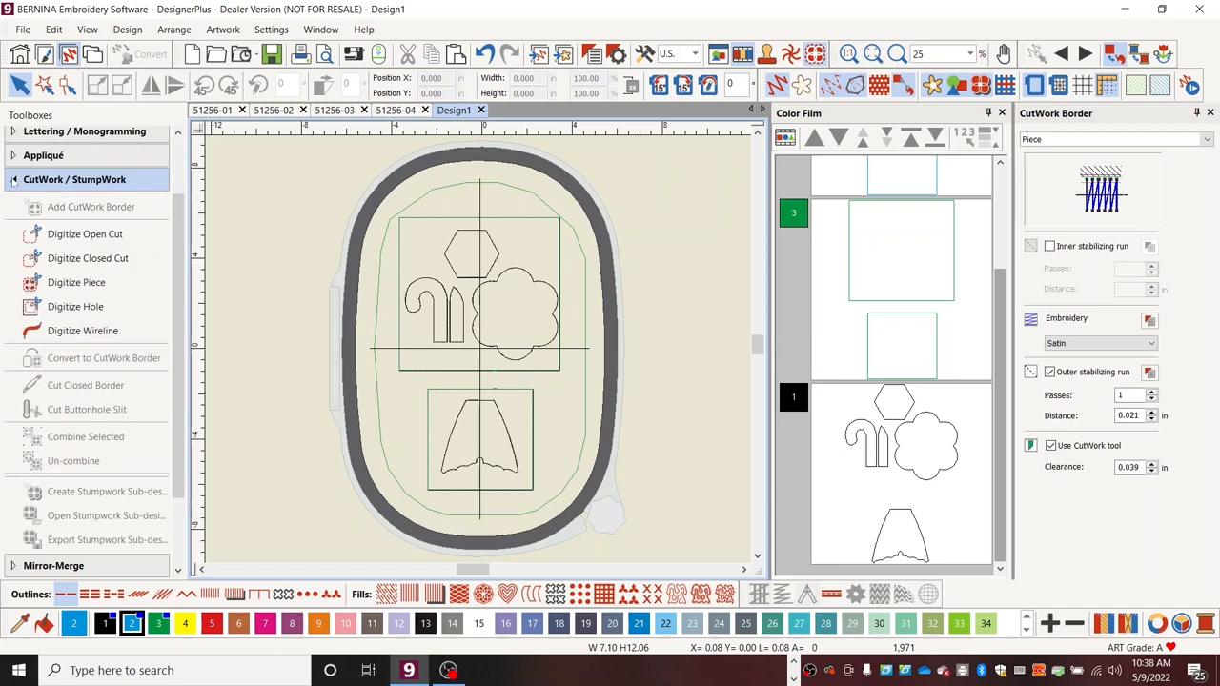
pyautogui.moveTo(392, 173)
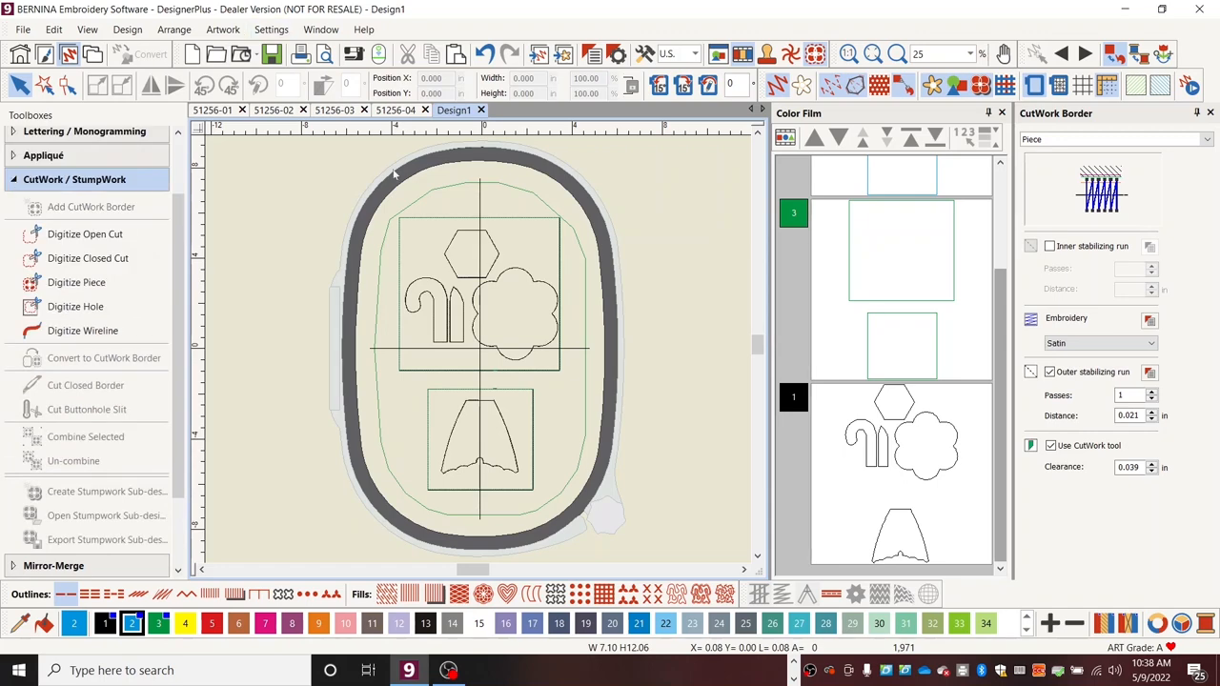
# Step: Convert the hexagon to a CutWork border and set its border type to Cut
pyautogui.click(463, 245)
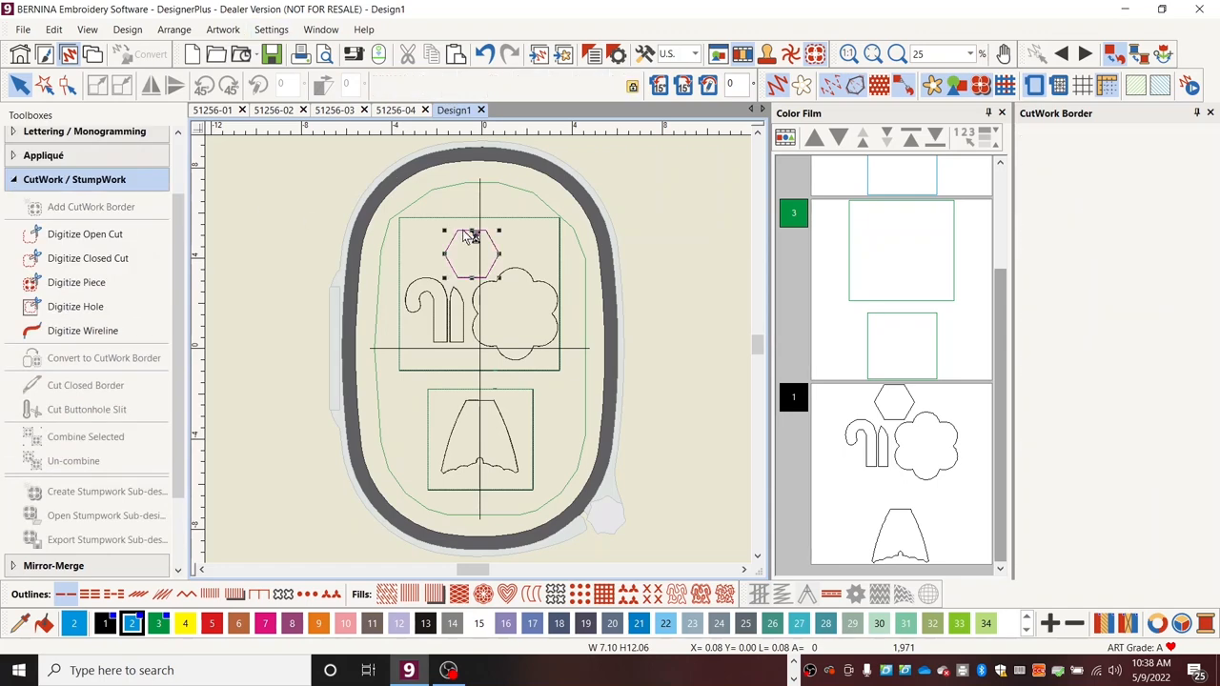
pyautogui.click(469, 251)
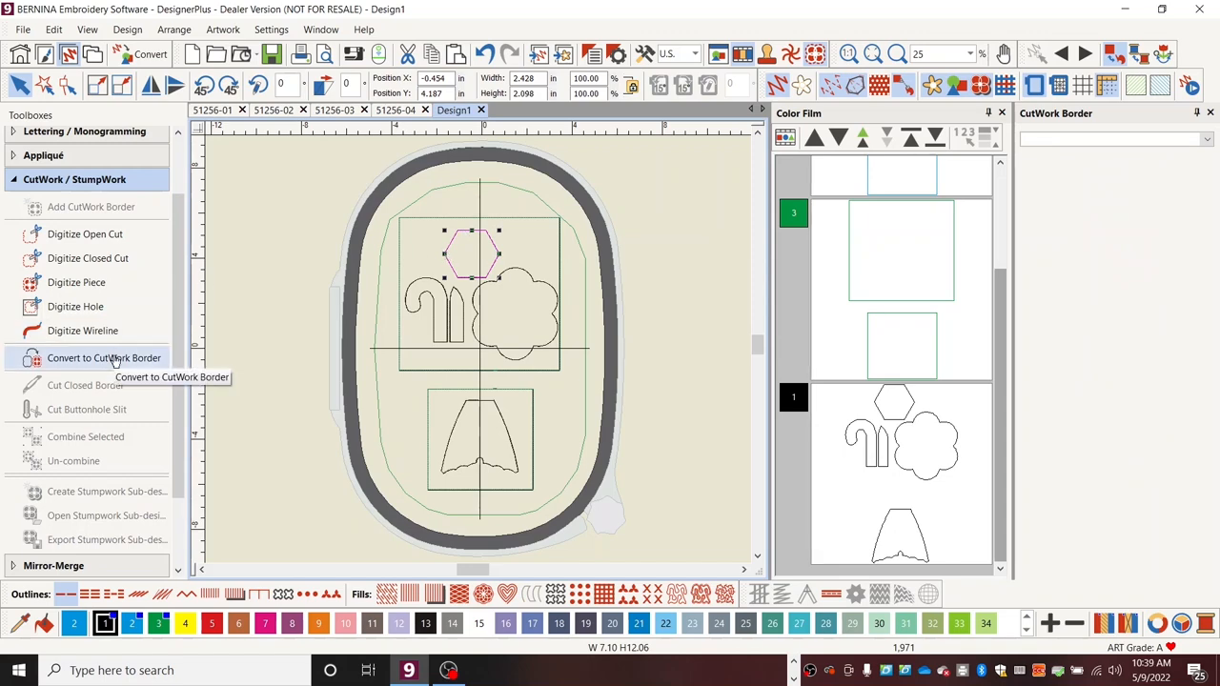
pyautogui.click(103, 358)
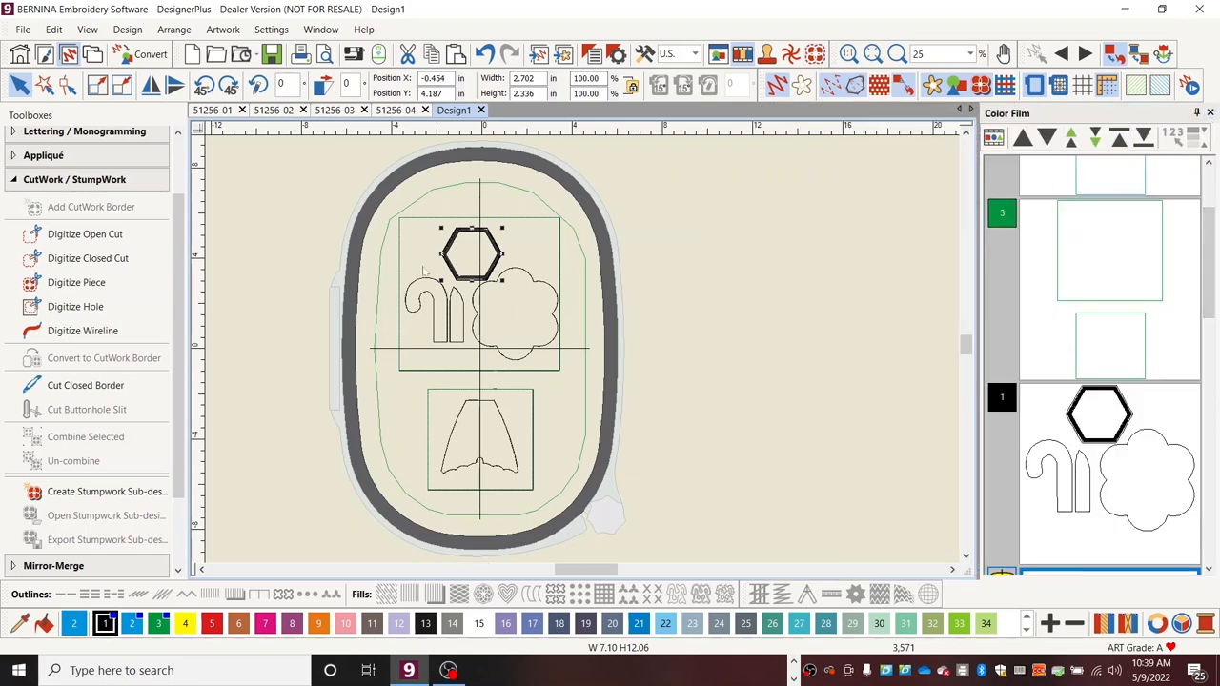
pyautogui.moveTo(103, 358)
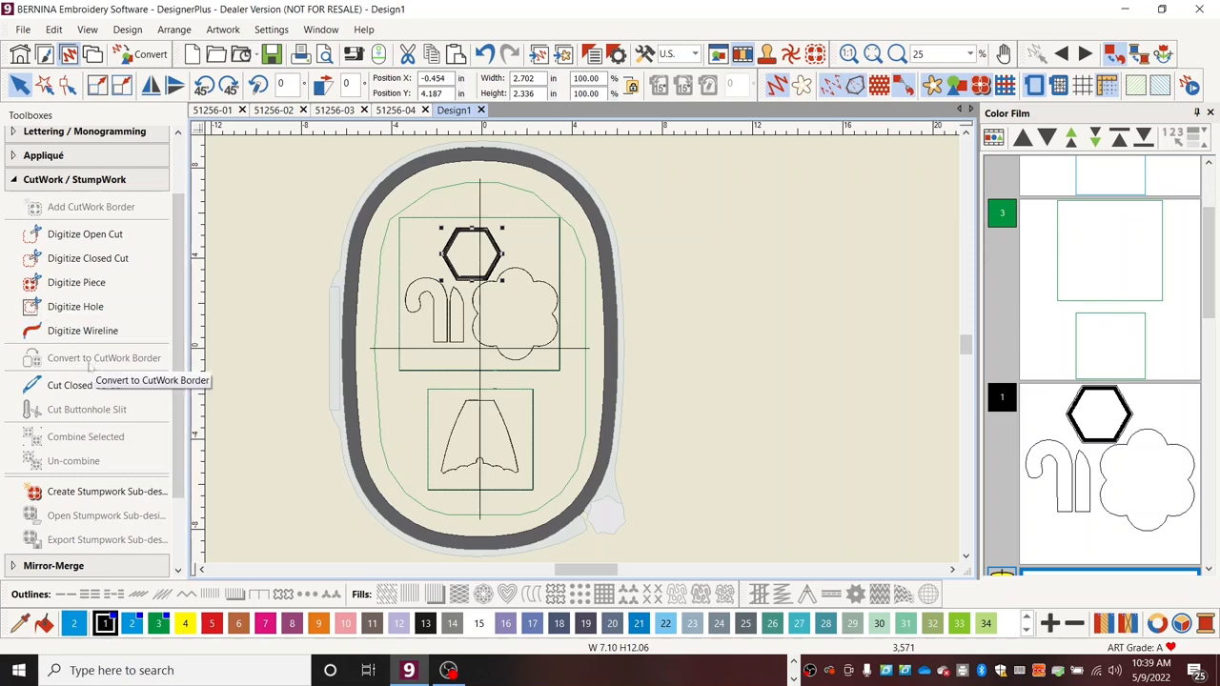
pyautogui.moveTo(95, 385)
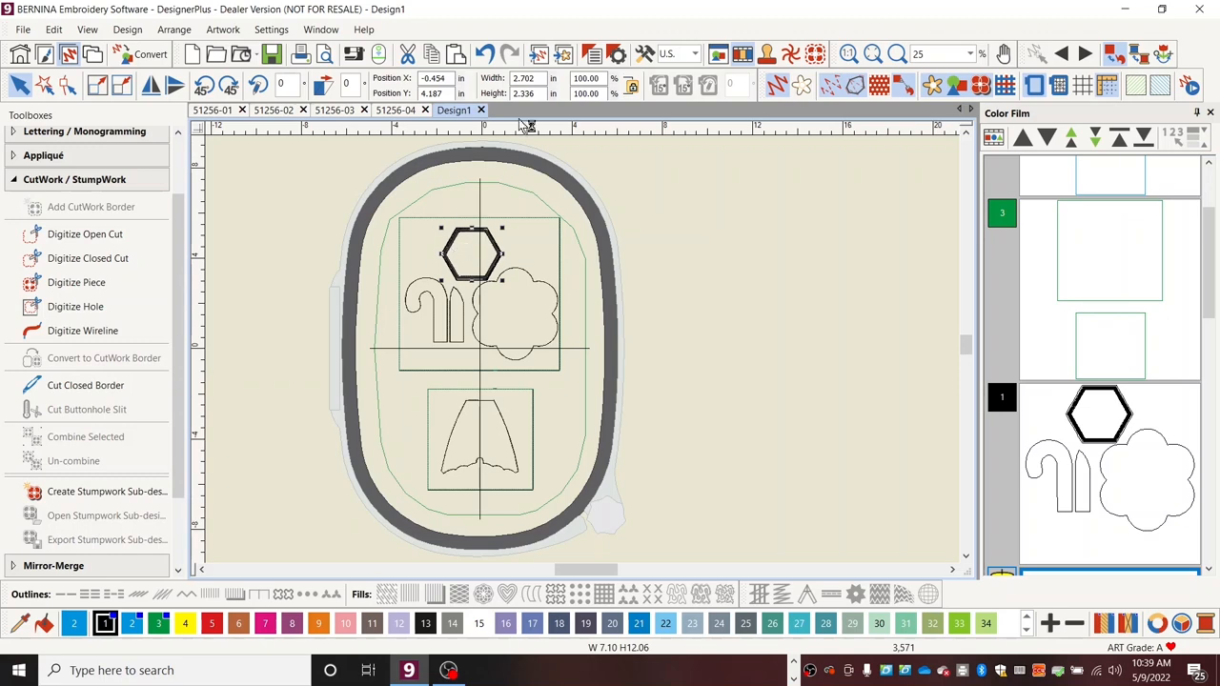
pyautogui.moveTo(600, 53)
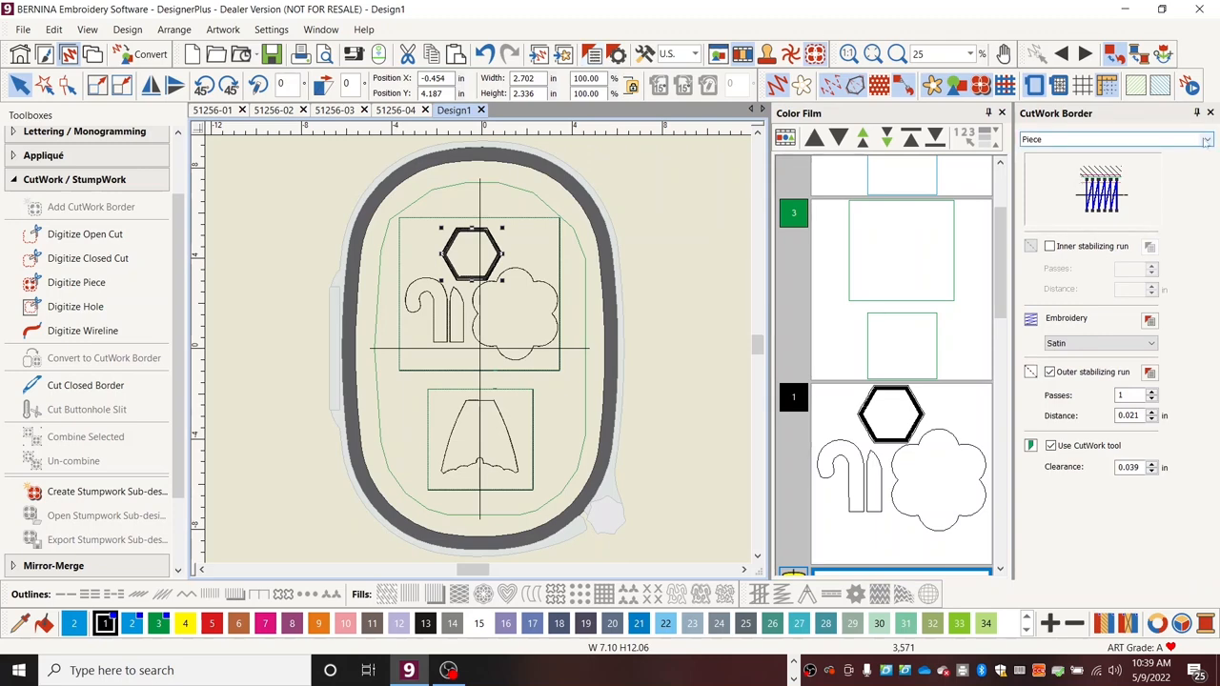
pyautogui.click(1200, 139)
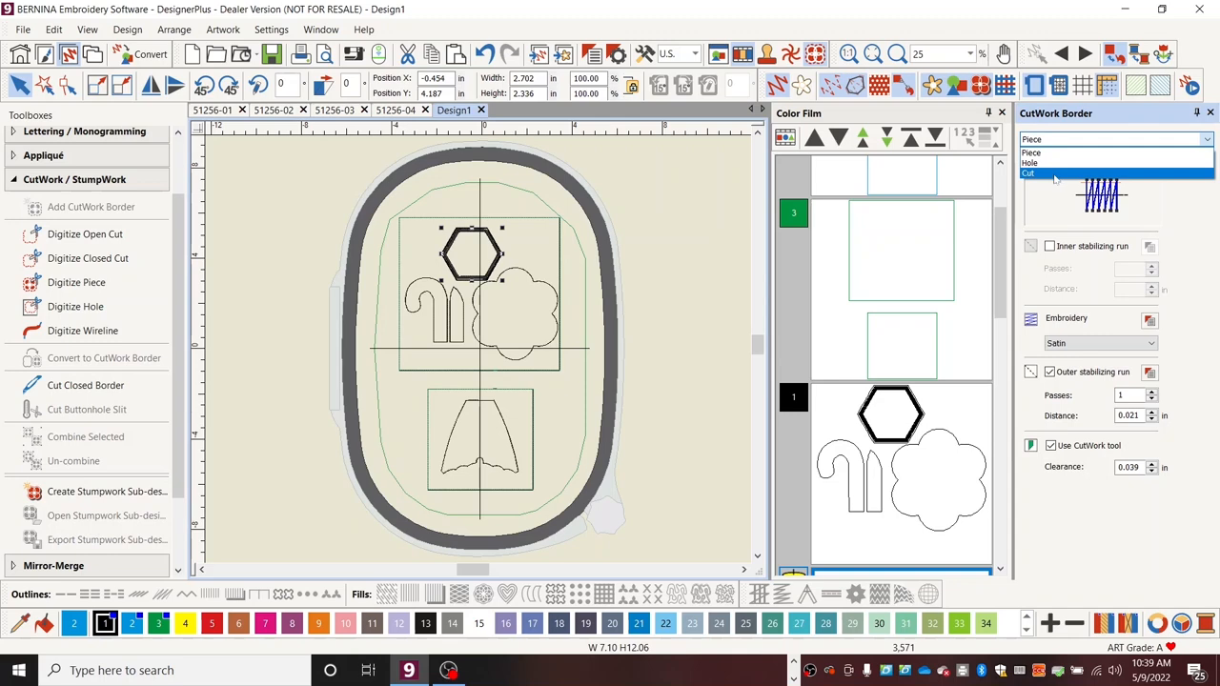
pyautogui.click(1029, 171)
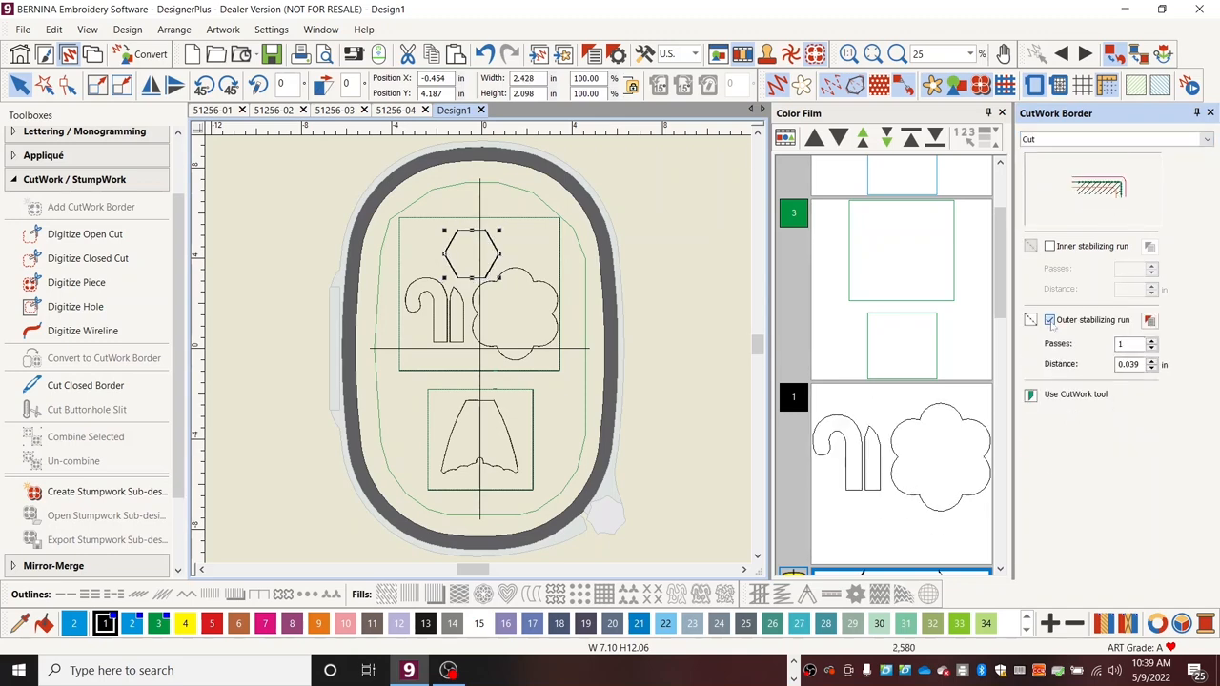
pyautogui.click(1048, 320)
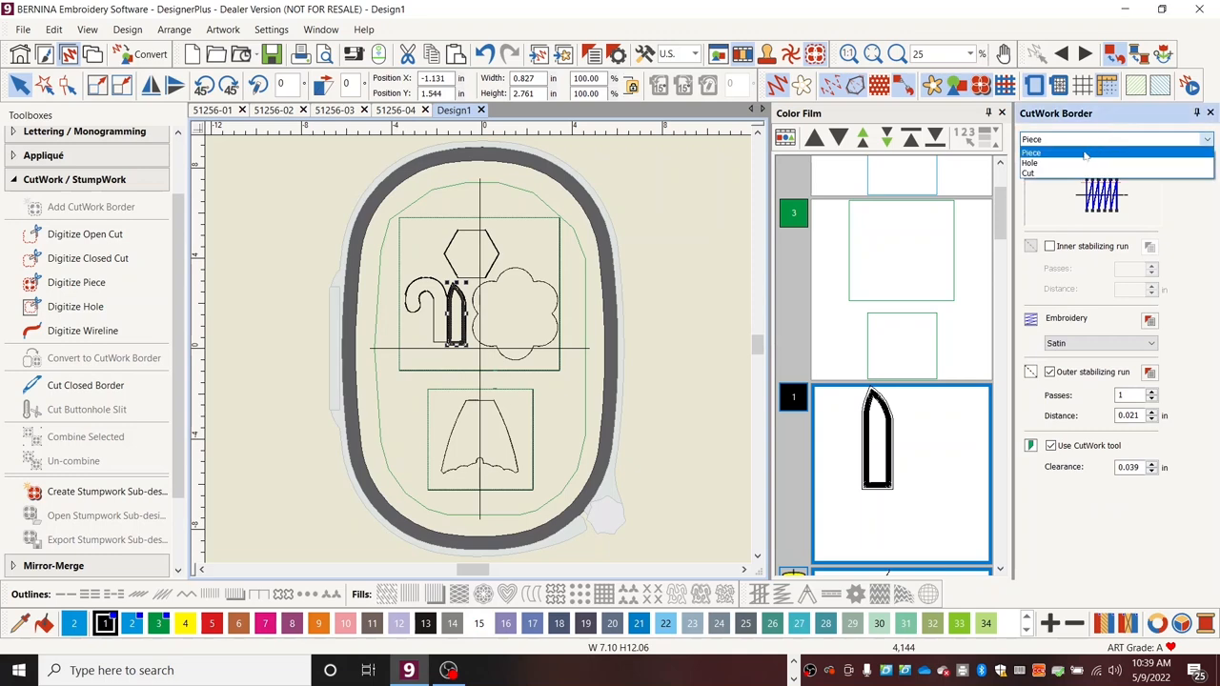
# Step: Set the flower and the fringed skirt shape border types to Cut
pyautogui.click(1029, 171)
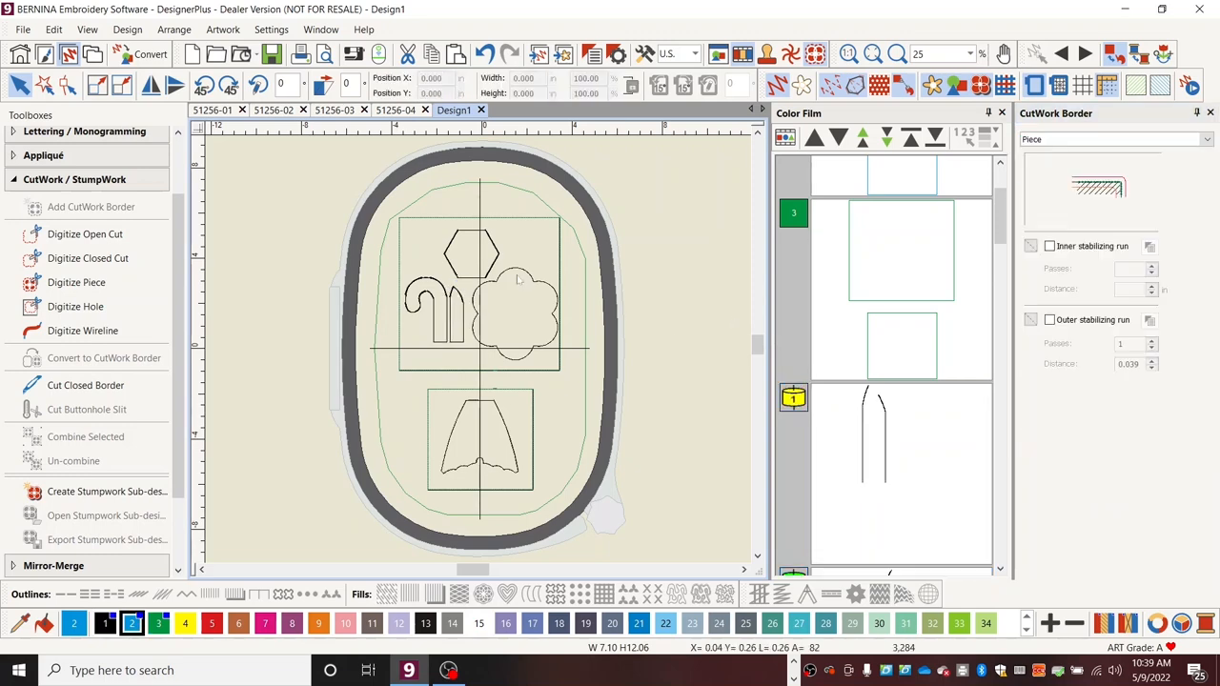
pyautogui.click(102, 359)
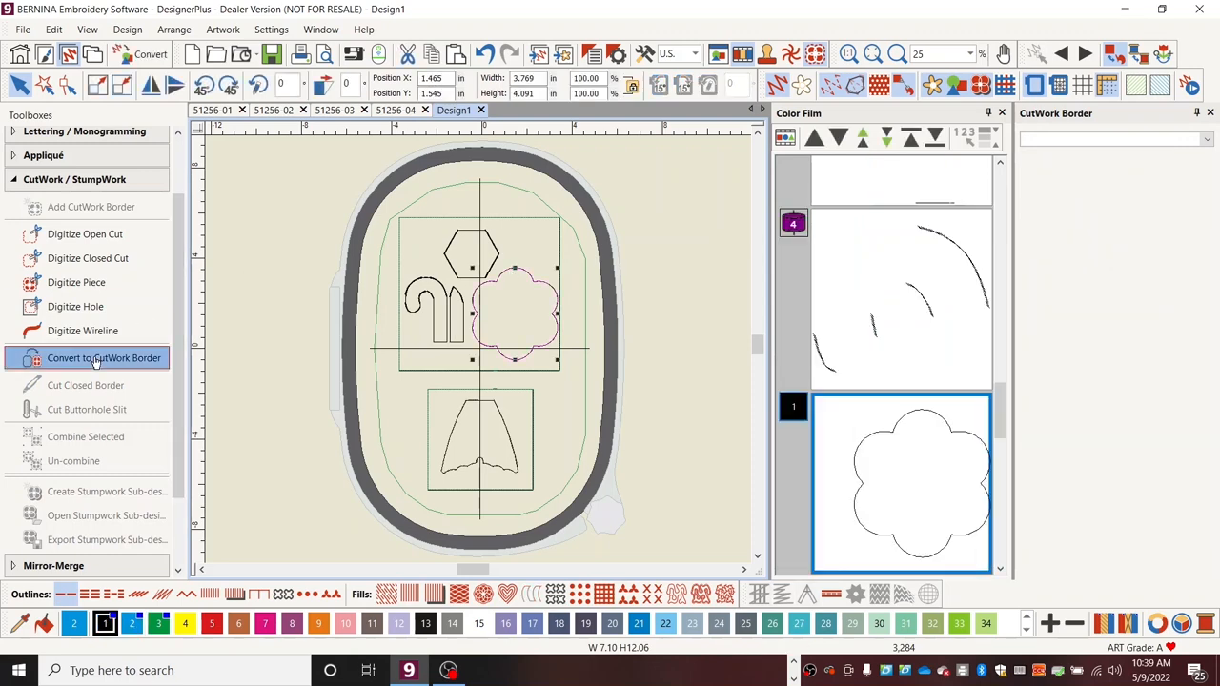
pyautogui.click(103, 359)
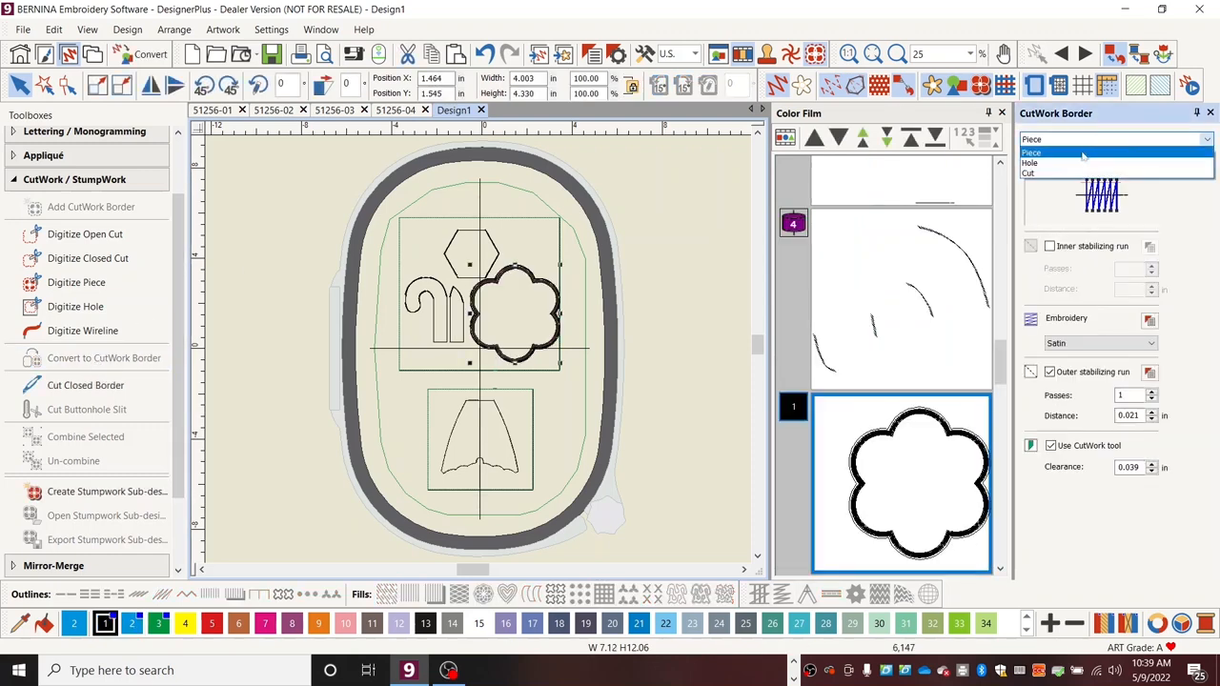
pyautogui.click(1029, 172)
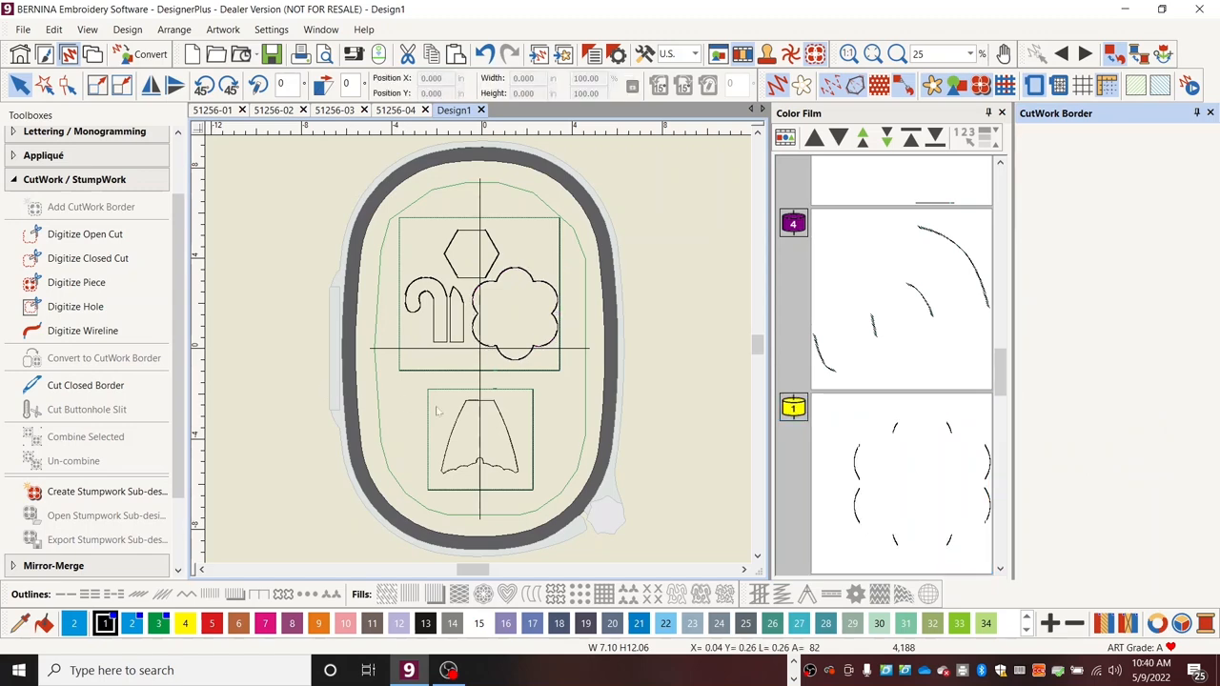
pyautogui.click(477, 439)
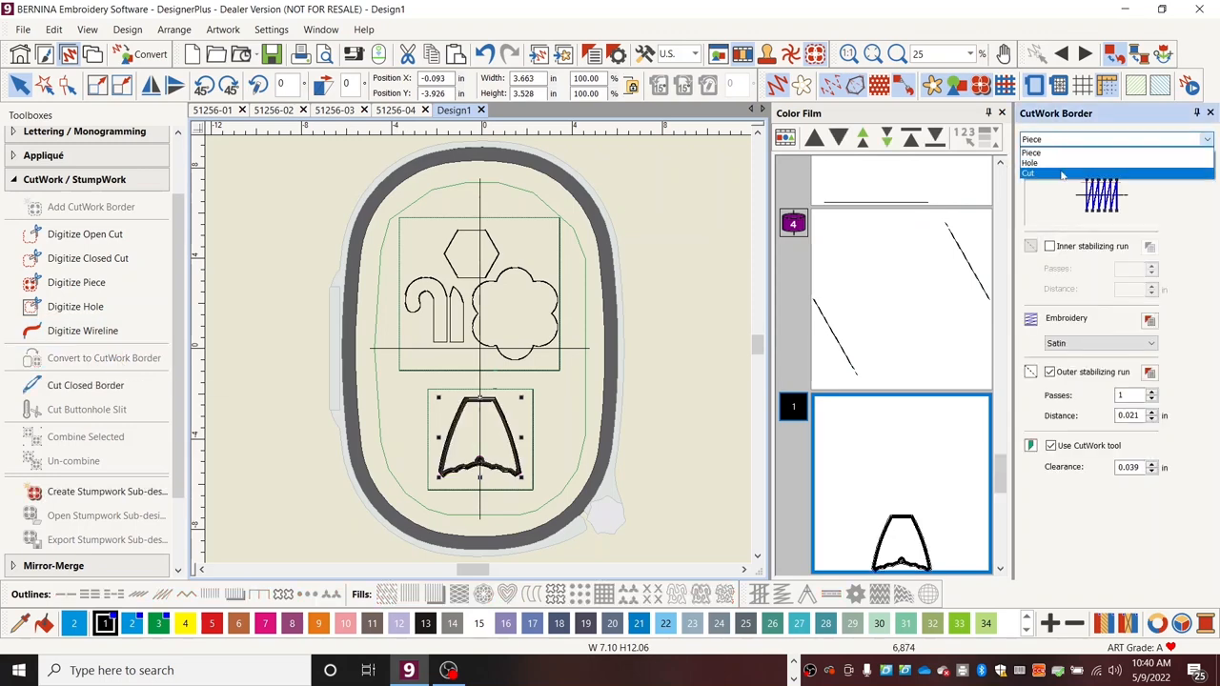
pyautogui.click(1061, 173)
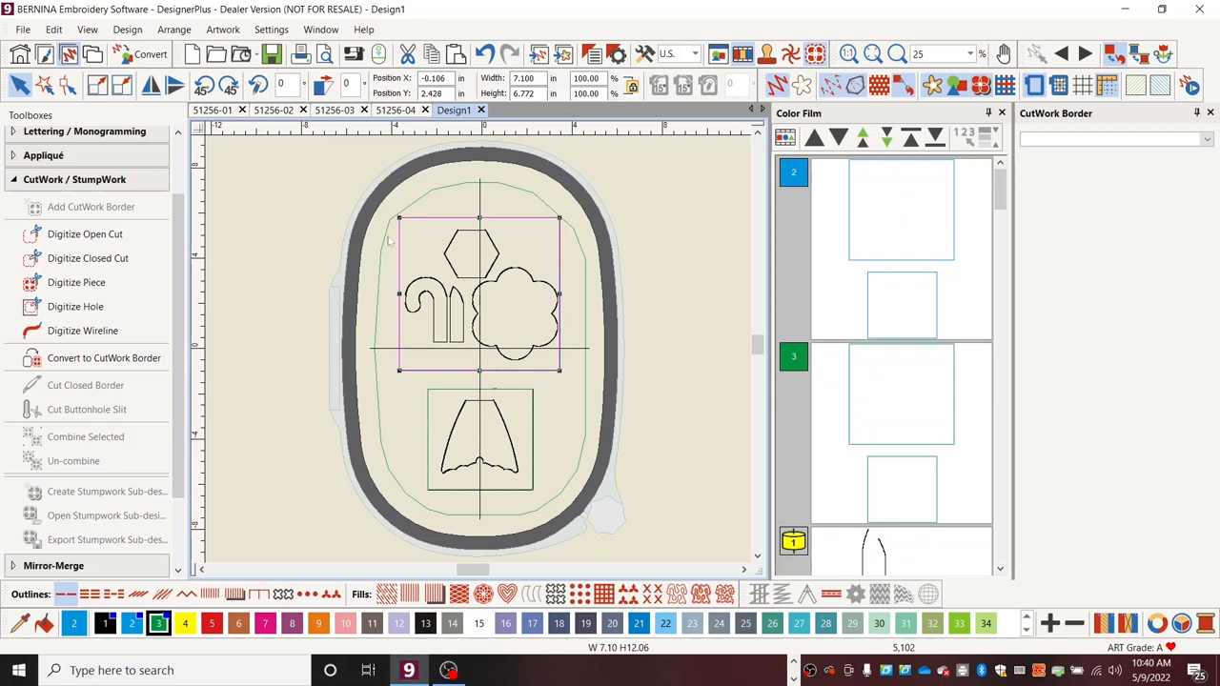
pyautogui.moveTo(562, 350)
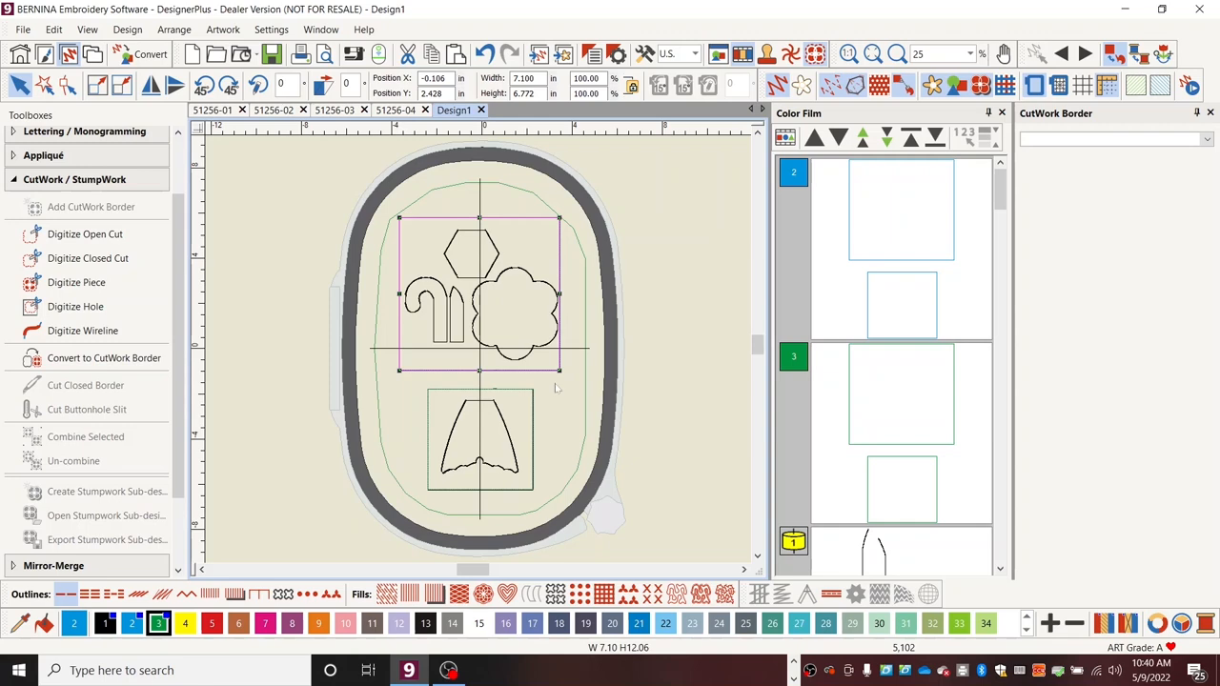
pyautogui.click(482, 447)
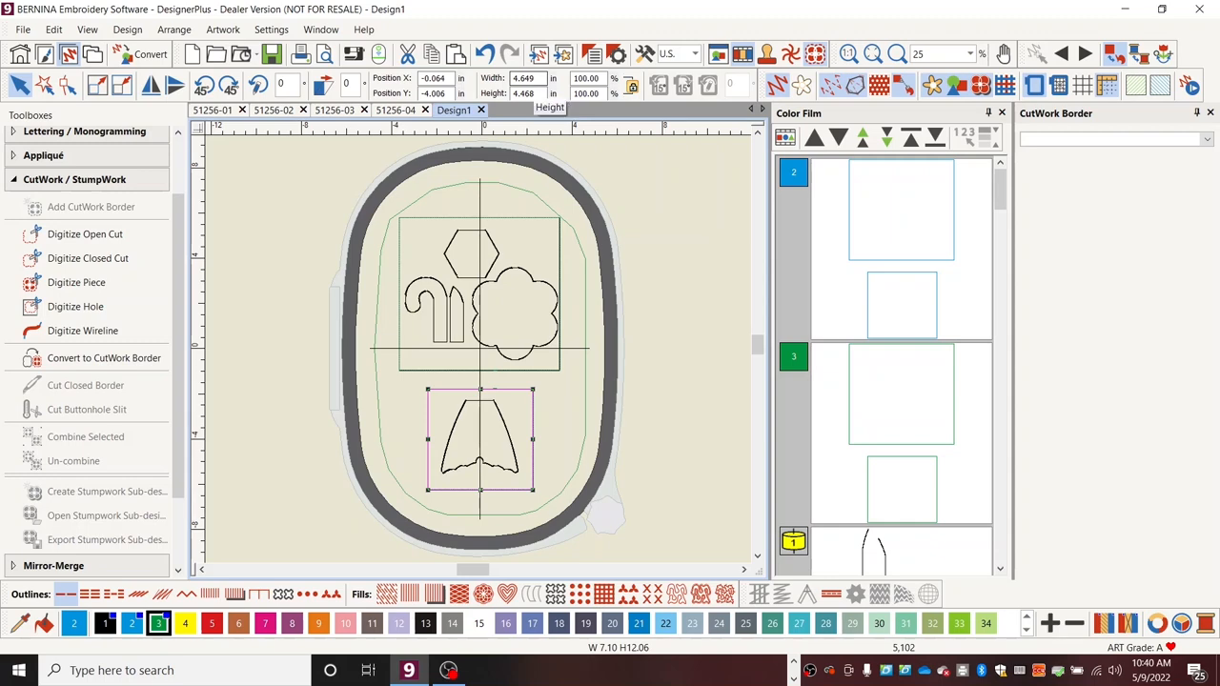
pyautogui.moveTo(518, 78)
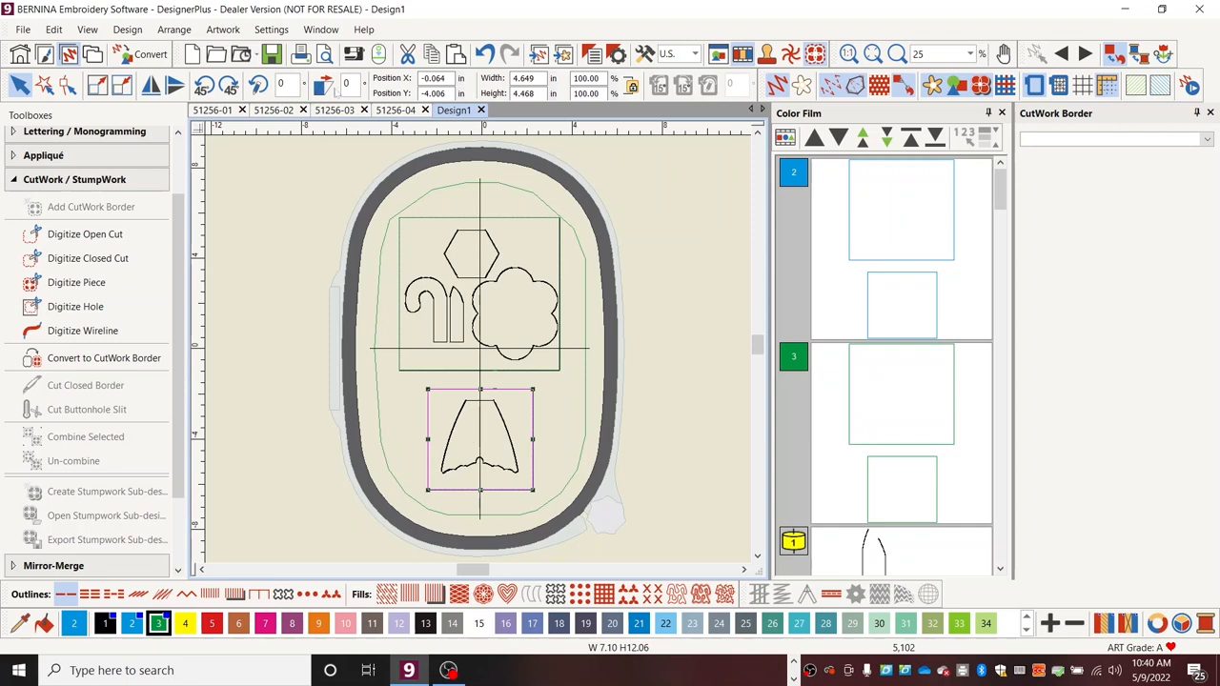
pyautogui.moveTo(377, 53)
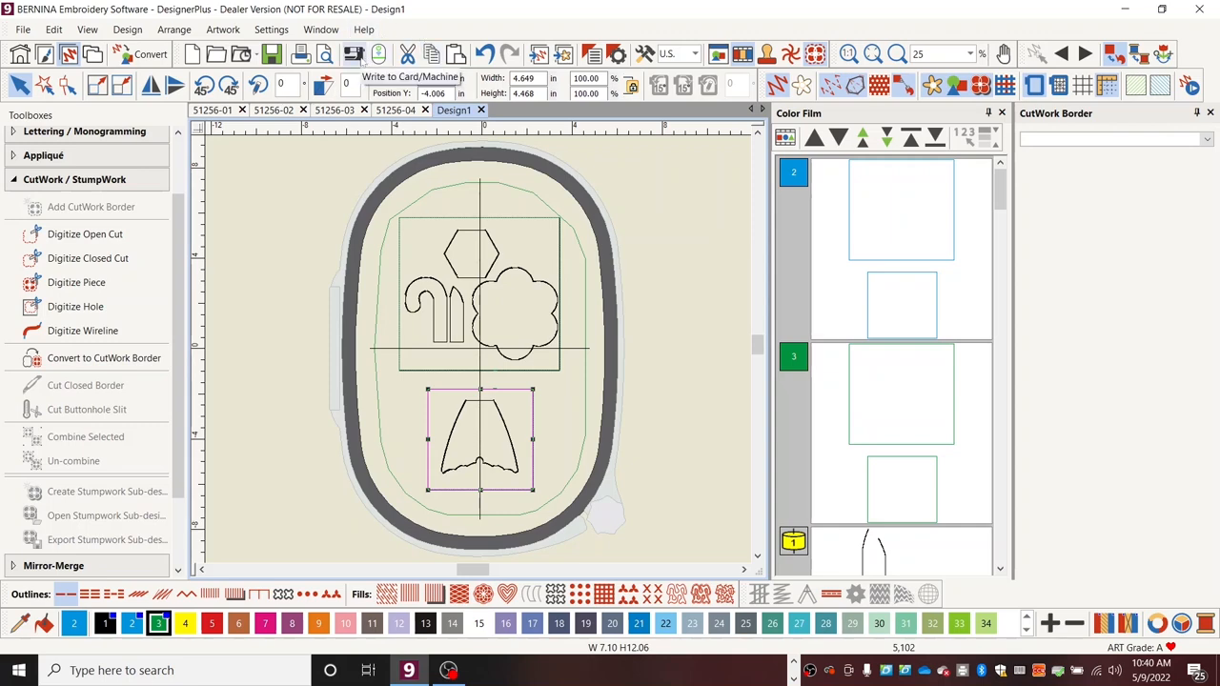
# Step: Write Design1 to the ART embroidery machine, confirming the drive path
pyautogui.click(345, 53)
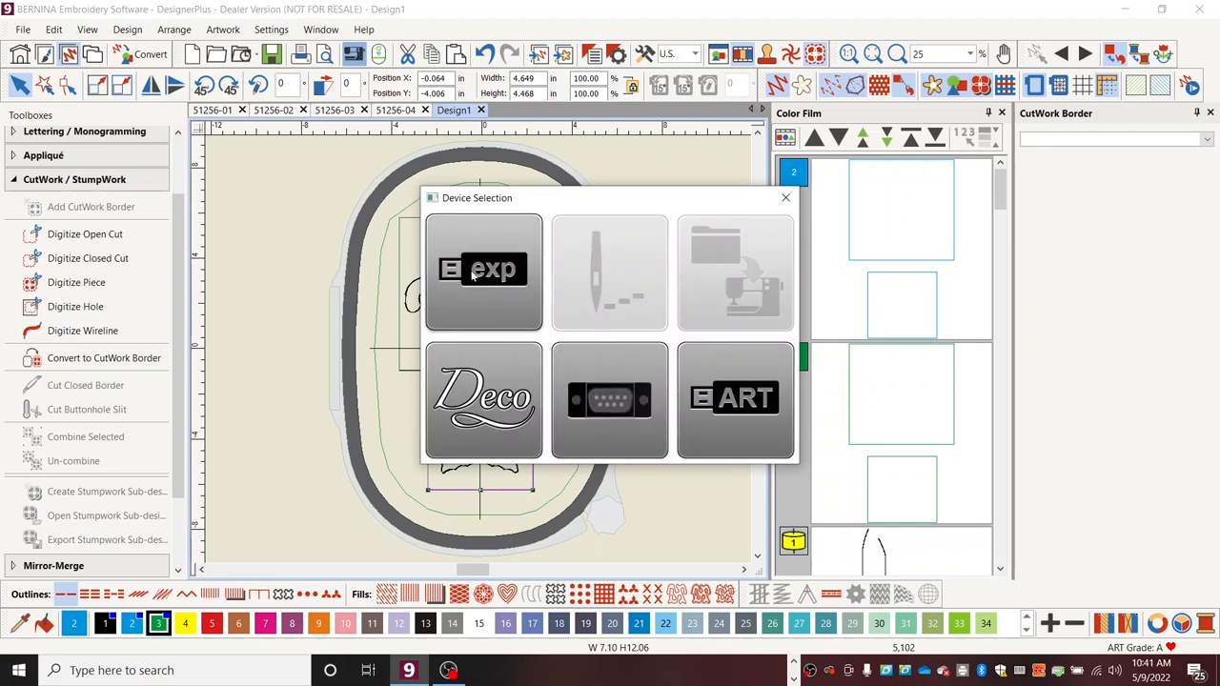
pyautogui.click(484, 270)
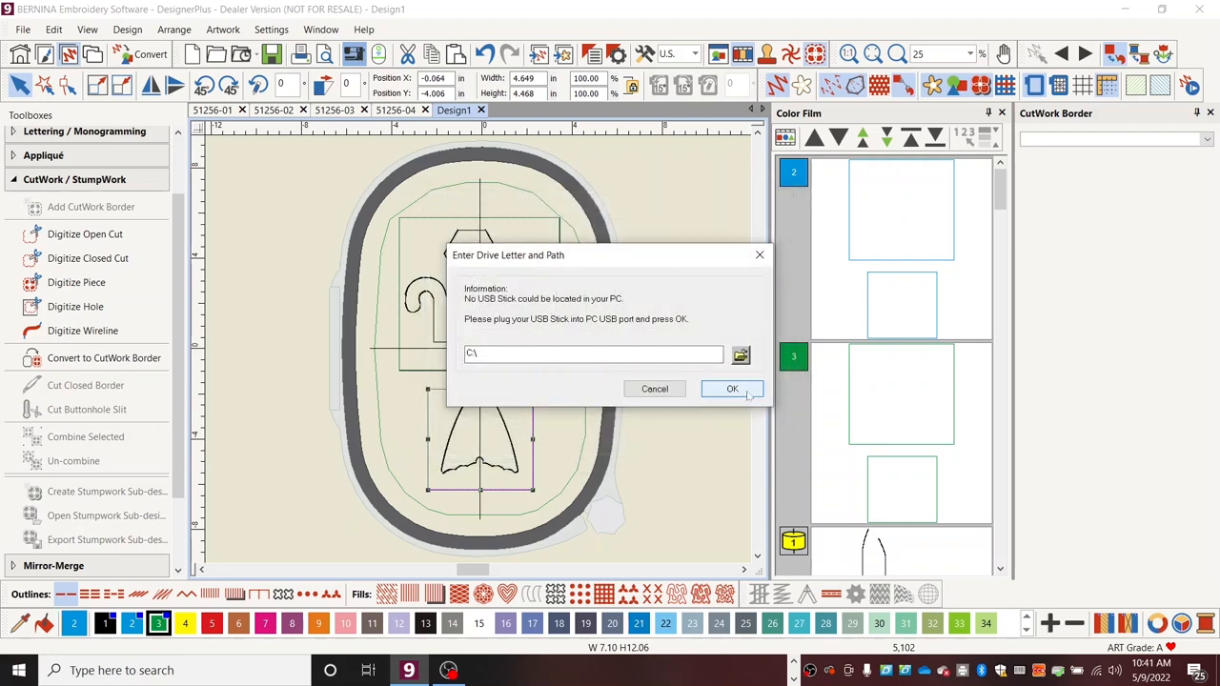
pyautogui.click(731, 388)
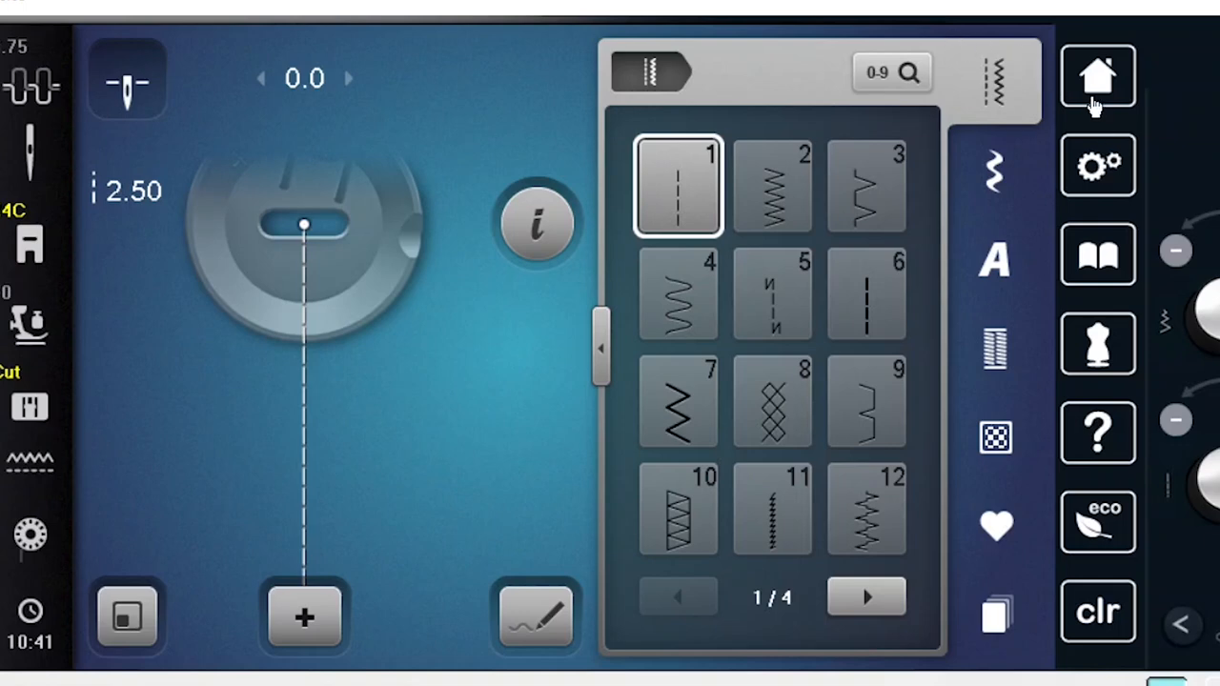
# Step: Page to the transferred designs on the machine and load Design2 (3)
pyautogui.click(1098, 74)
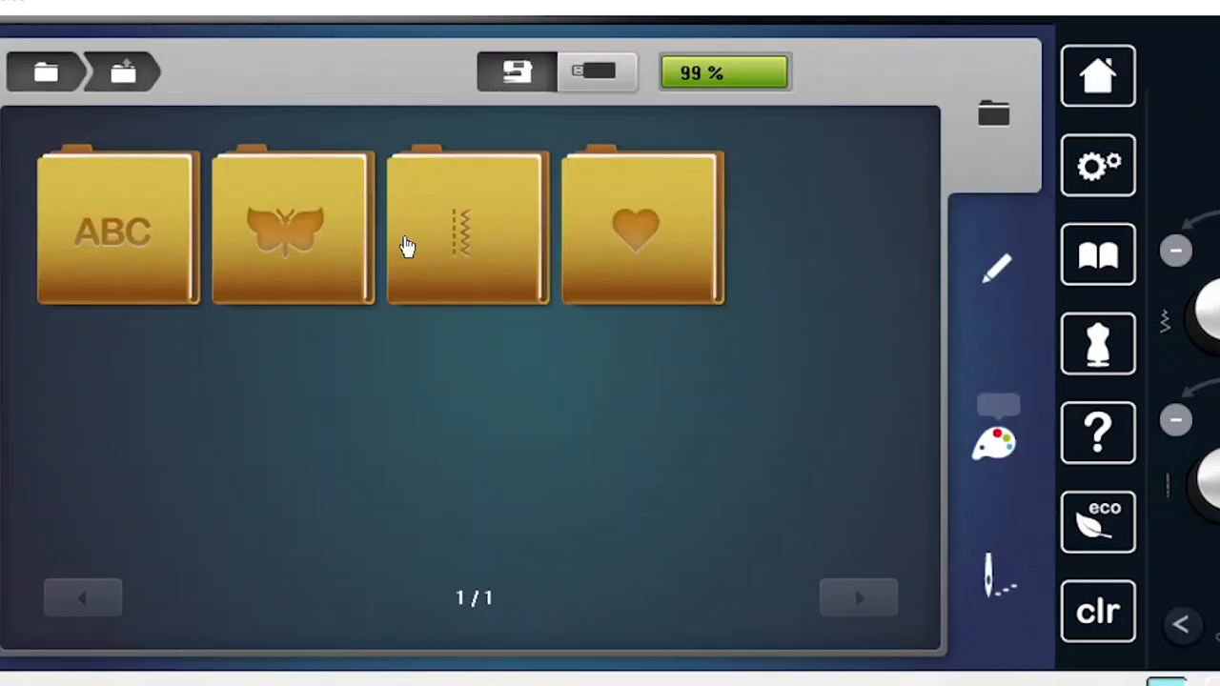
pyautogui.click(858, 596)
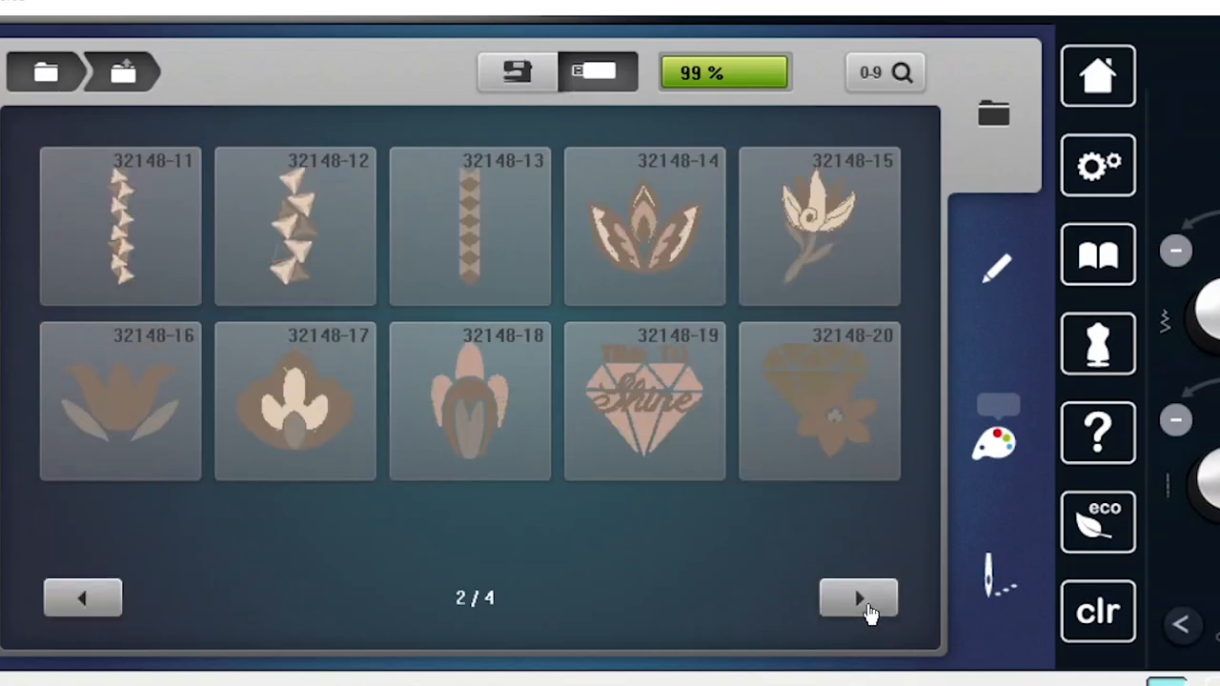
pyautogui.click(858, 598)
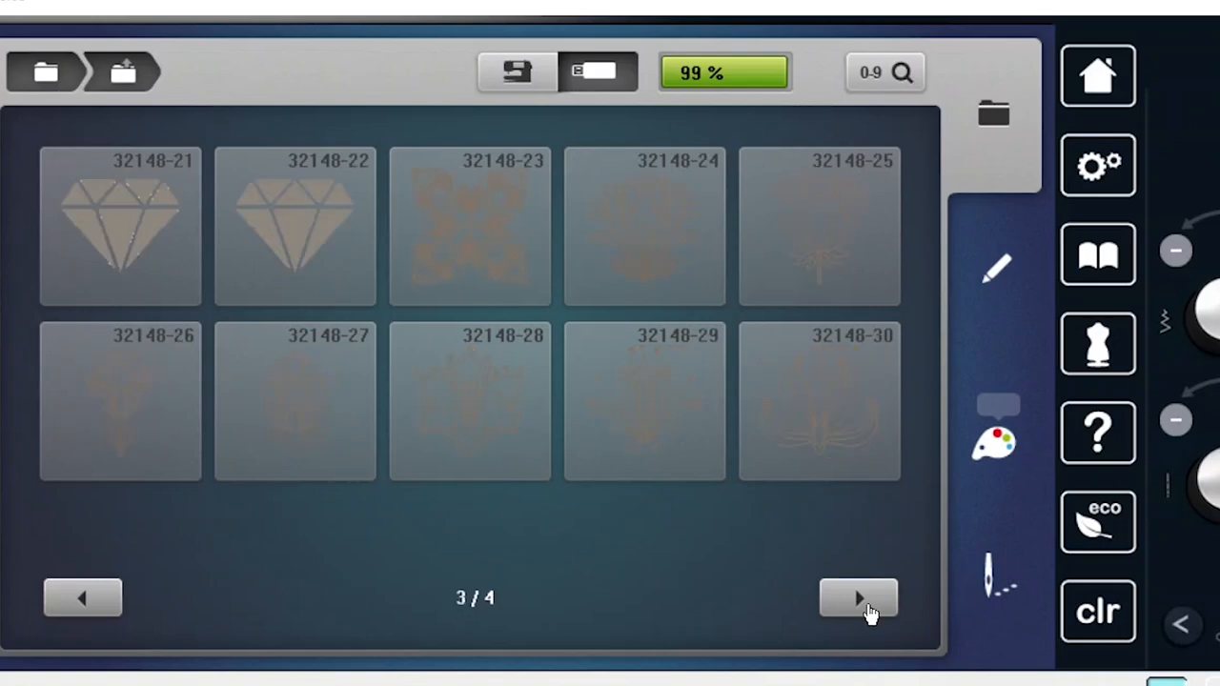
pyautogui.click(858, 598)
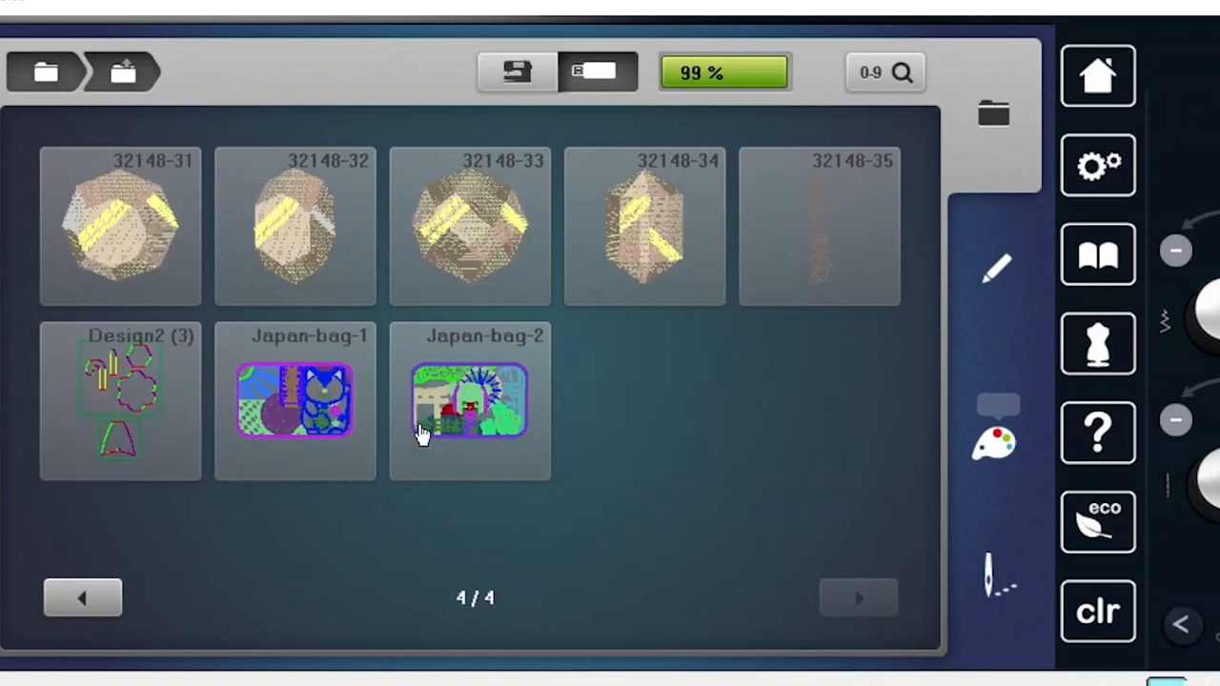
pyautogui.click(122, 404)
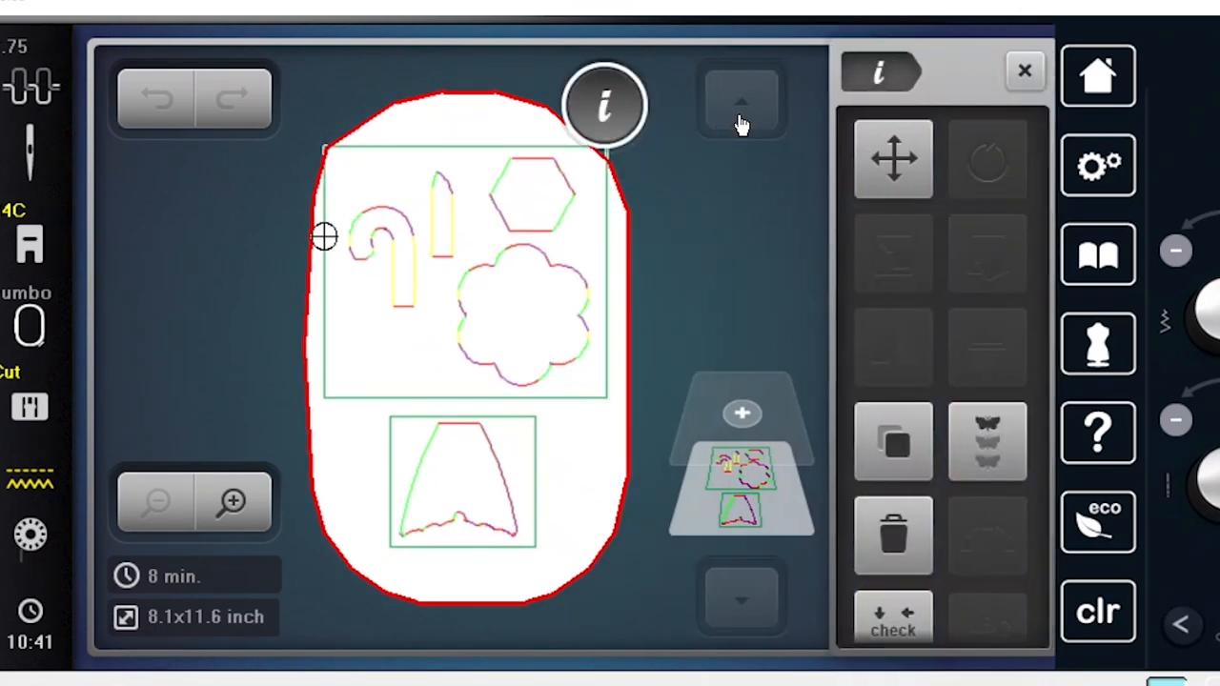
# Step: Check the design's position offsets X 10, Y −180 and return to editing
pyautogui.click(895, 160)
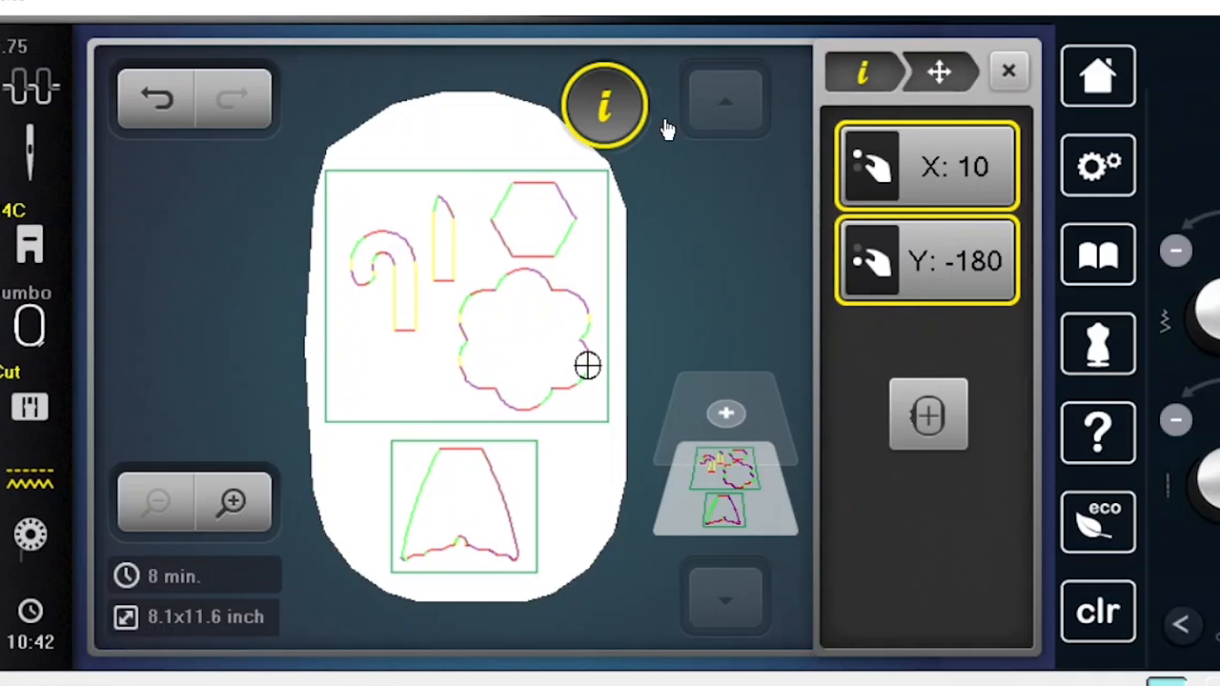
pyautogui.moveTo(716, 114)
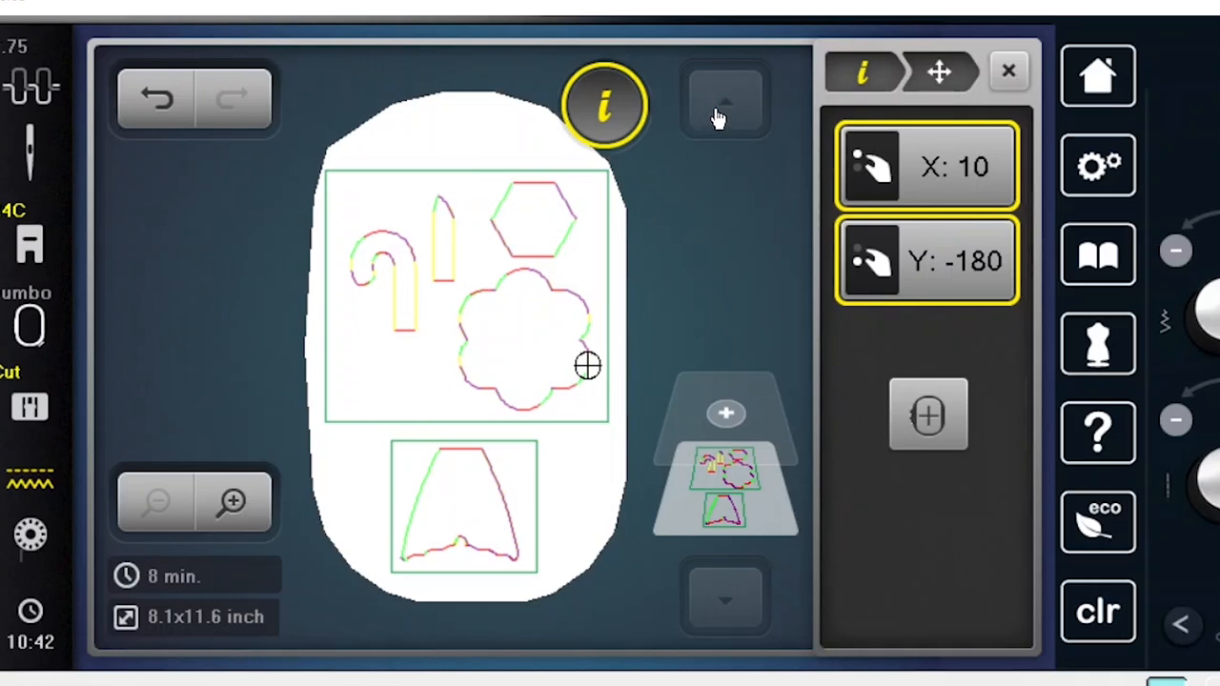
pyautogui.moveTo(972, 95)
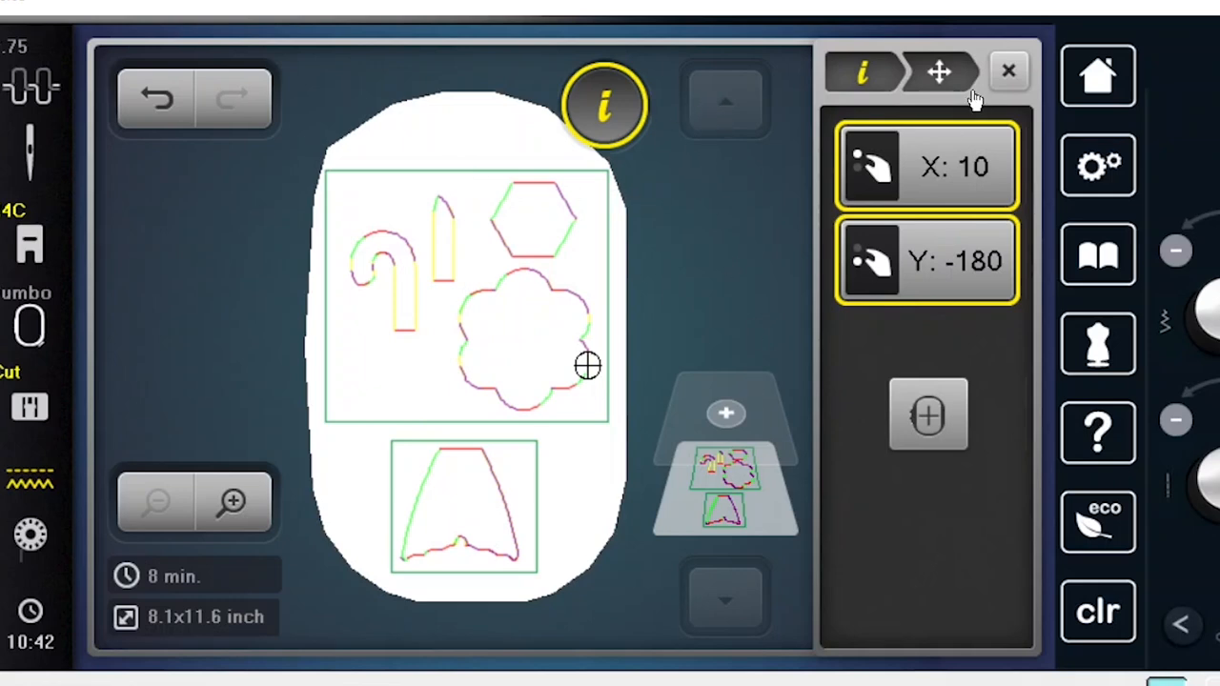
pyautogui.click(1009, 70)
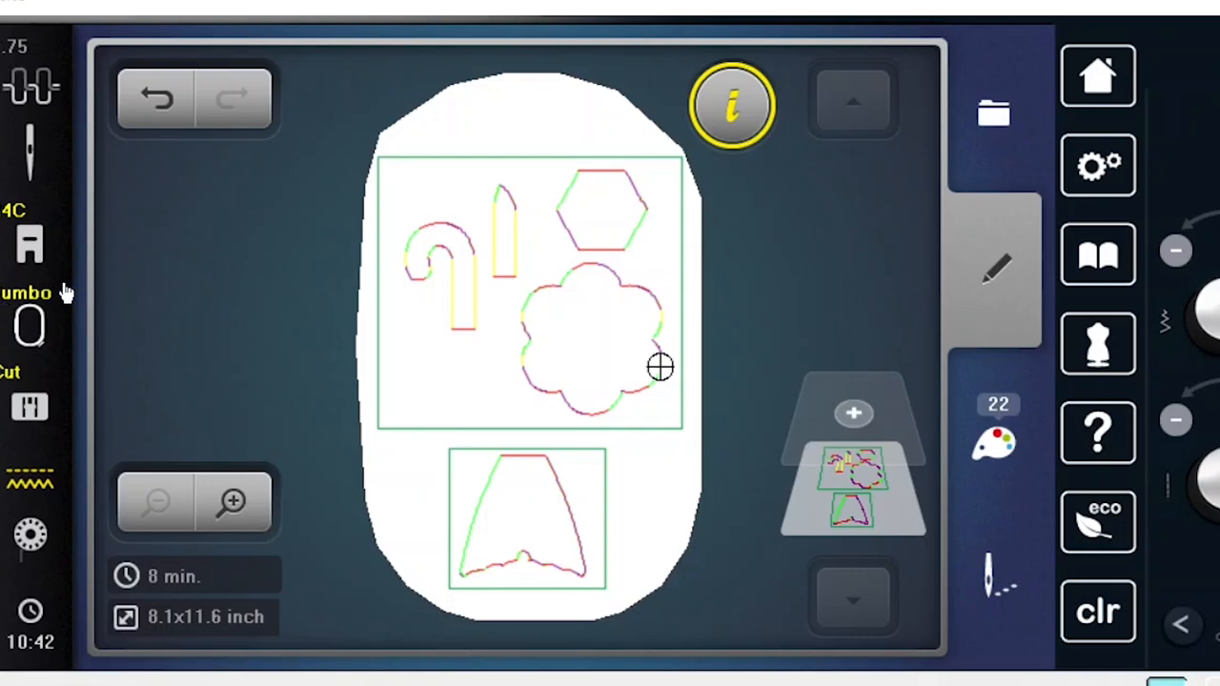
pyautogui.moveTo(238, 238)
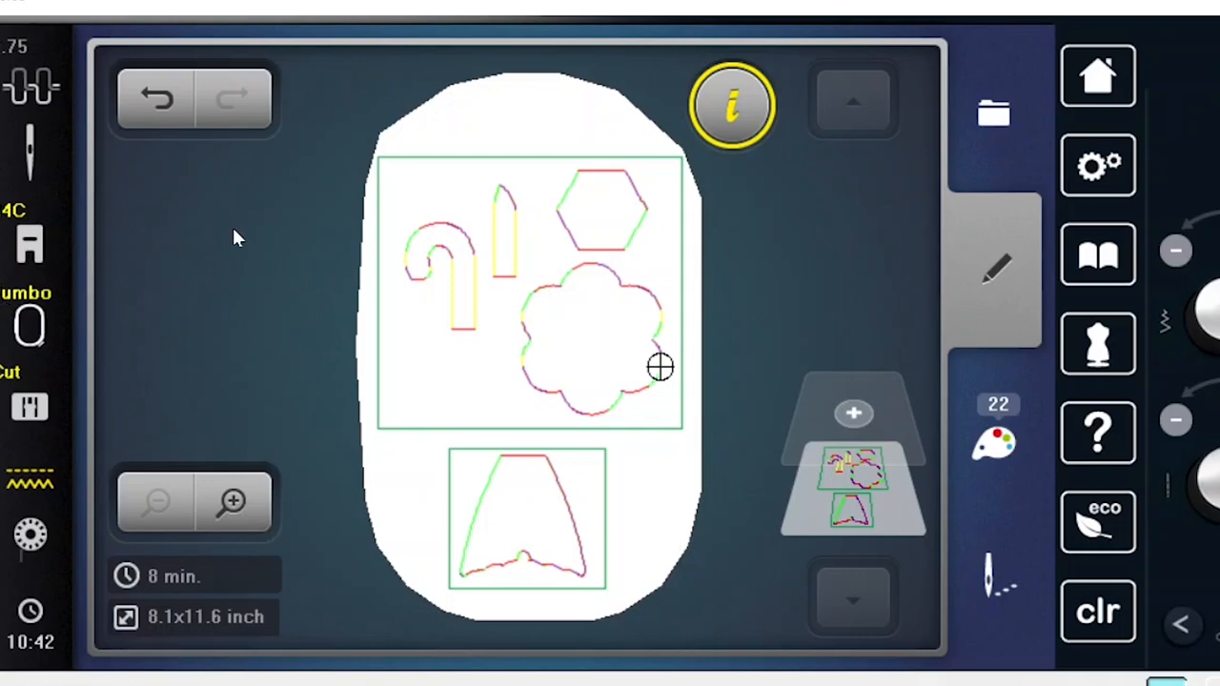
pyautogui.moveTo(19, 229)
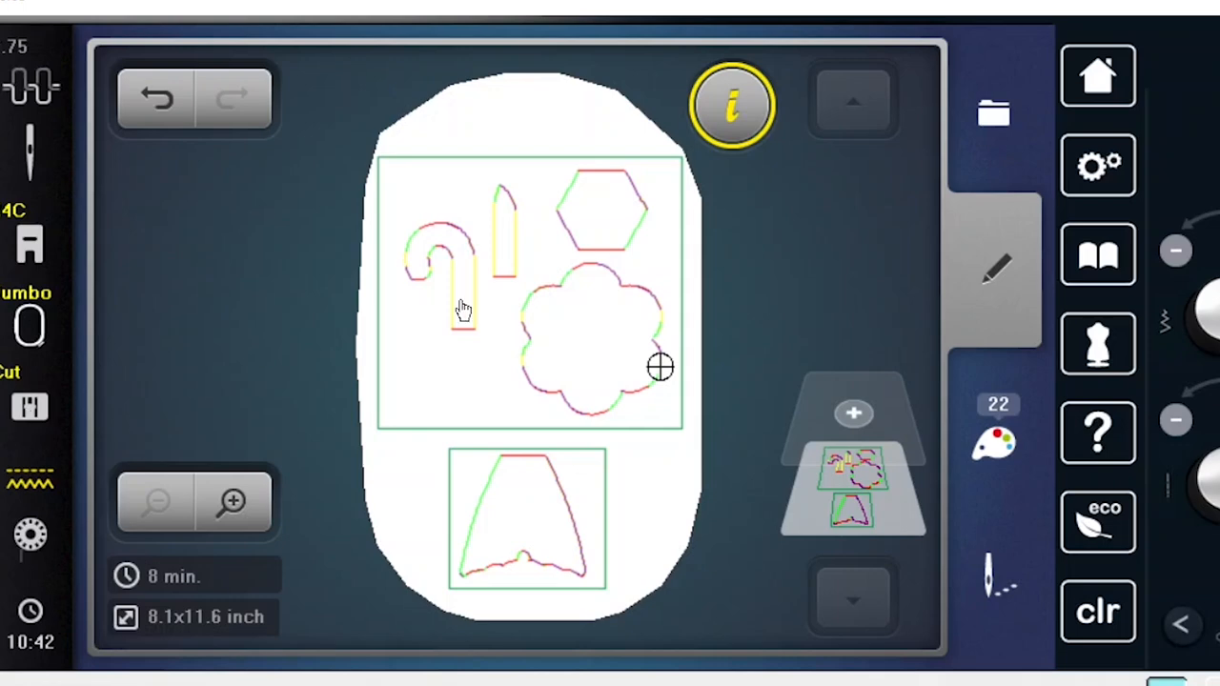
pyautogui.moveTo(602, 181)
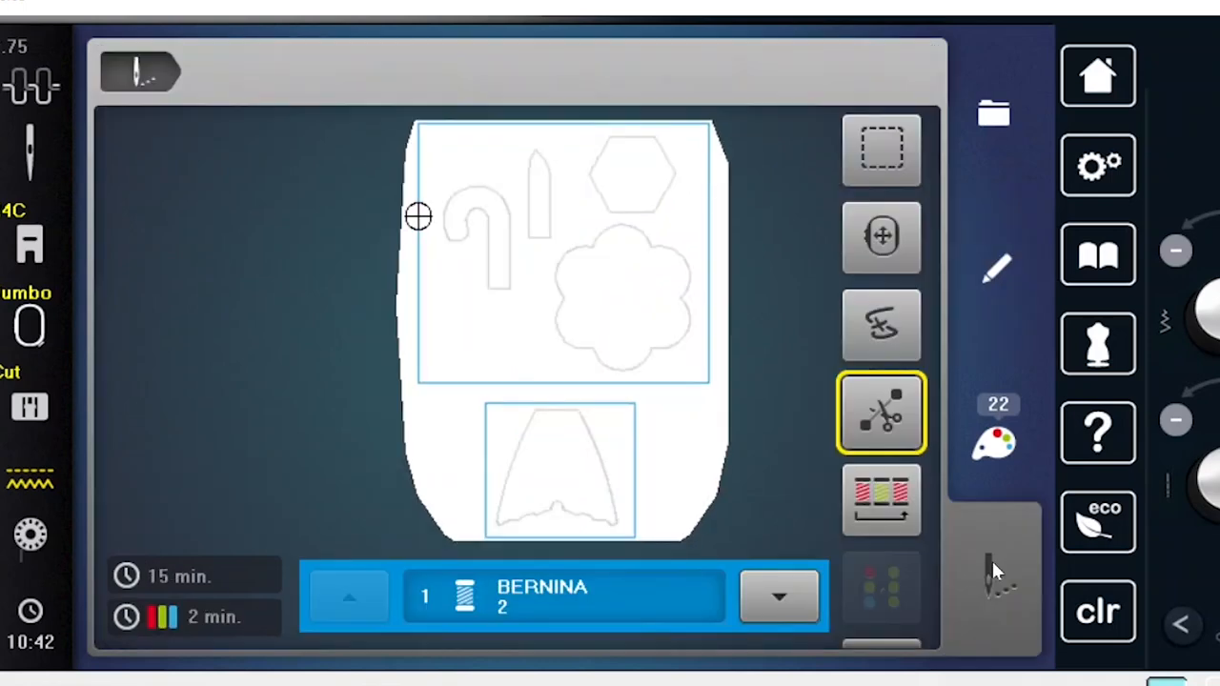
pyautogui.moveTo(701, 388)
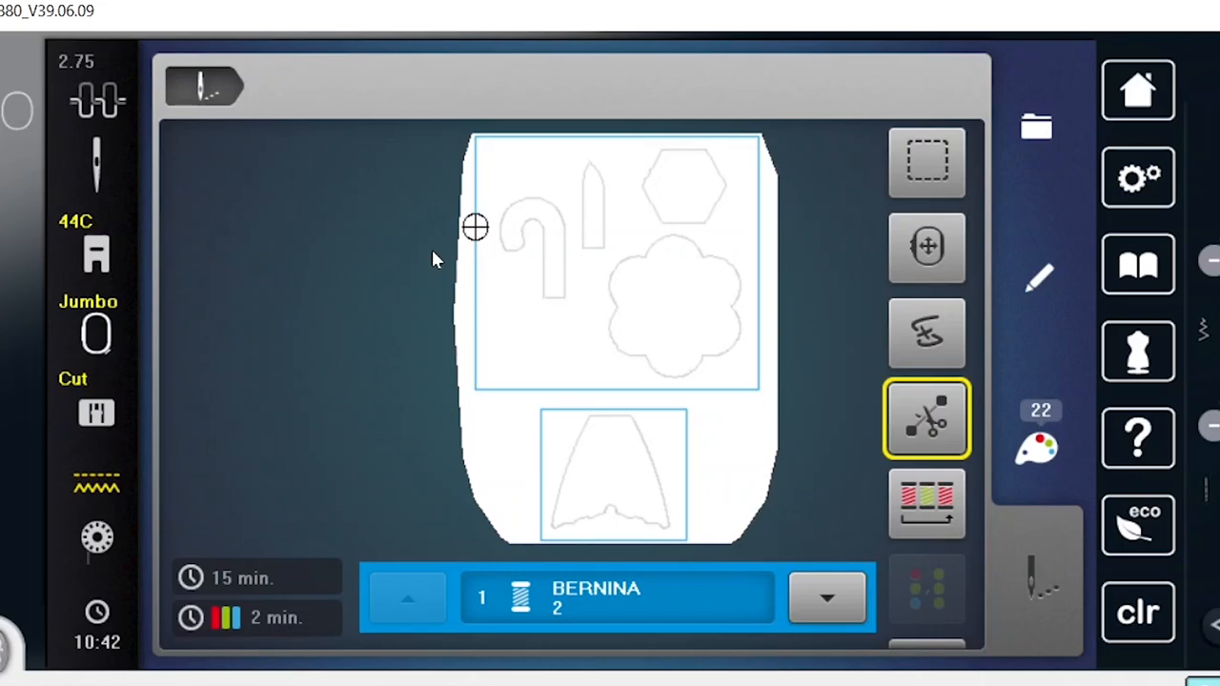
pyautogui.moveTo(461, 263)
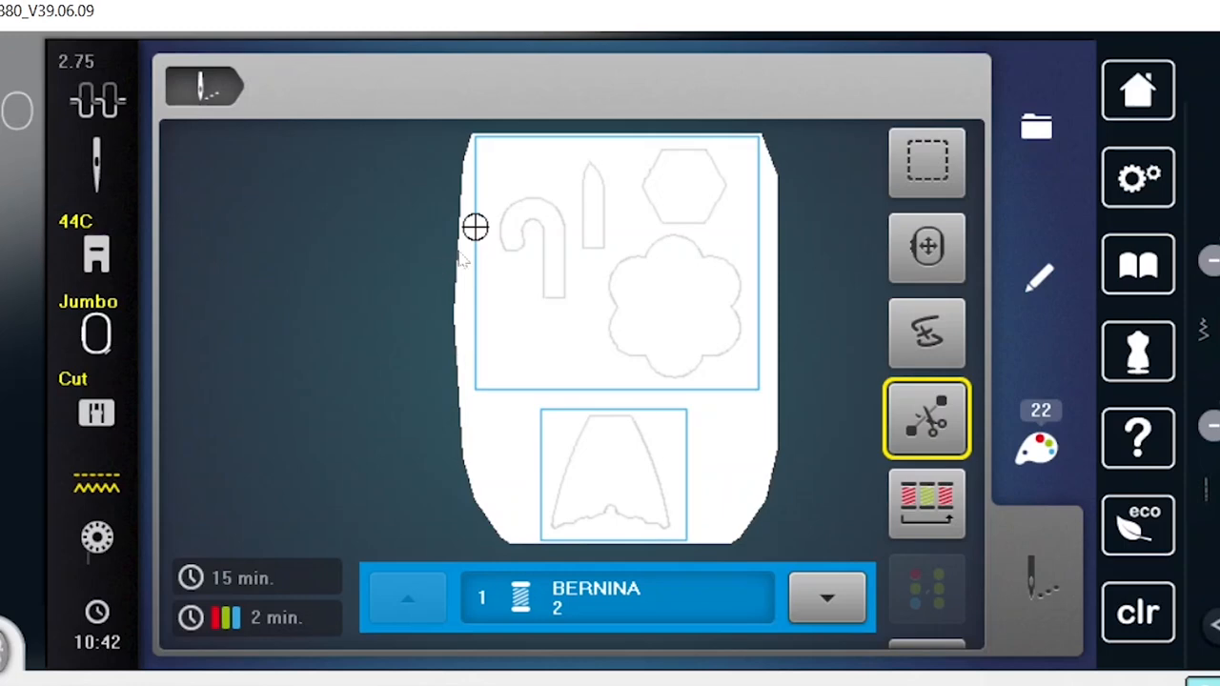
pyautogui.moveTo(484, 152)
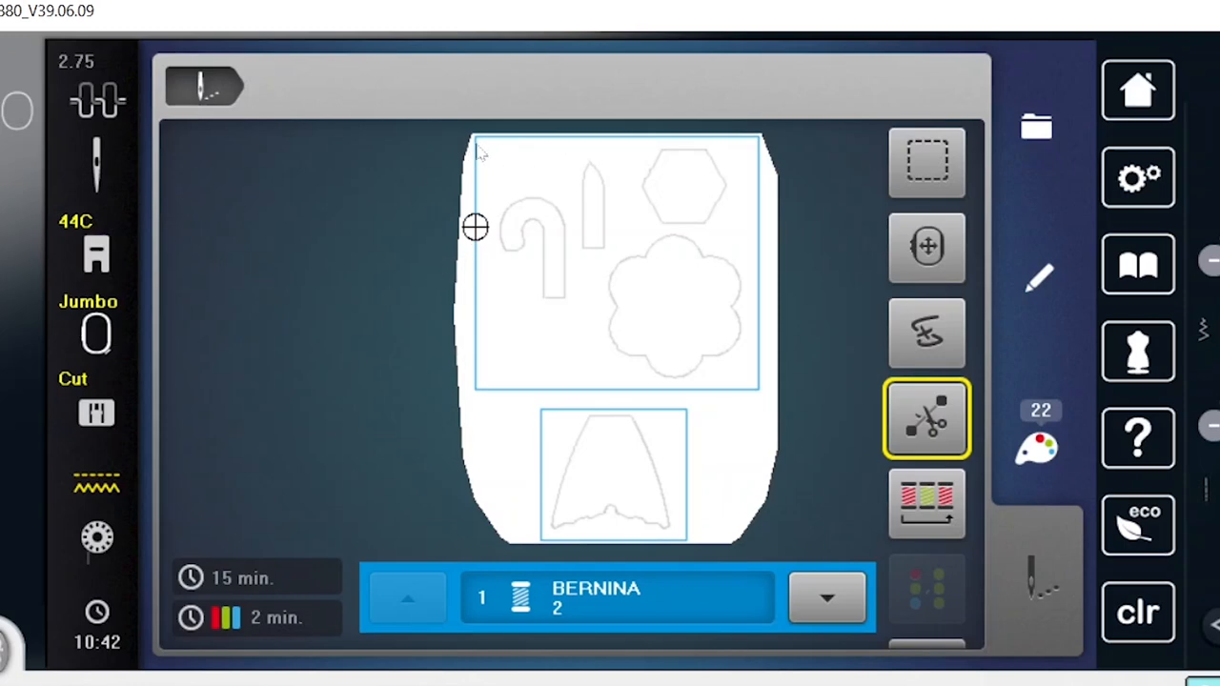
pyautogui.moveTo(637, 438)
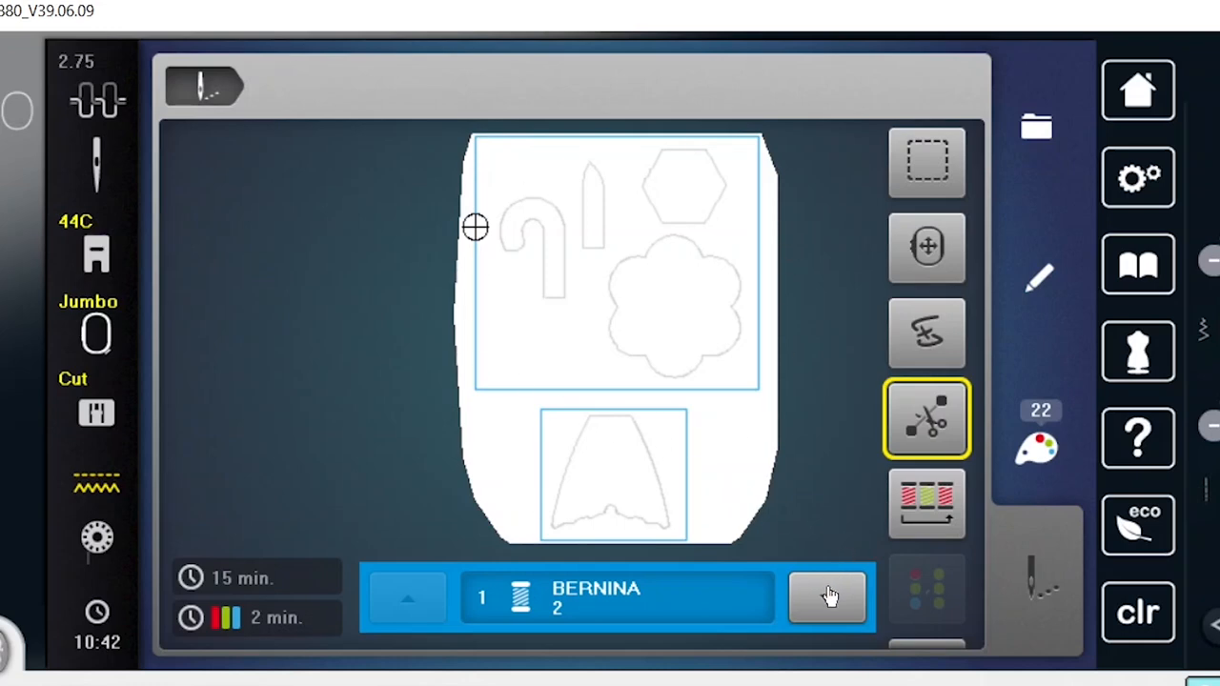
# Step: Step forward through colour 2 and the first two cutting steps, then back to colour 1 (BERNINA 2)
pyautogui.click(825, 598)
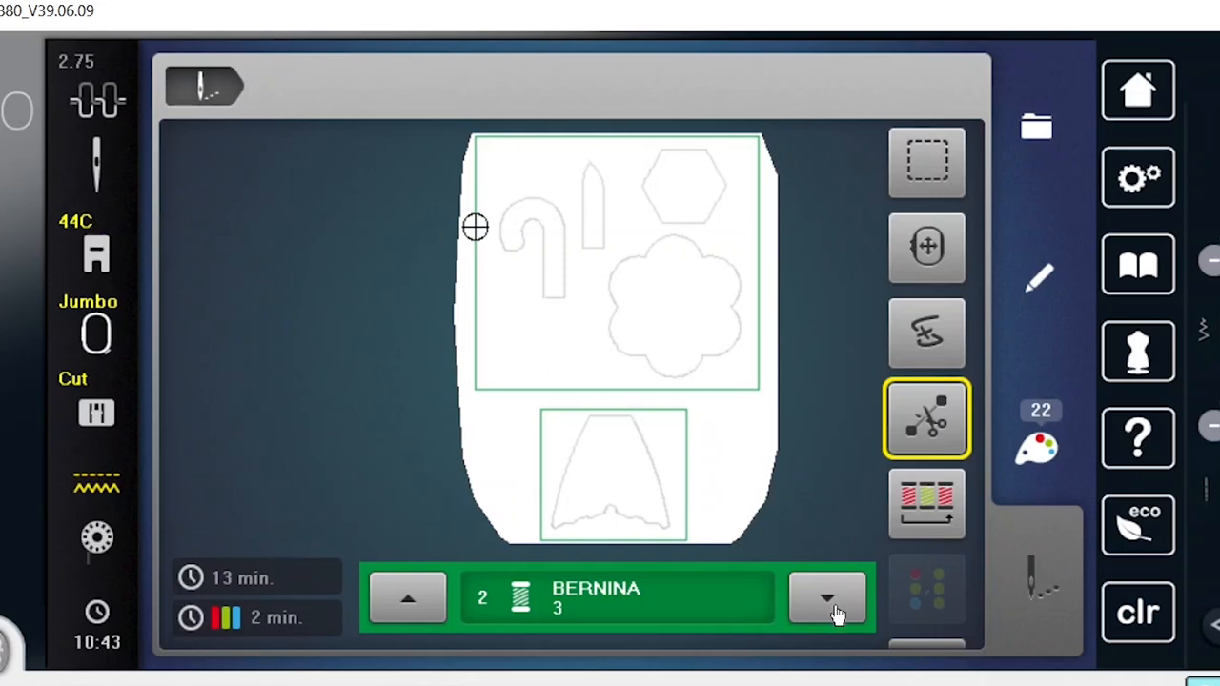
pyautogui.click(827, 602)
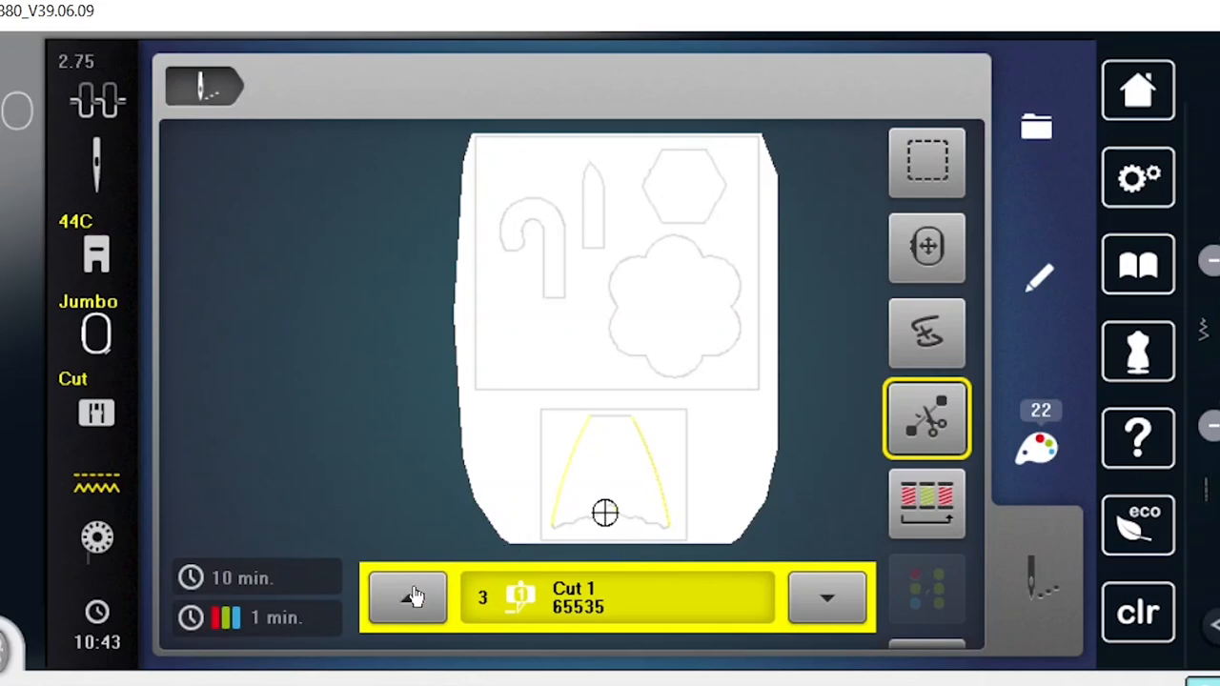
pyautogui.moveTo(500, 608)
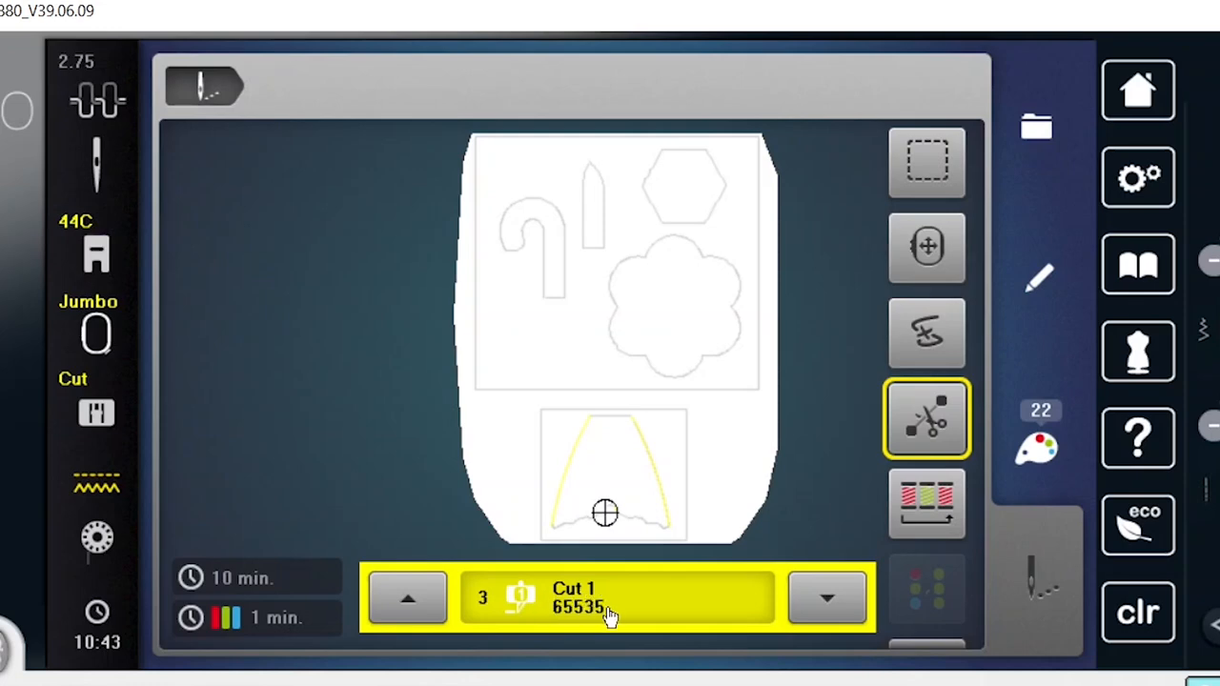
pyautogui.click(827, 599)
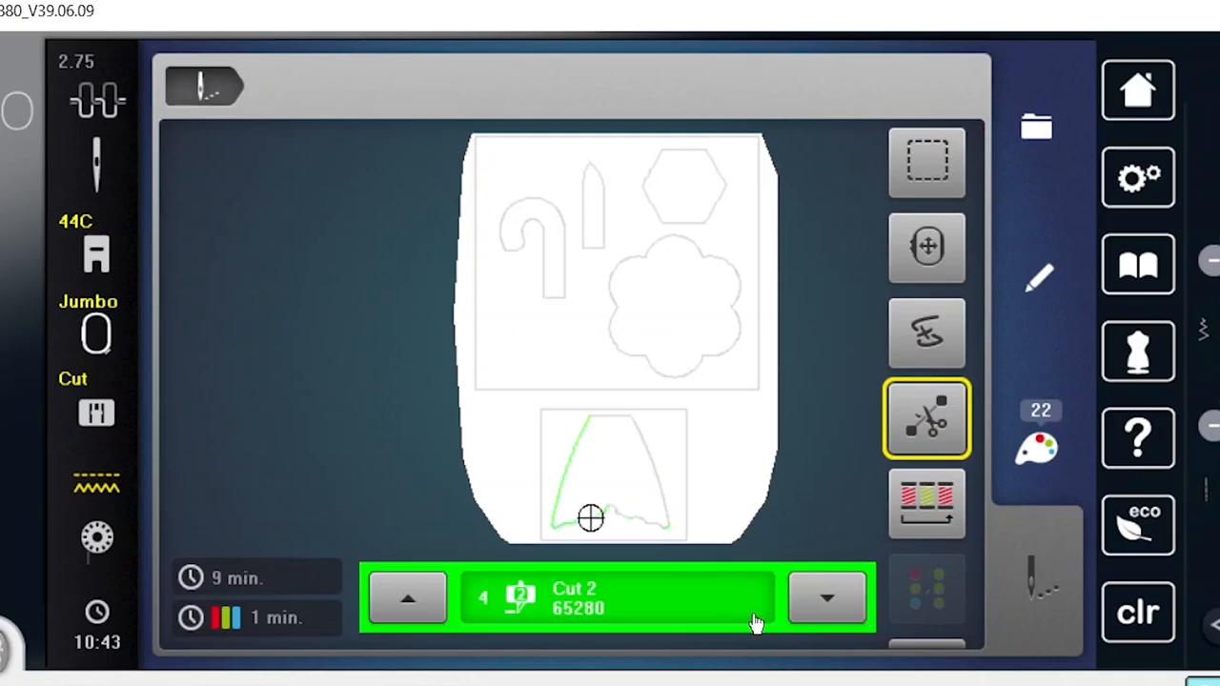
pyautogui.moveTo(808, 442)
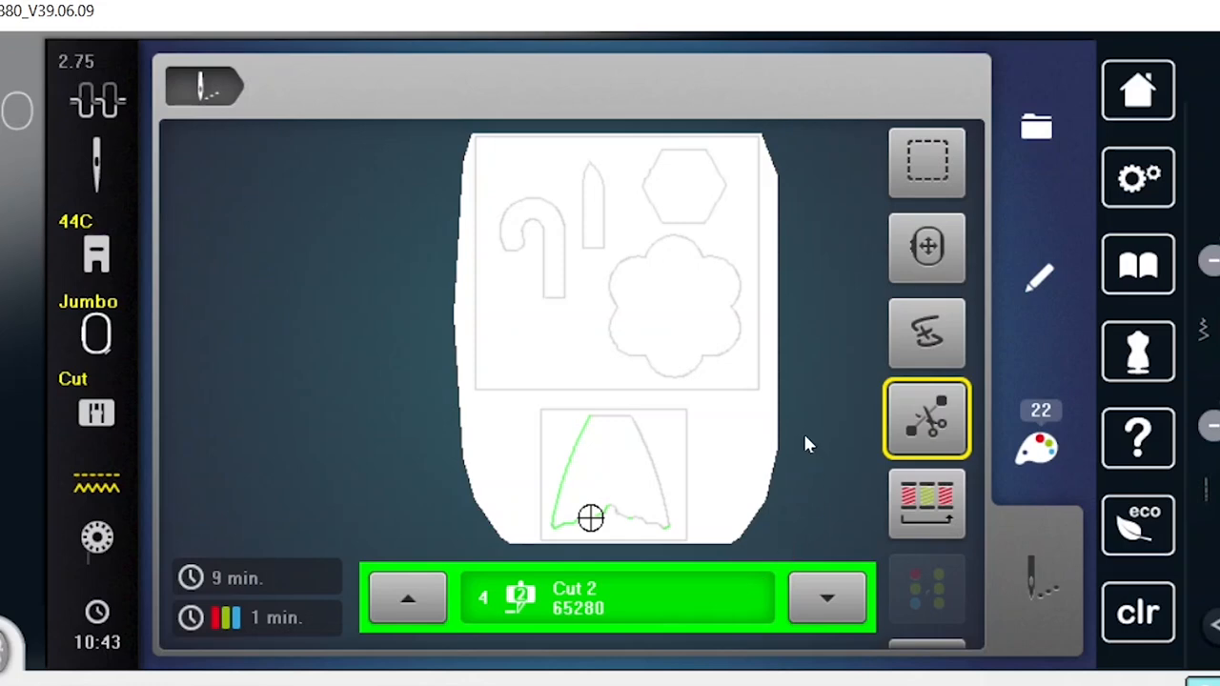
pyautogui.click(408, 602)
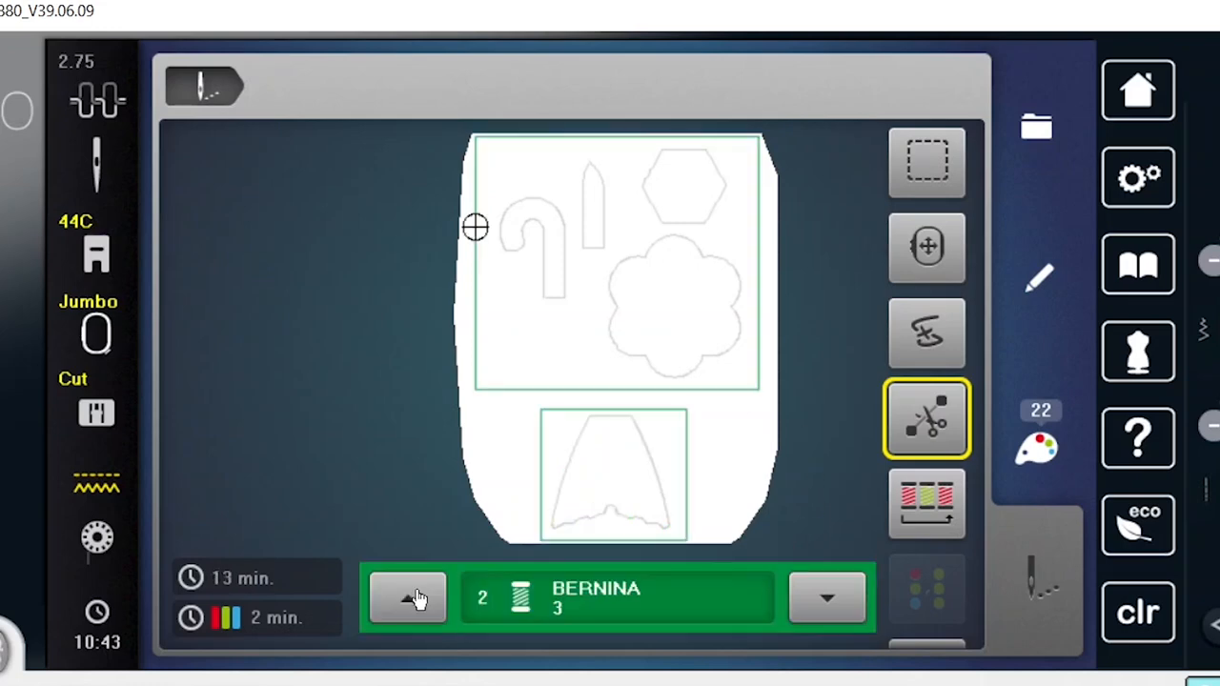
pyautogui.click(407, 599)
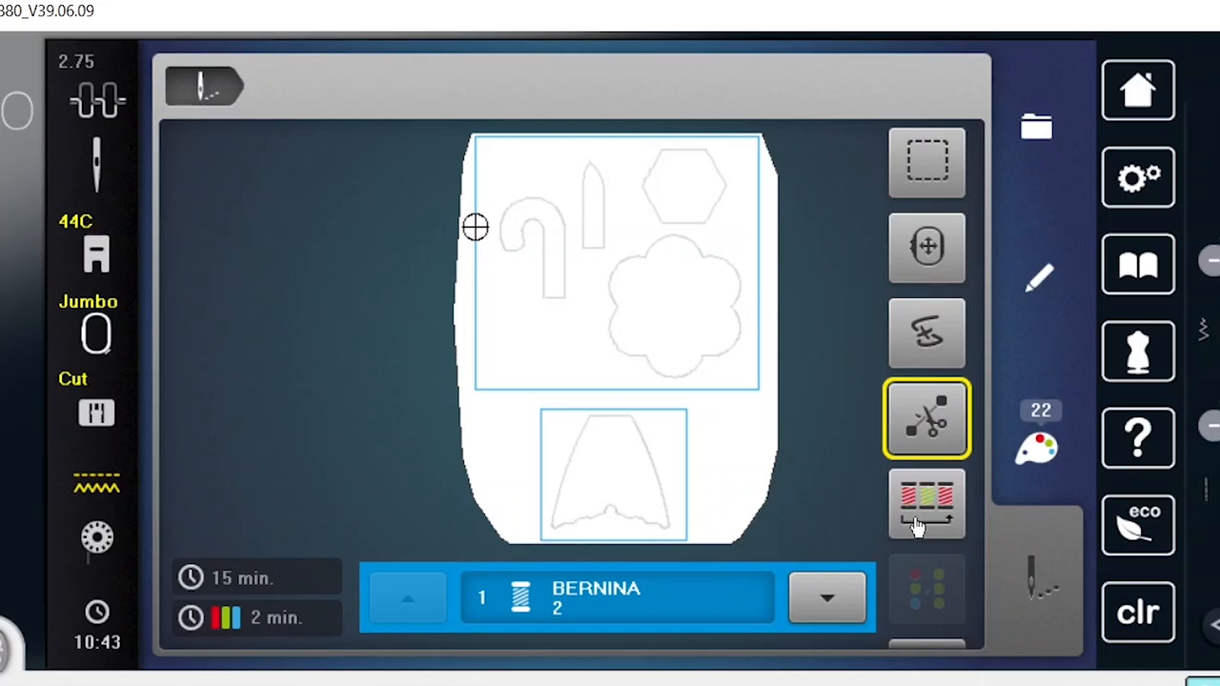
# Step: Merge the 22 colour blocks into 6, step through Cut 1, Cut 2 and Cut 3, then return to block 1
pyautogui.click(926, 505)
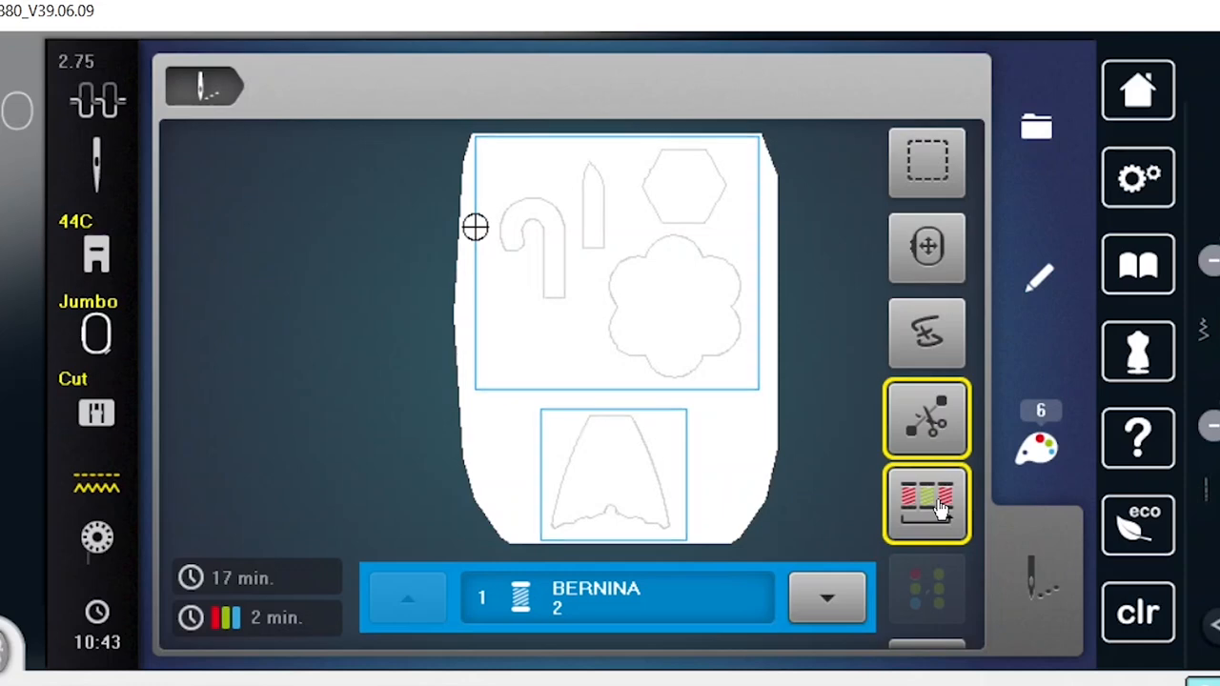
pyautogui.click(827, 595)
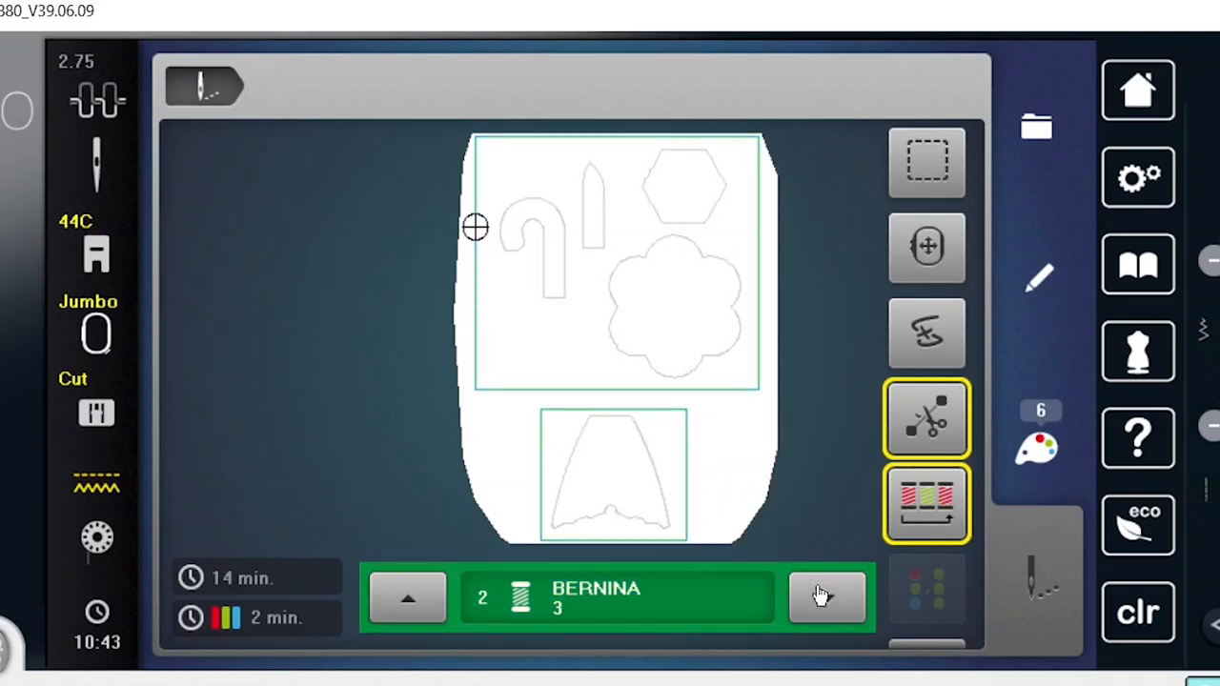
pyautogui.click(827, 598)
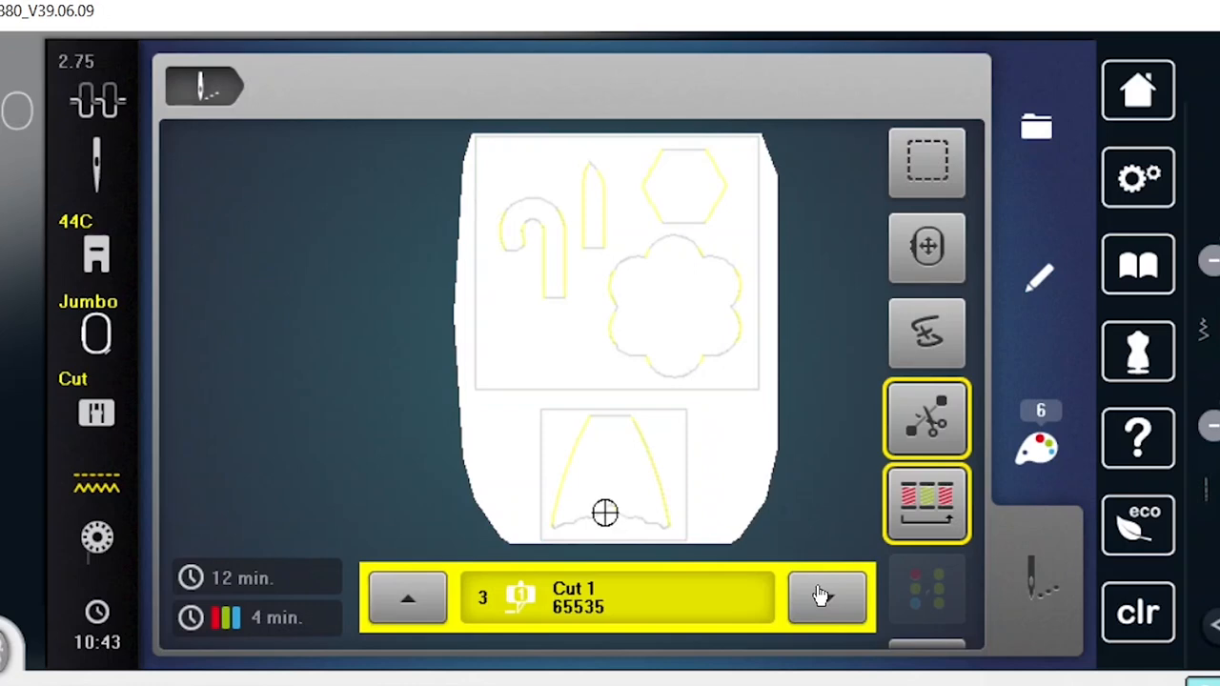
pyautogui.click(827, 595)
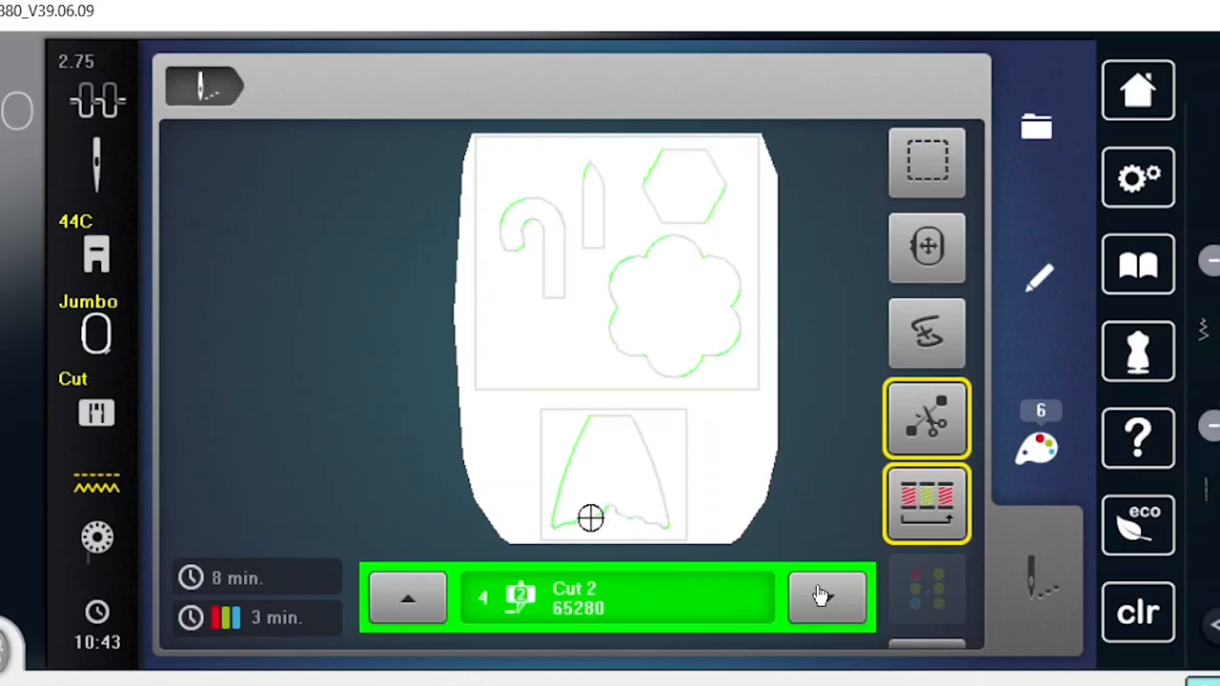
pyautogui.click(825, 599)
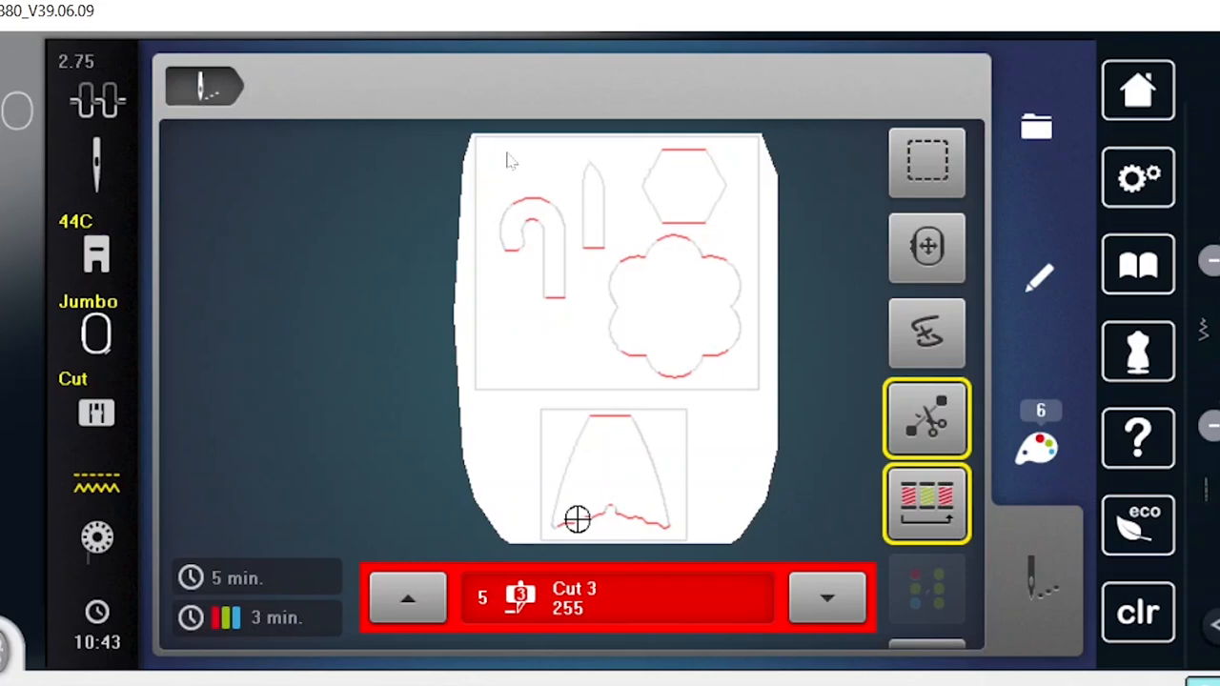
pyautogui.moveTo(644, 491)
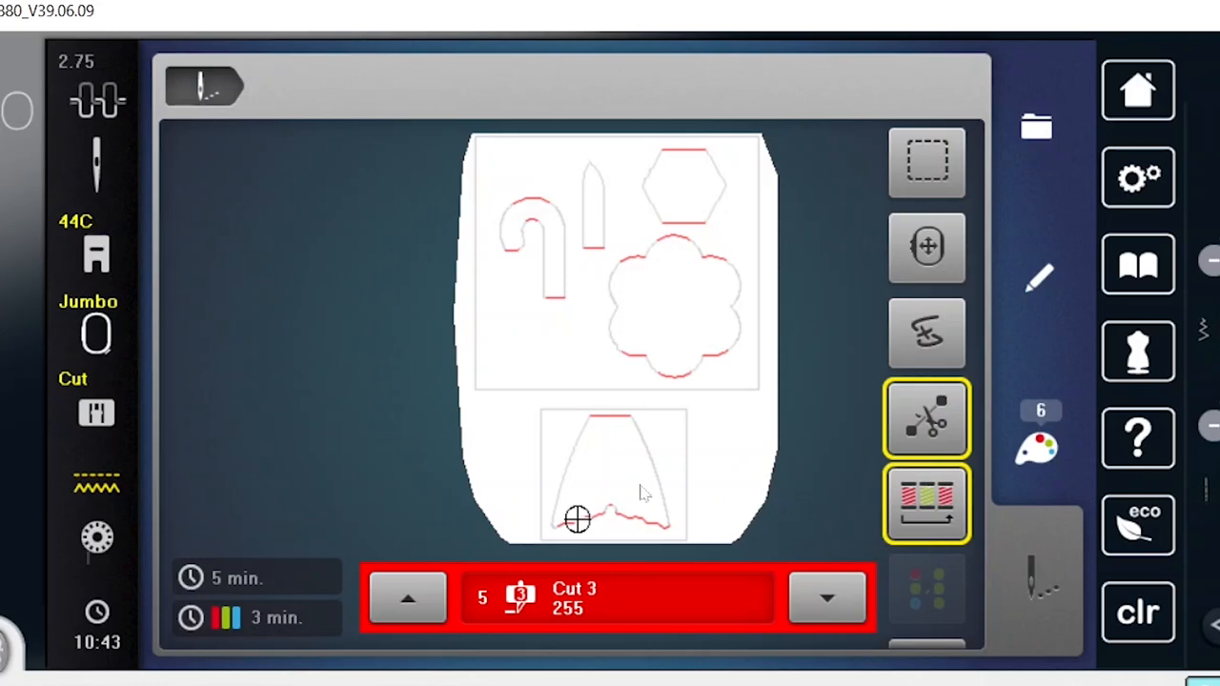
pyautogui.click(404, 599)
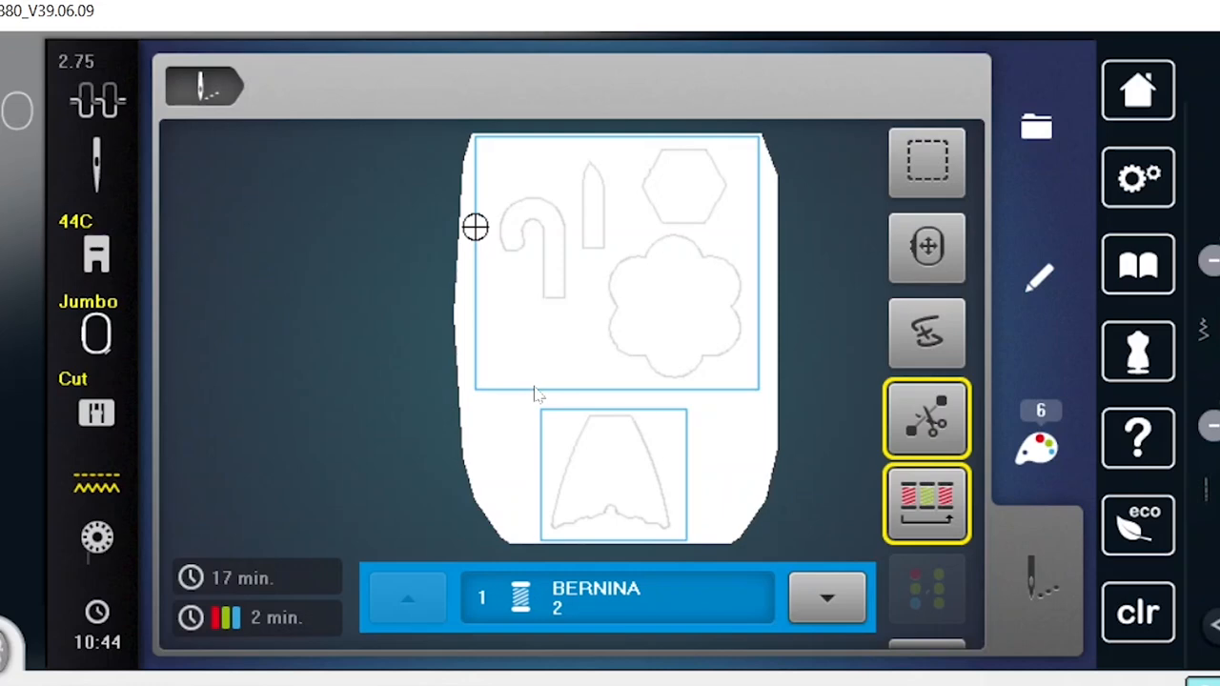
pyautogui.moveTo(612, 400)
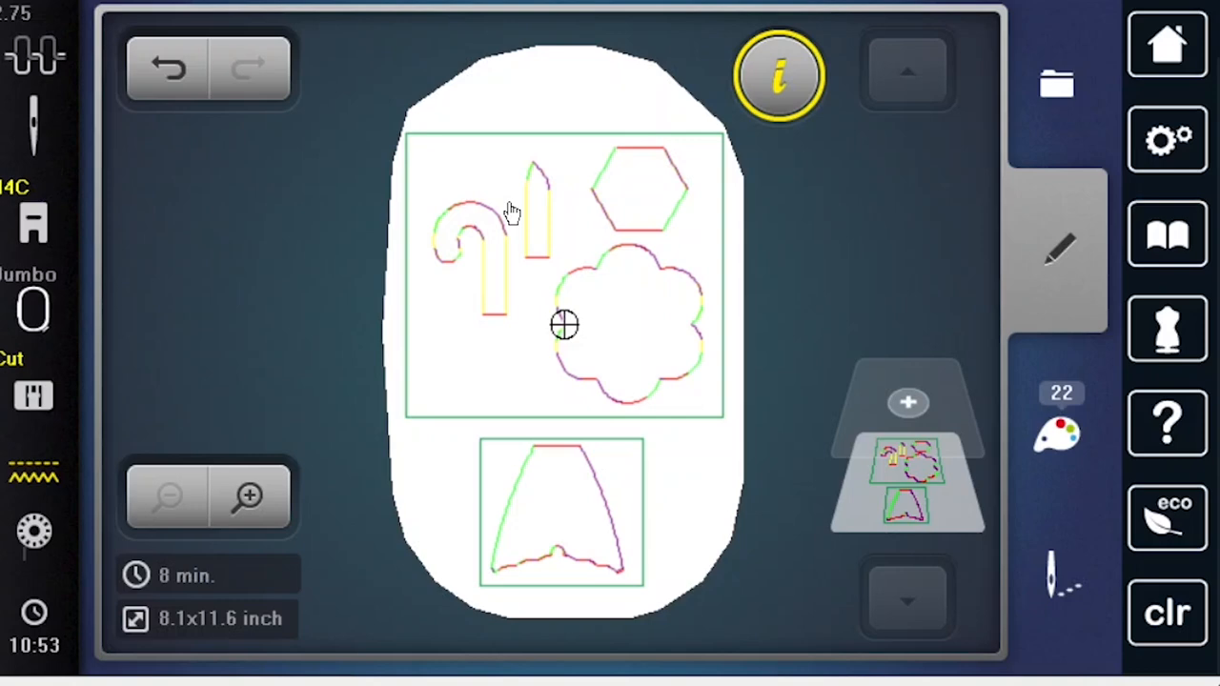
pyautogui.moveTo(1071, 76)
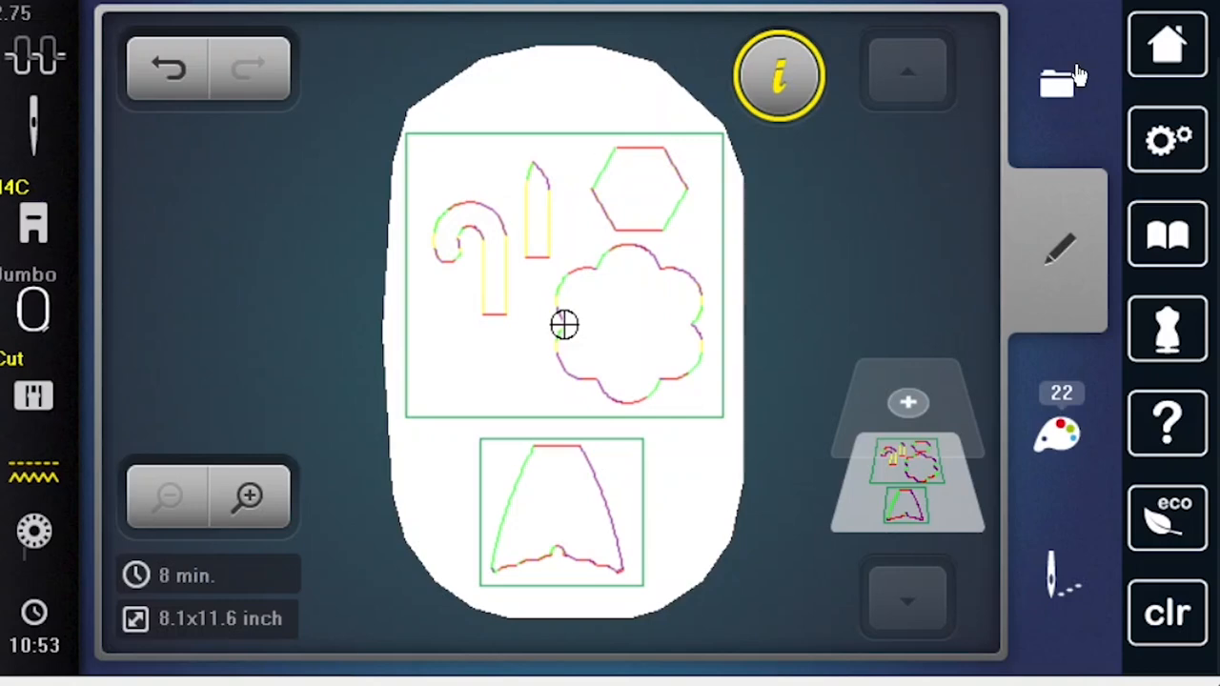
# Step: Load umbrella-top design 51256-01 from the library and select presser foot 26
pyautogui.click(1055, 76)
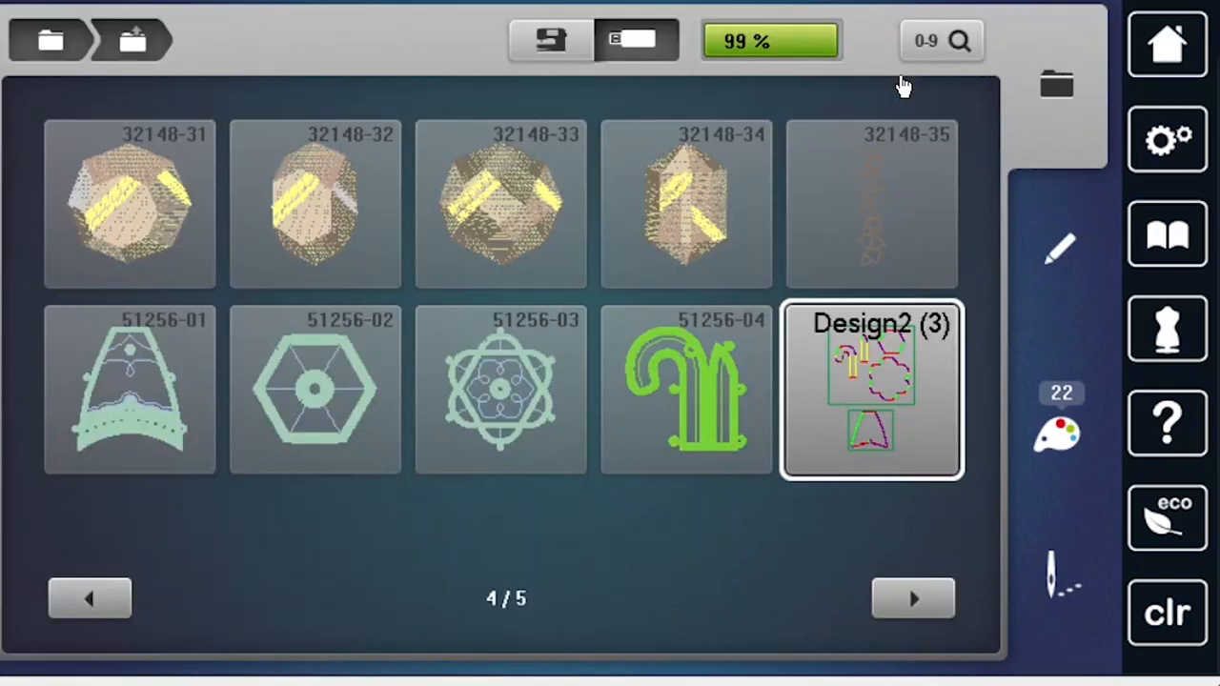
pyautogui.click(124, 400)
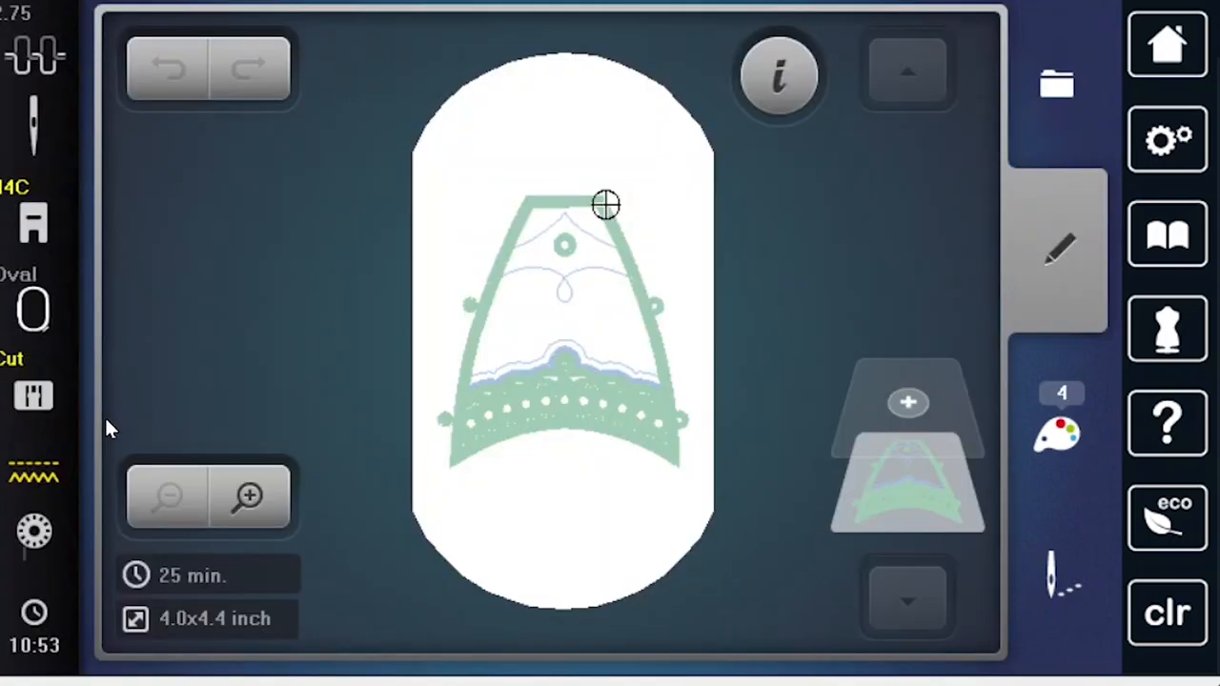
pyautogui.click(30, 221)
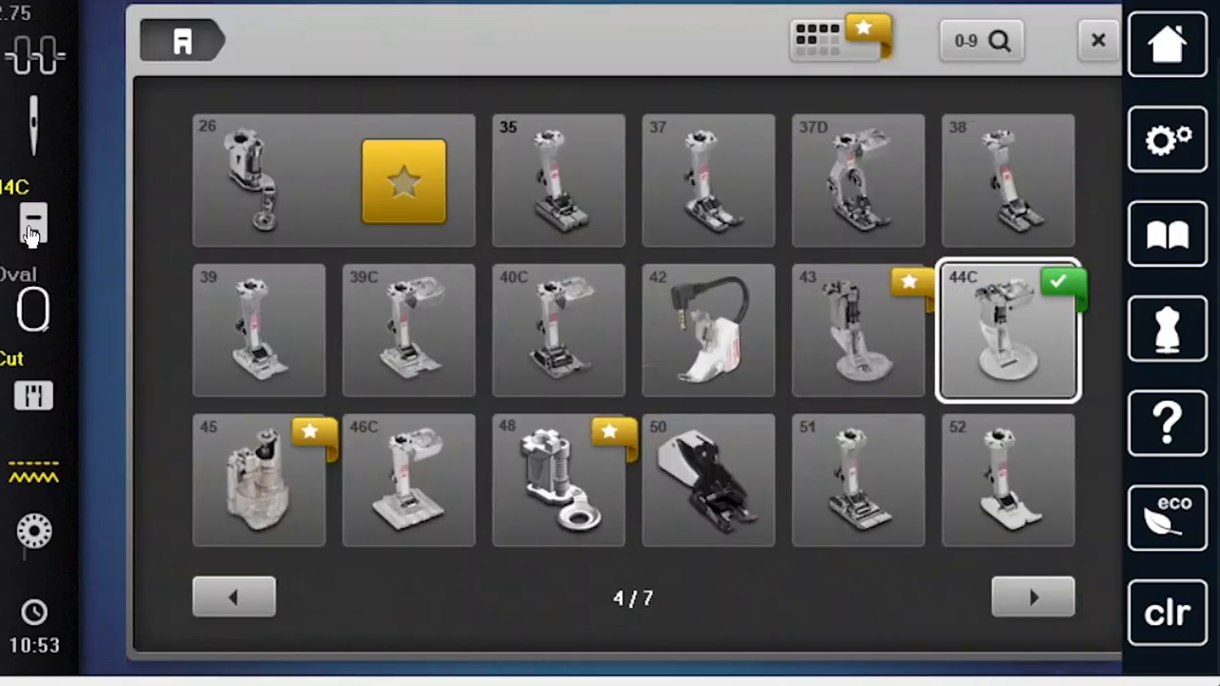
pyautogui.click(233, 594)
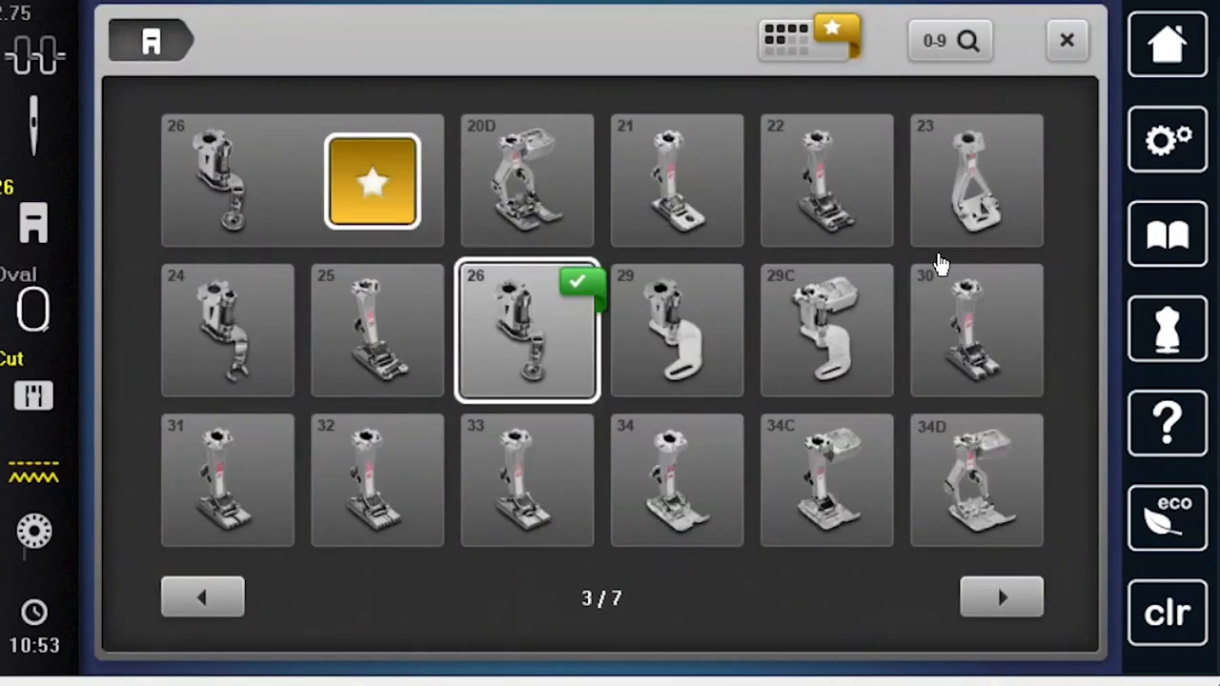
pyautogui.click(949, 42)
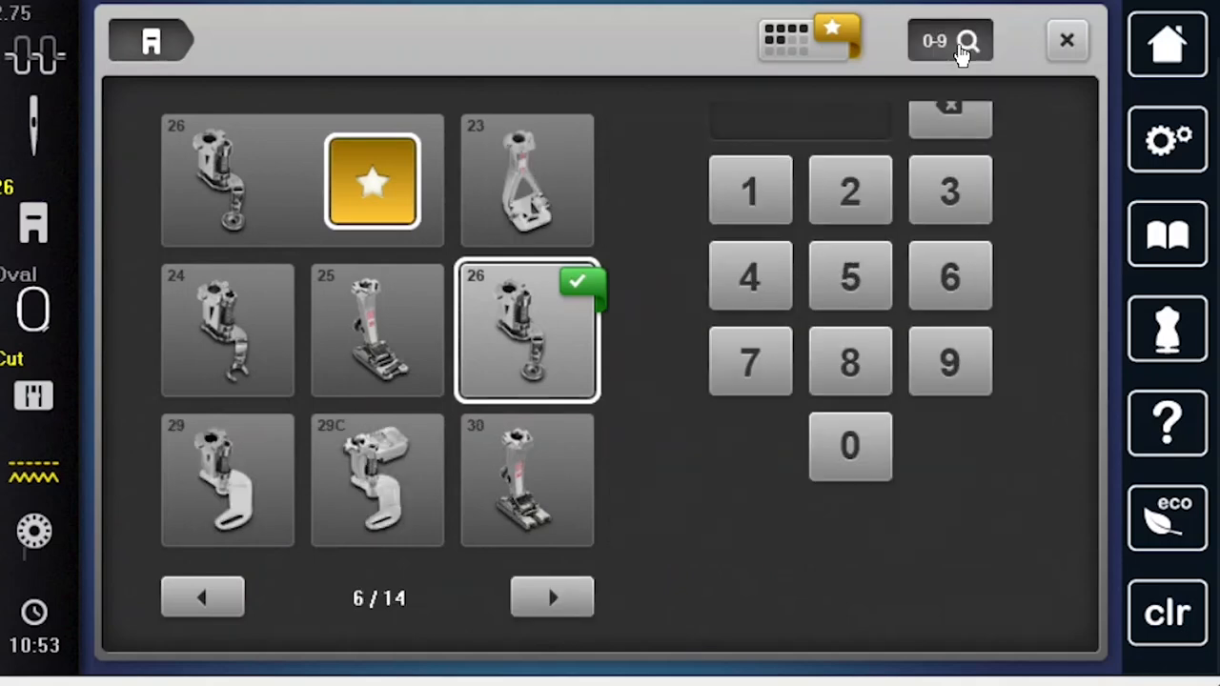
pyautogui.click(1063, 40)
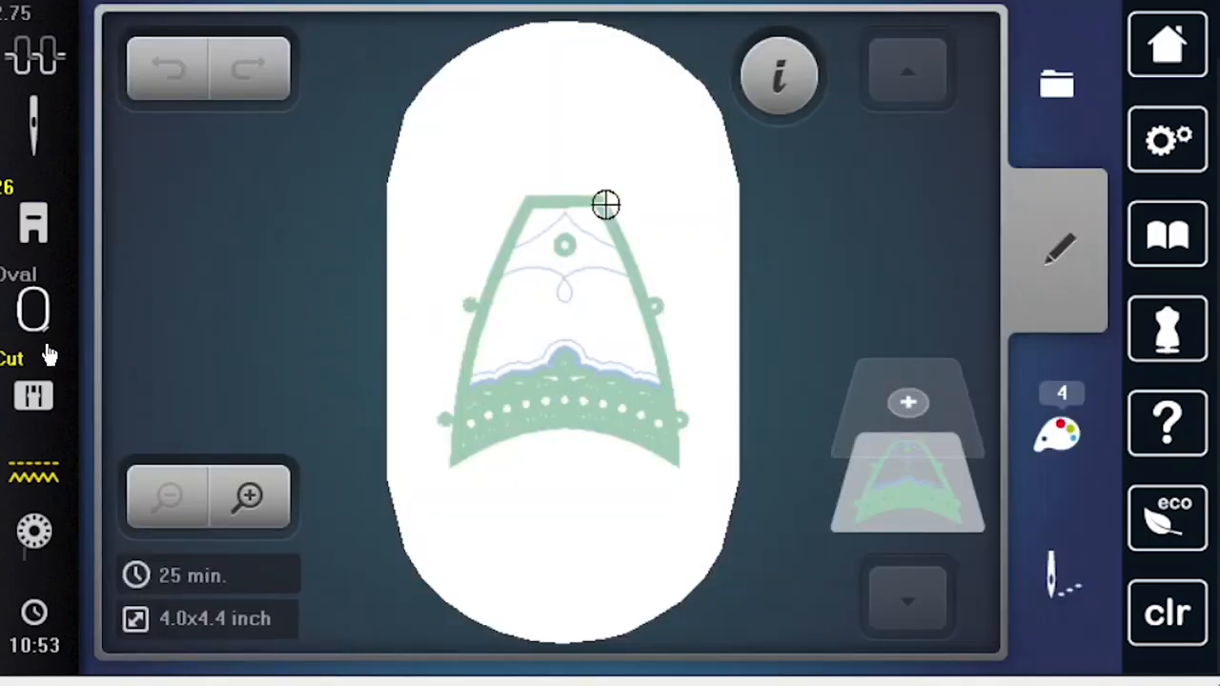
pyautogui.click(27, 320)
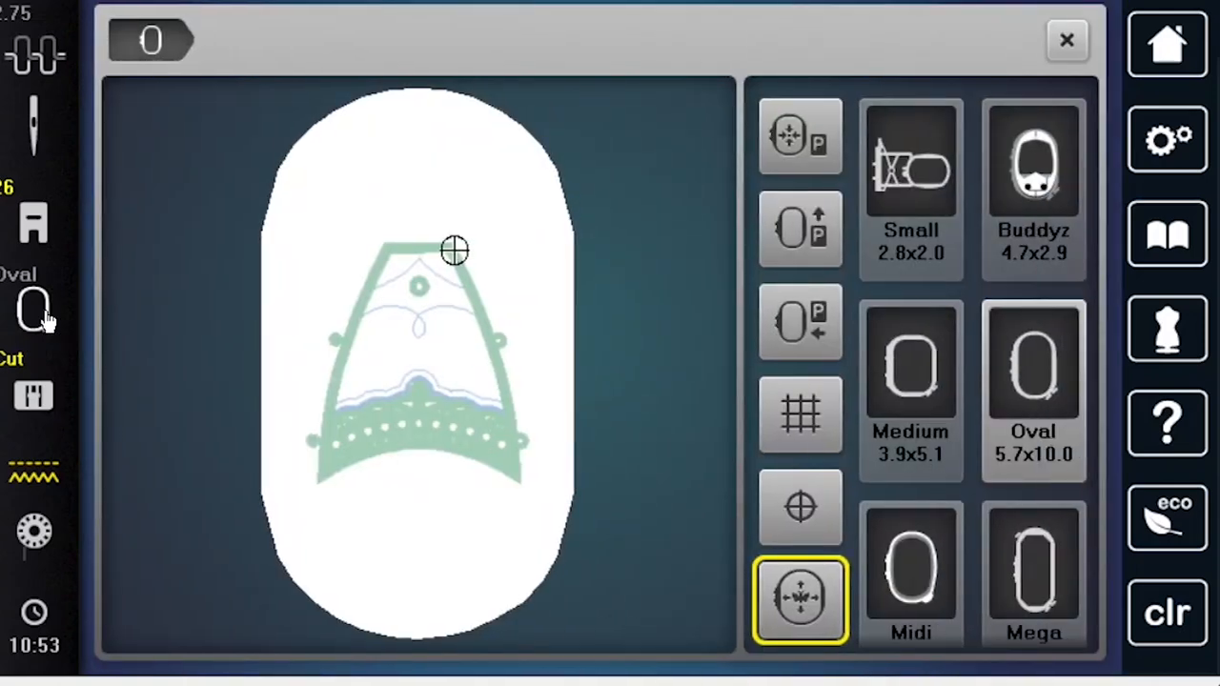
# Step: Select the Jumbo 10.2x15.7 hoop from the list and return to the design
pyautogui.scroll(-3)
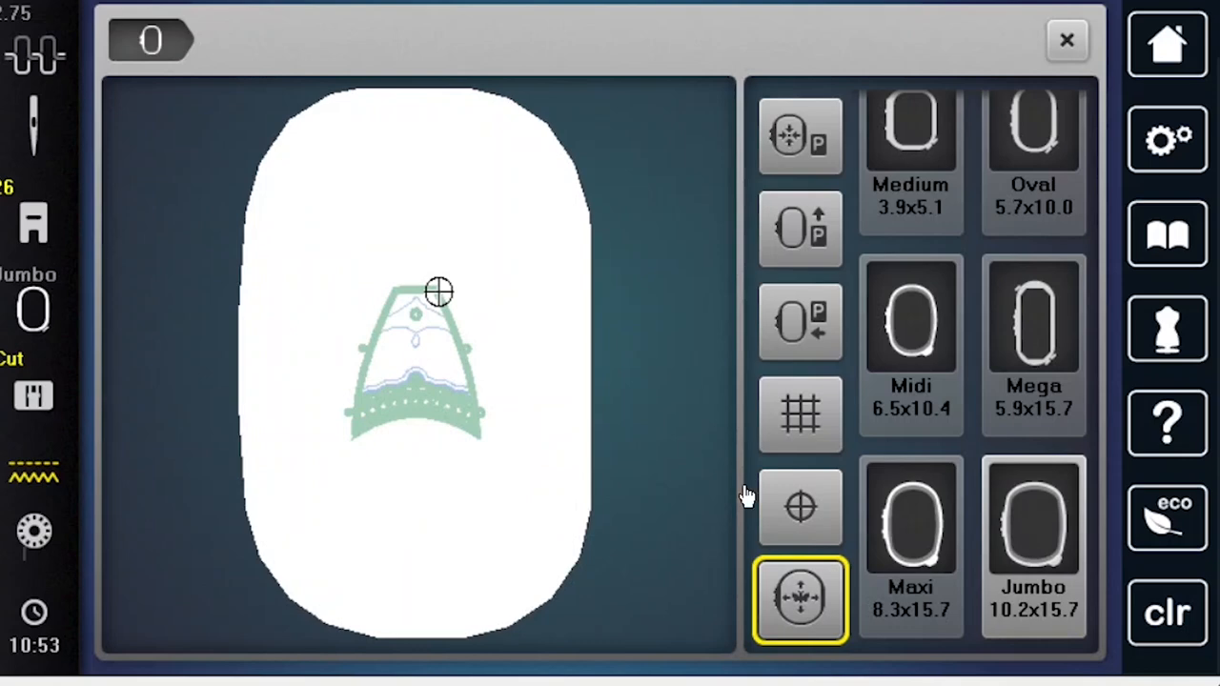
pyautogui.moveTo(29, 440)
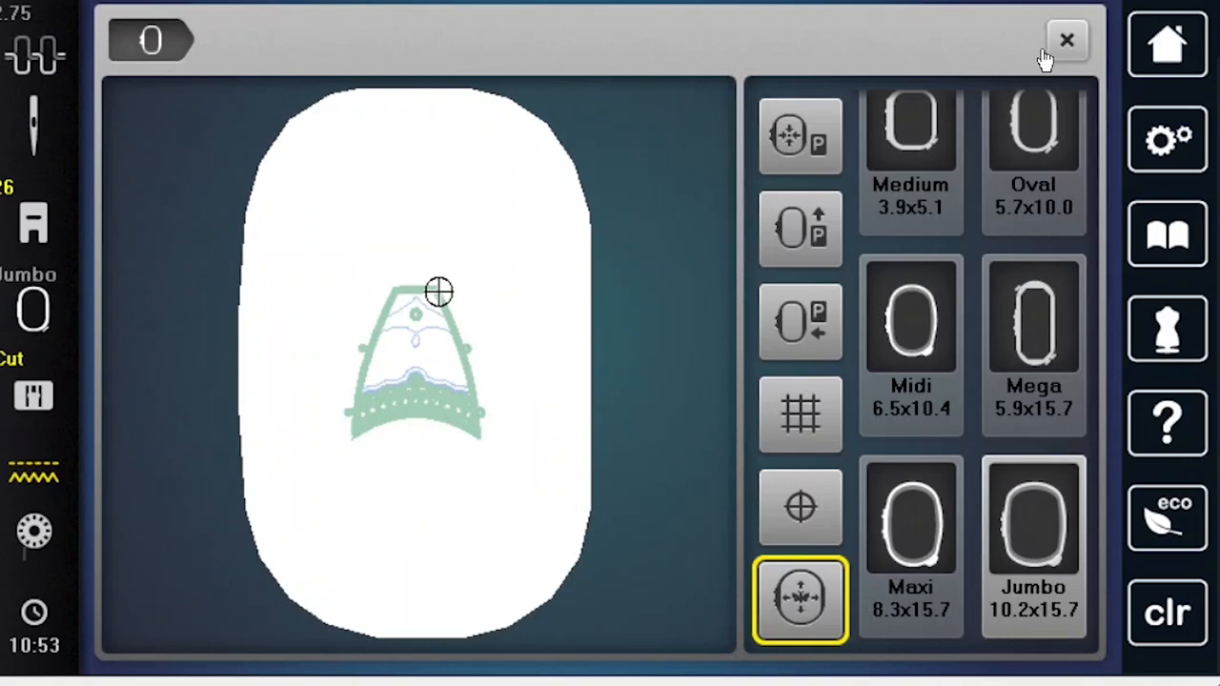
pyautogui.click(1067, 38)
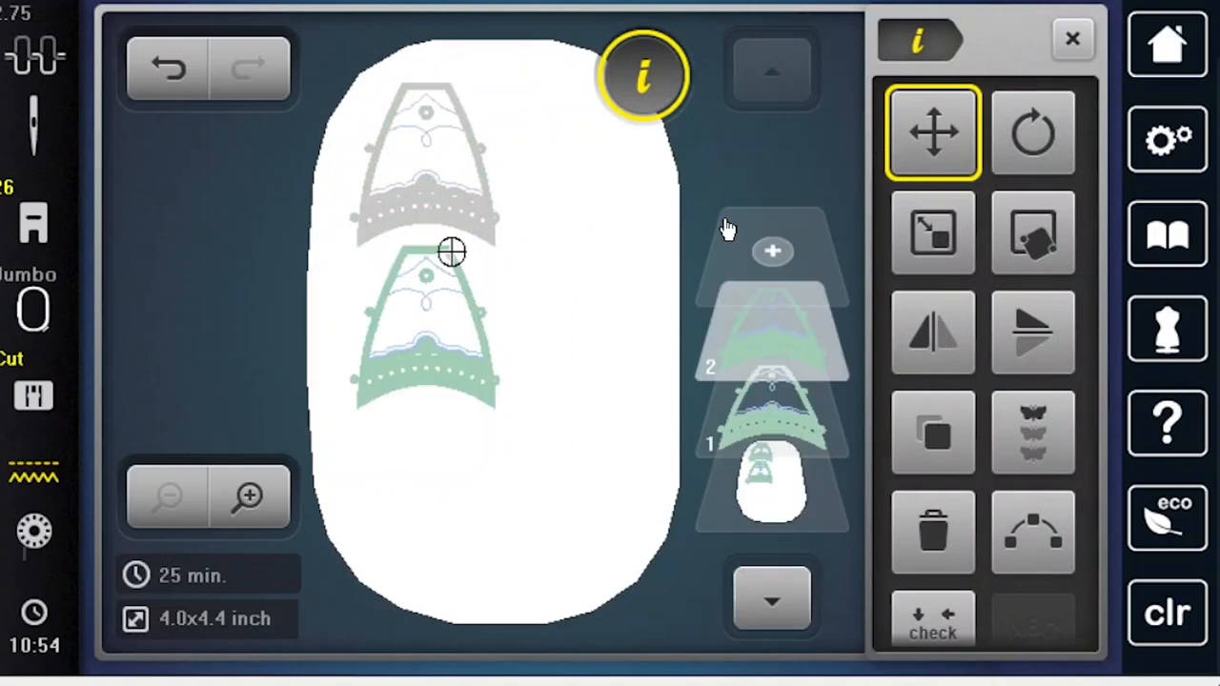
# Step: Duplicate the umbrella top into six copies arranged in two columns of three
pyautogui.click(771, 251)
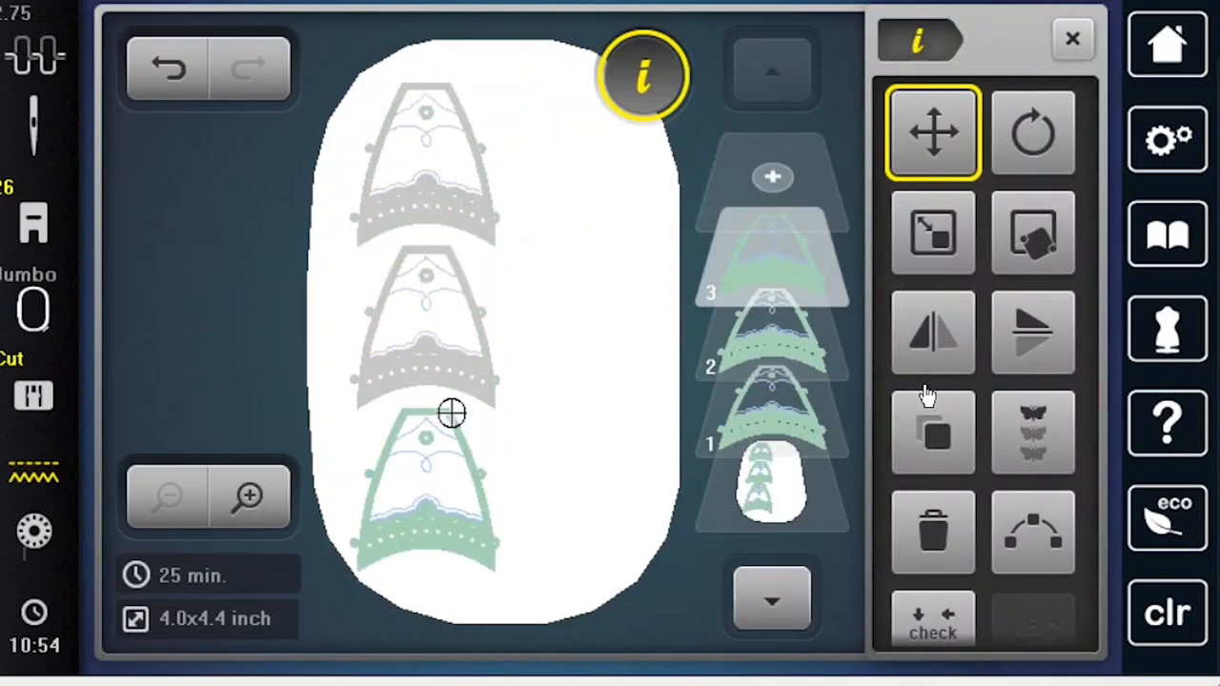
pyautogui.click(932, 431)
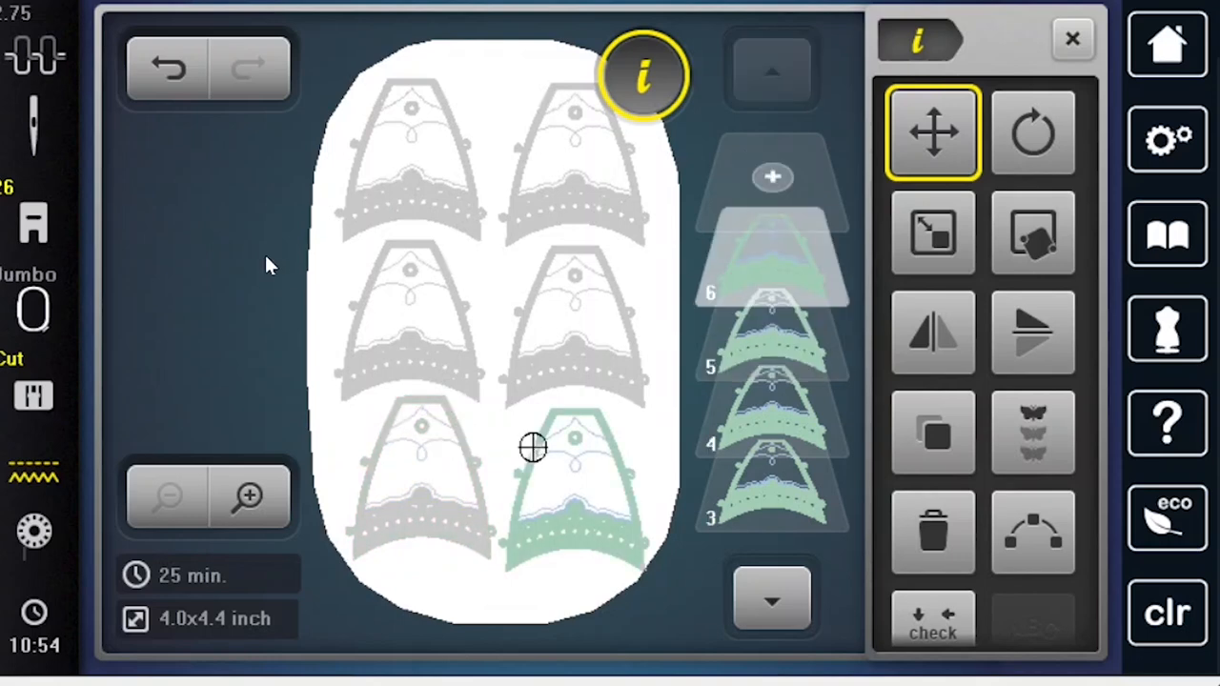
pyautogui.moveTo(1071, 38)
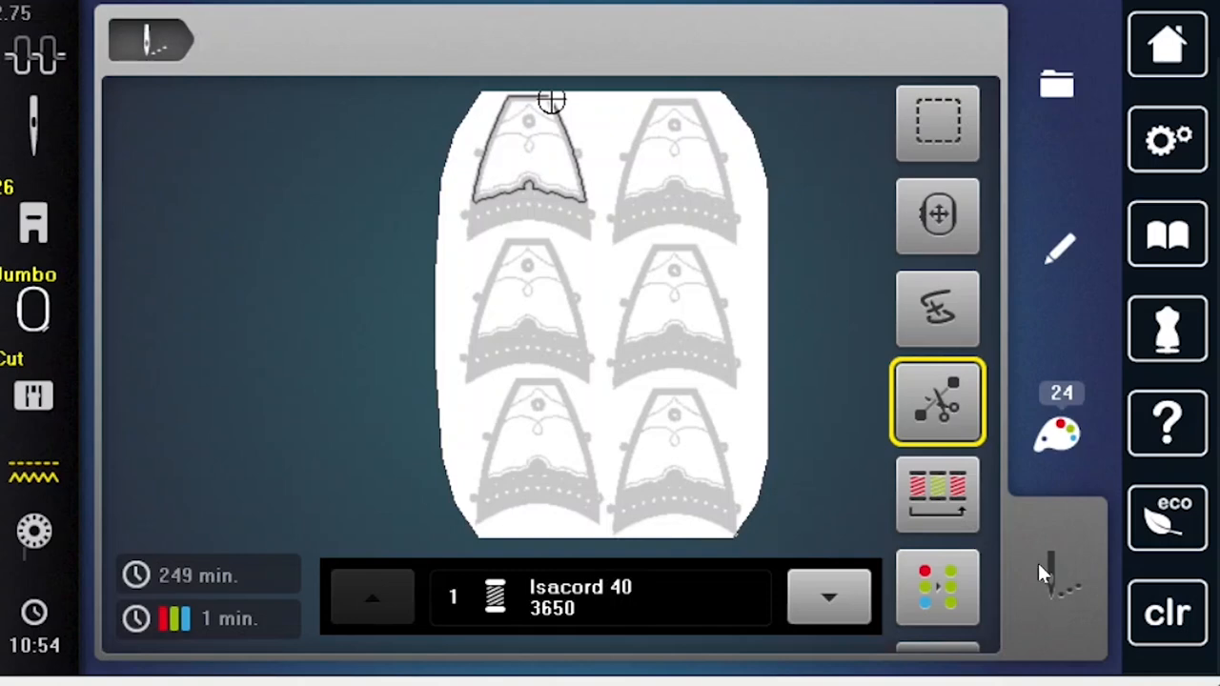
# Step: Merge the six canopies' 24 colour blocks into 4 and advance to colour 4
pyautogui.click(938, 496)
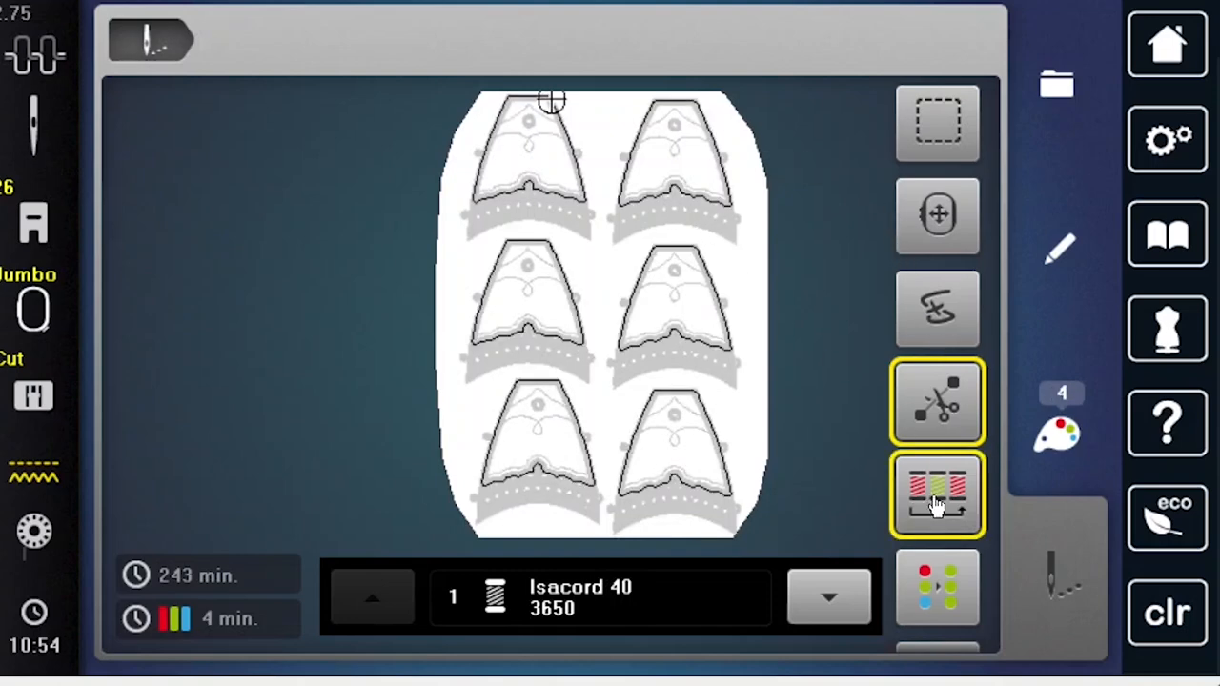
pyautogui.click(938, 497)
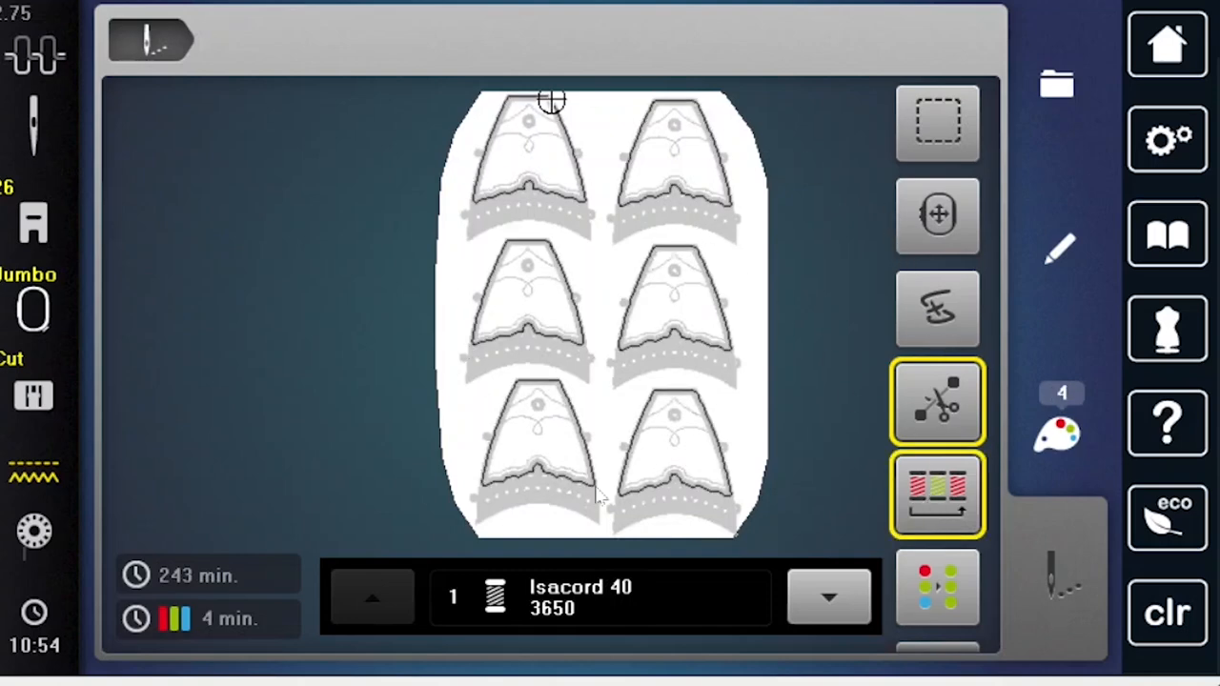
pyautogui.moveTo(522, 435)
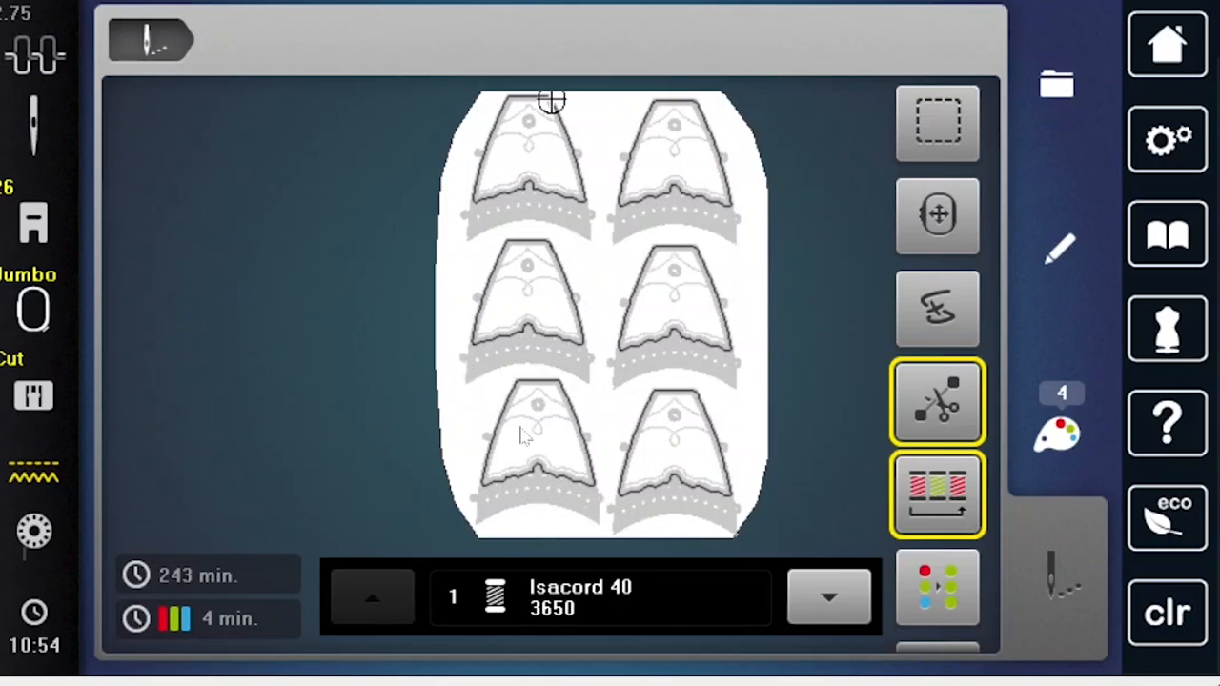
pyautogui.click(829, 598)
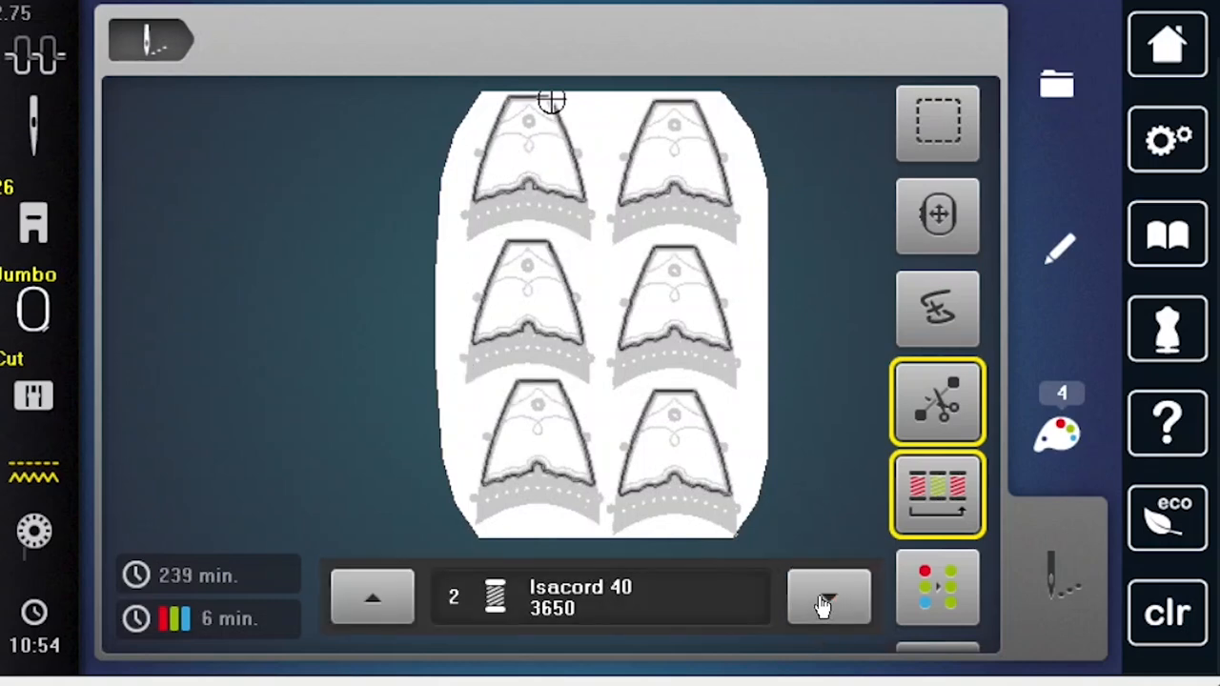
pyautogui.click(834, 598)
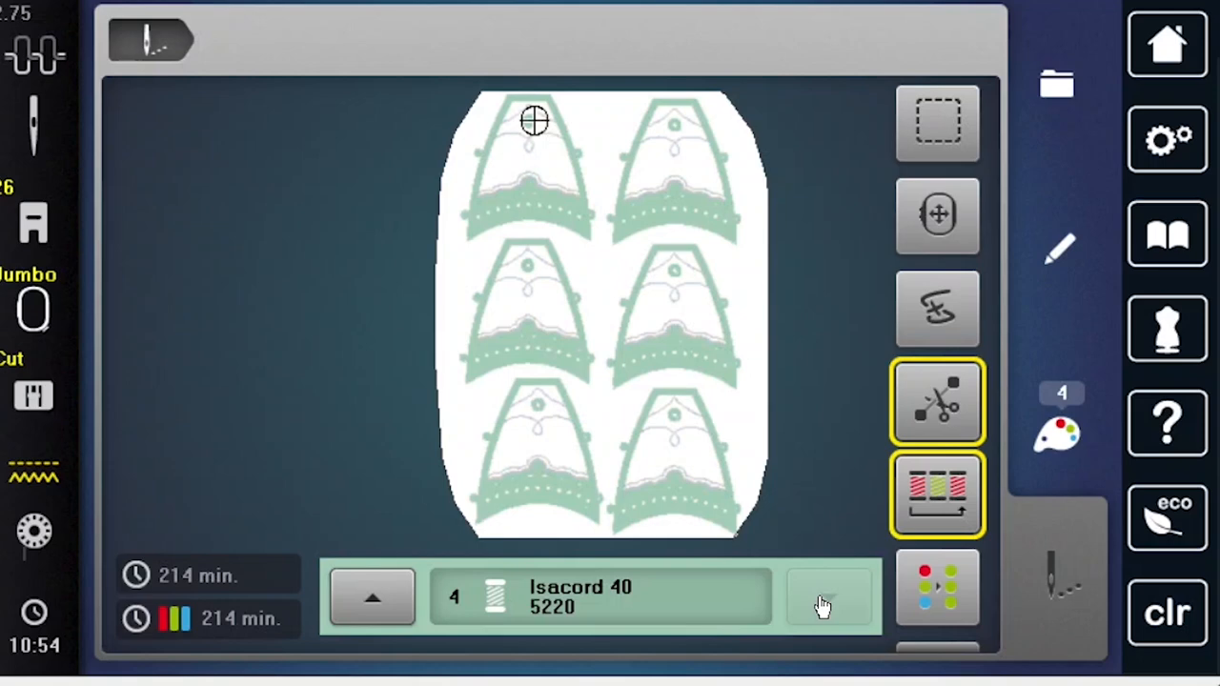